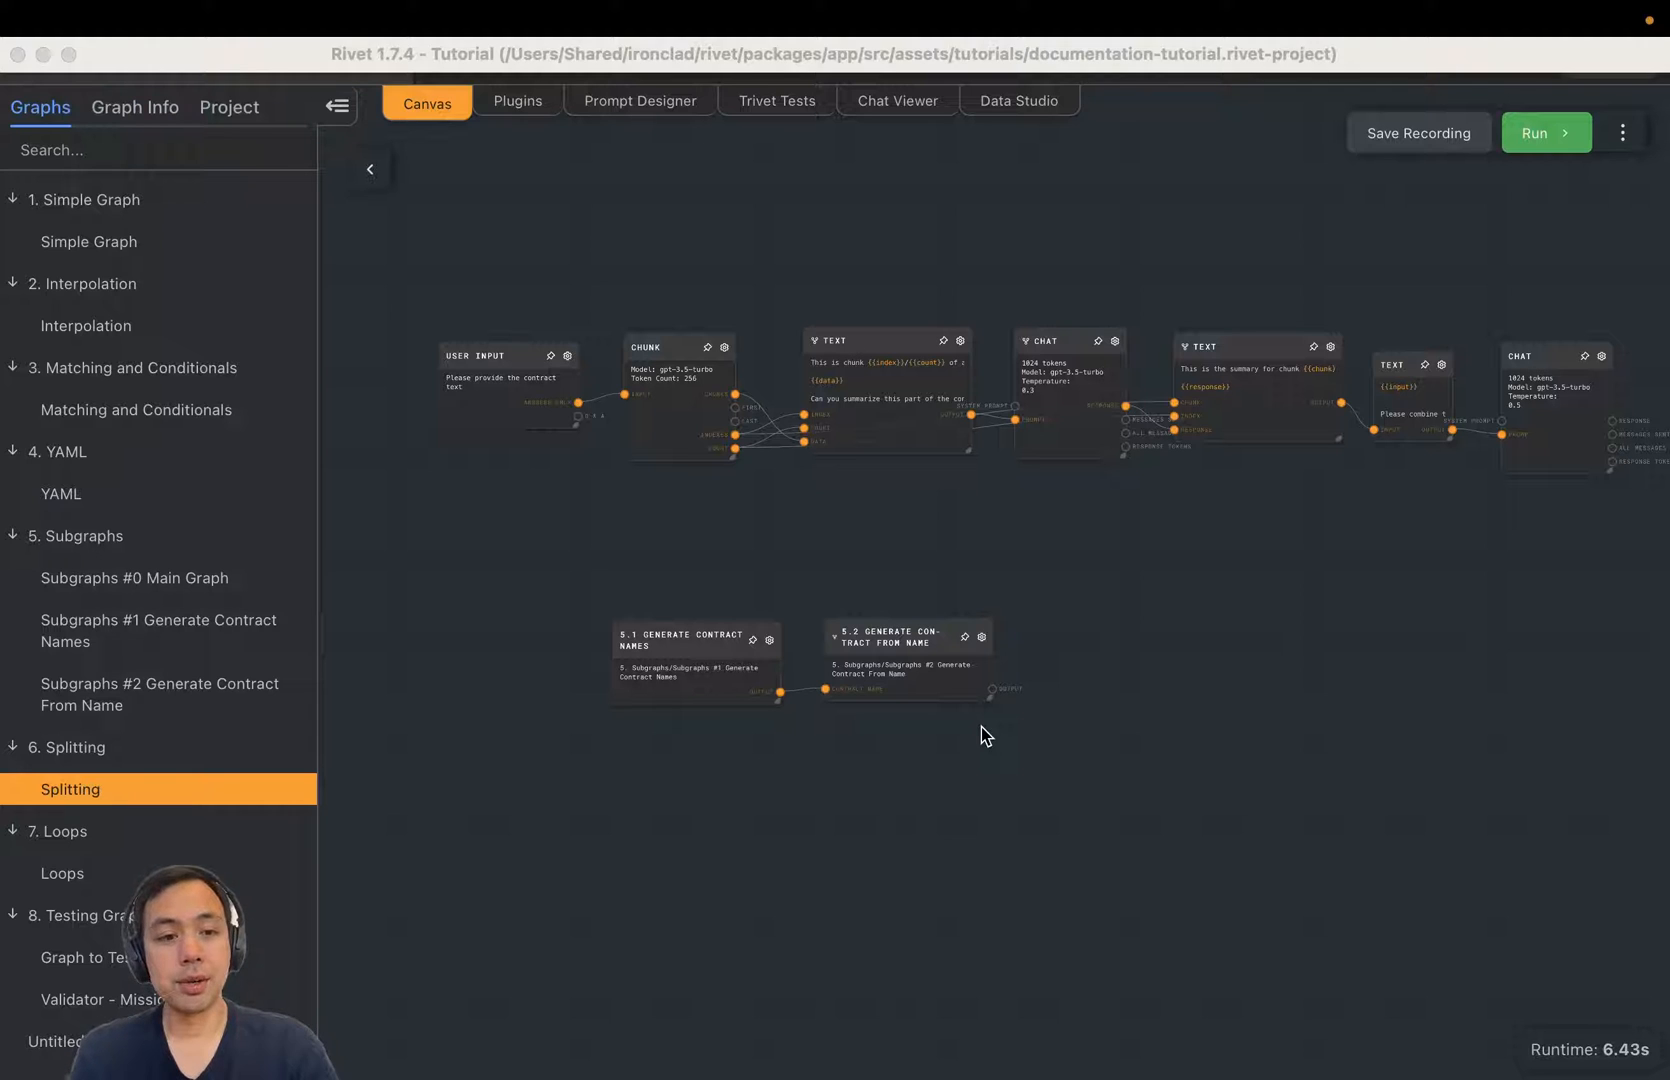
mouse_move(80, 797)
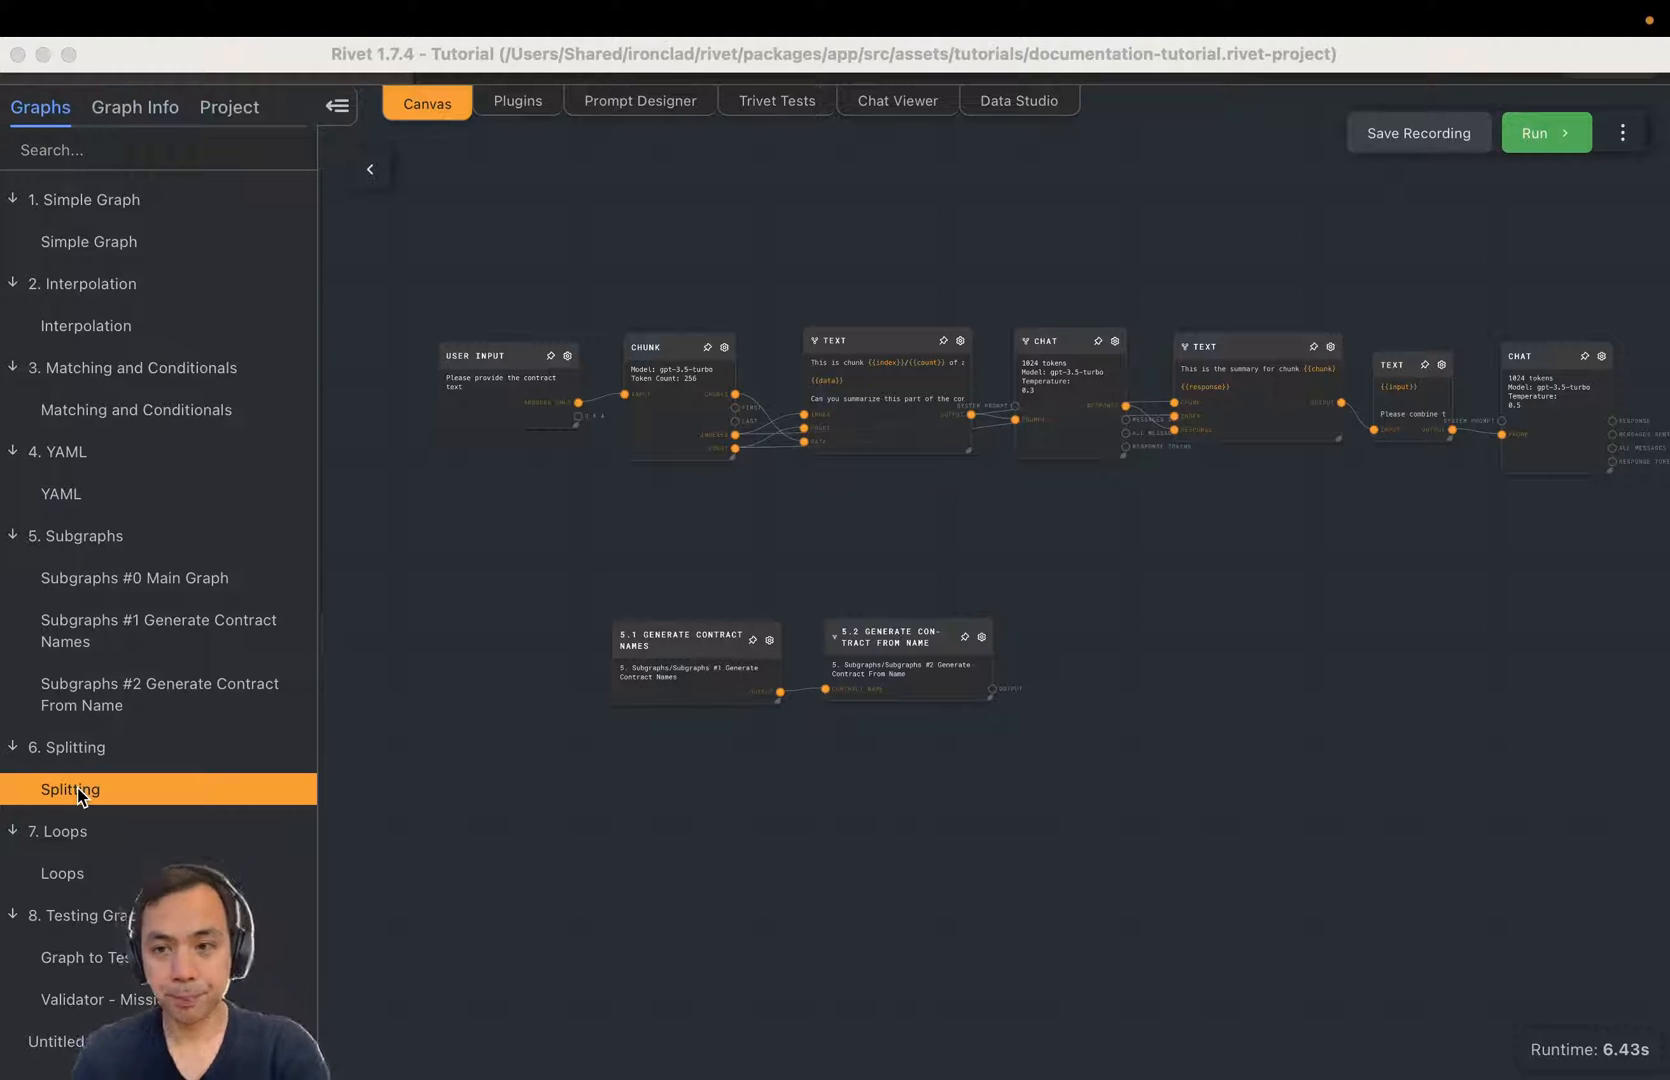
mouse_move(865, 588)
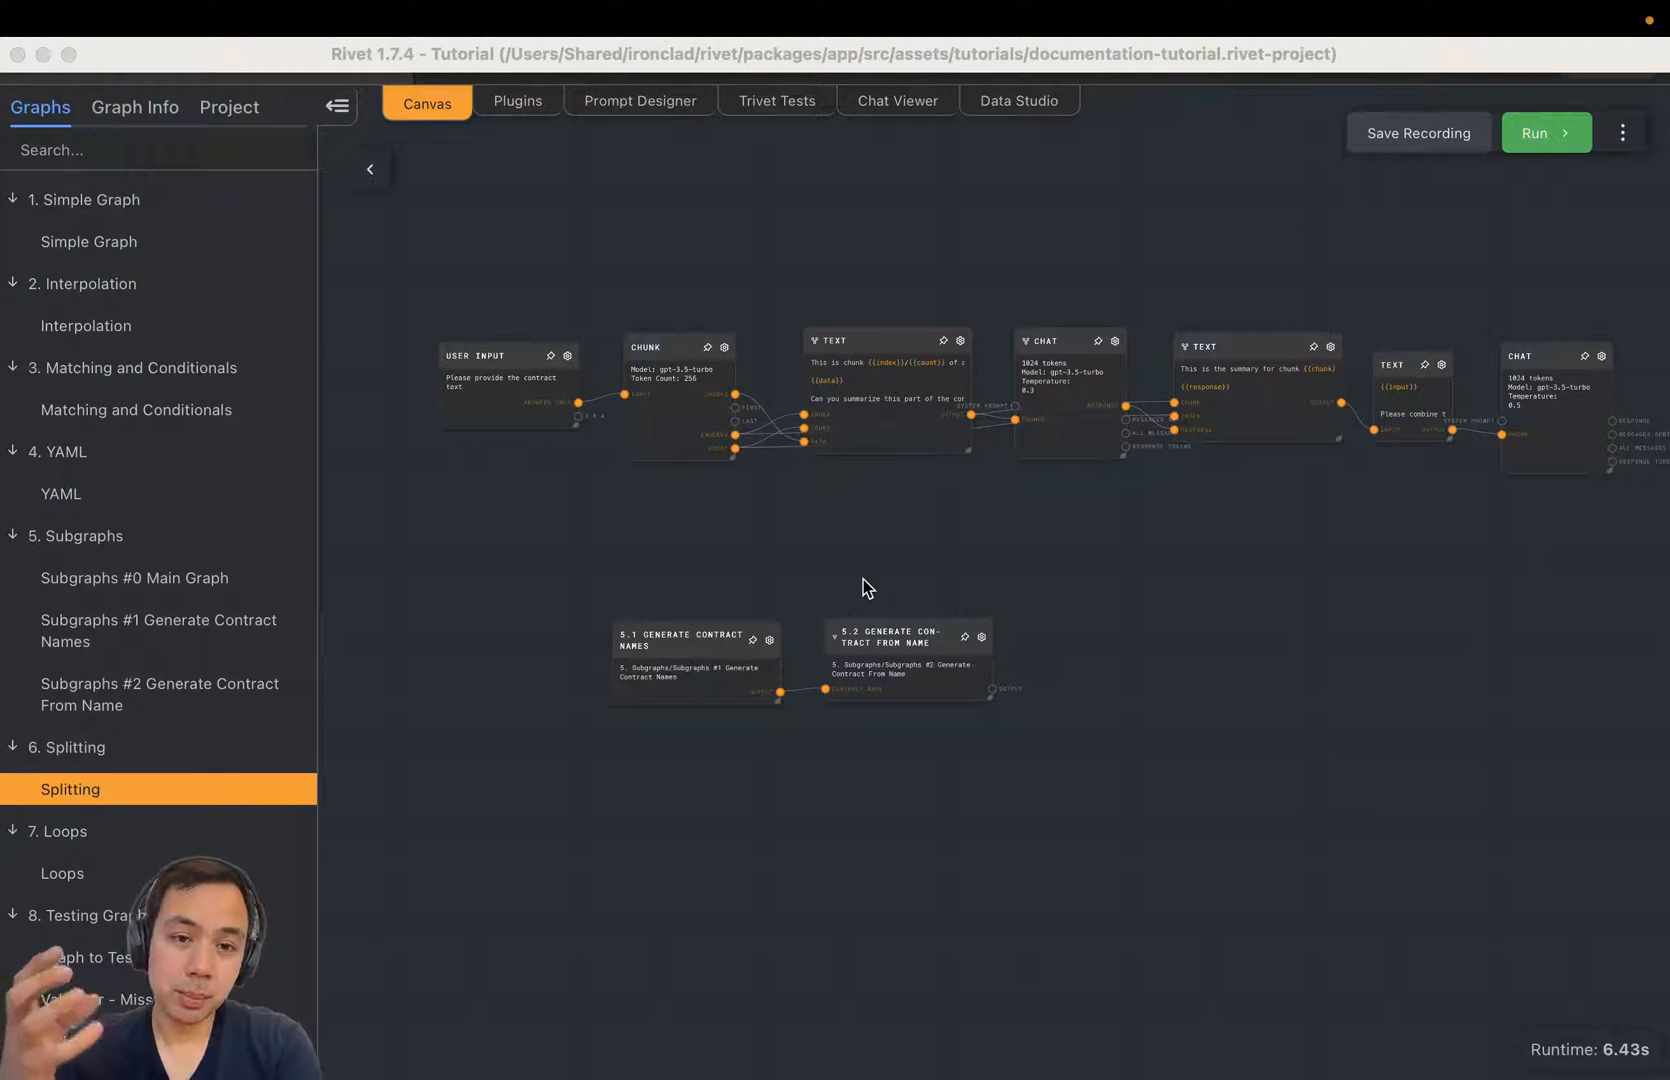
Step: Run the Splitting graph on the prefilled Acme–XYZ contract text and view the resulting output
click(98, 915)
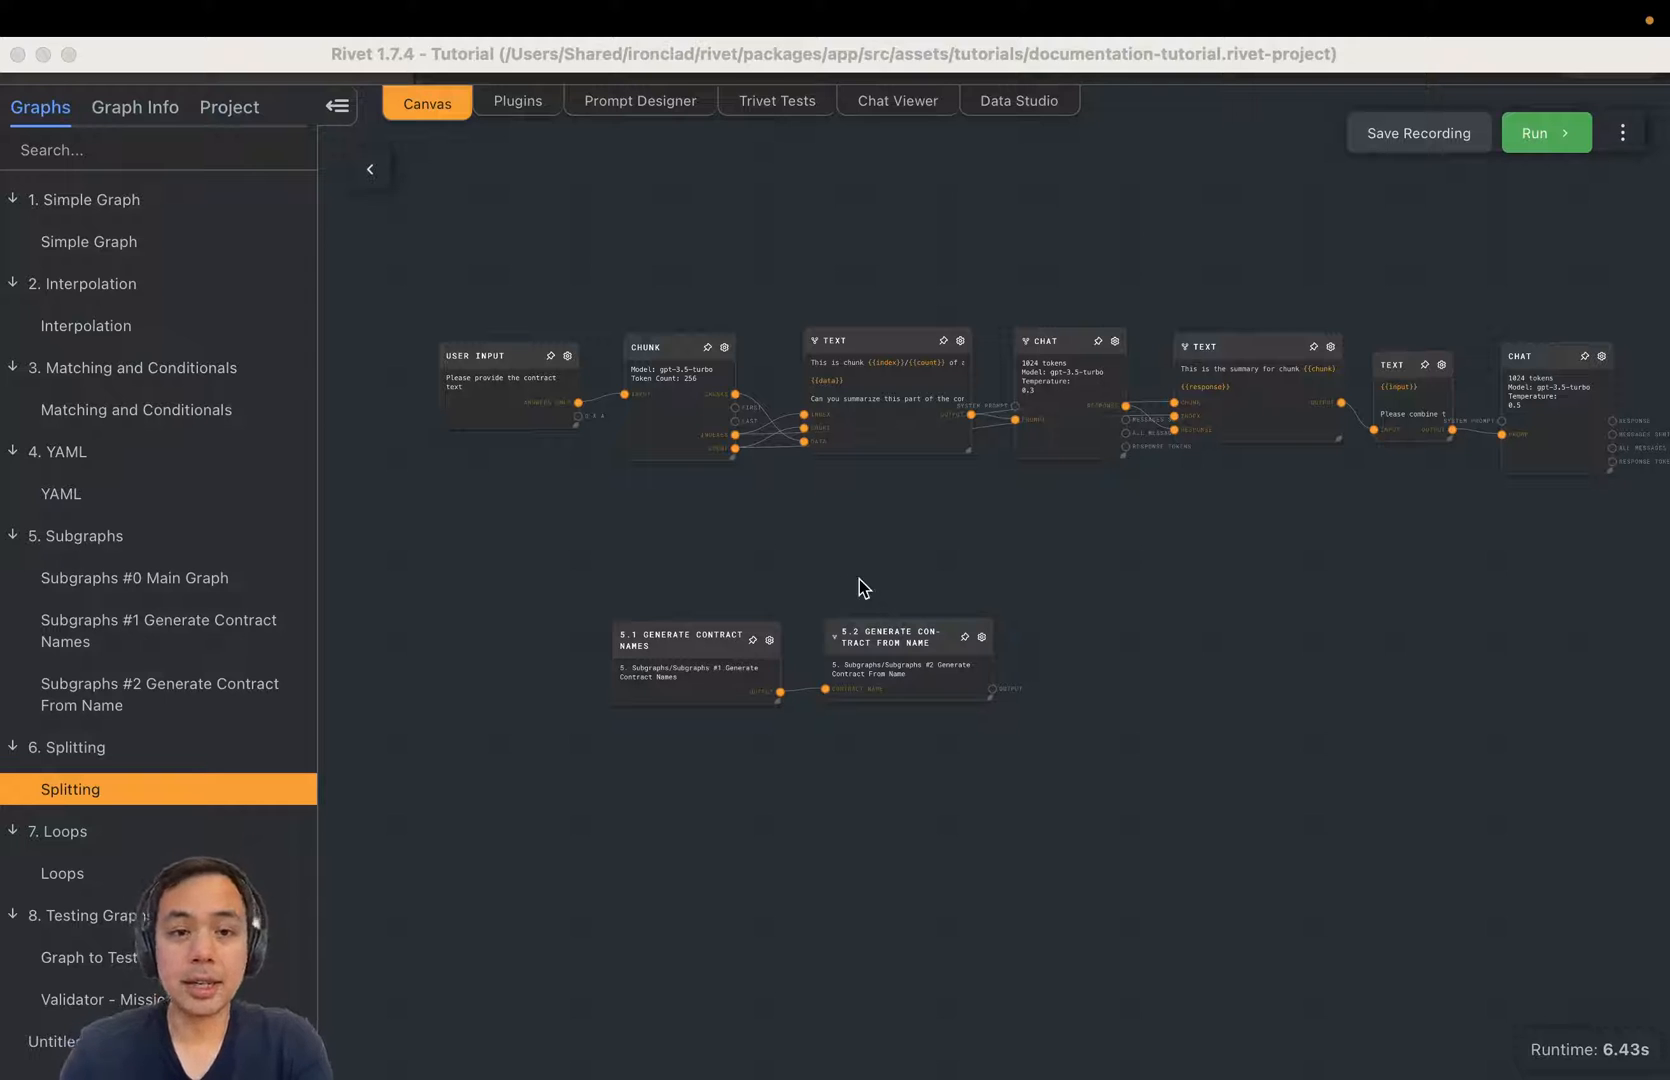
mouse_move(662, 491)
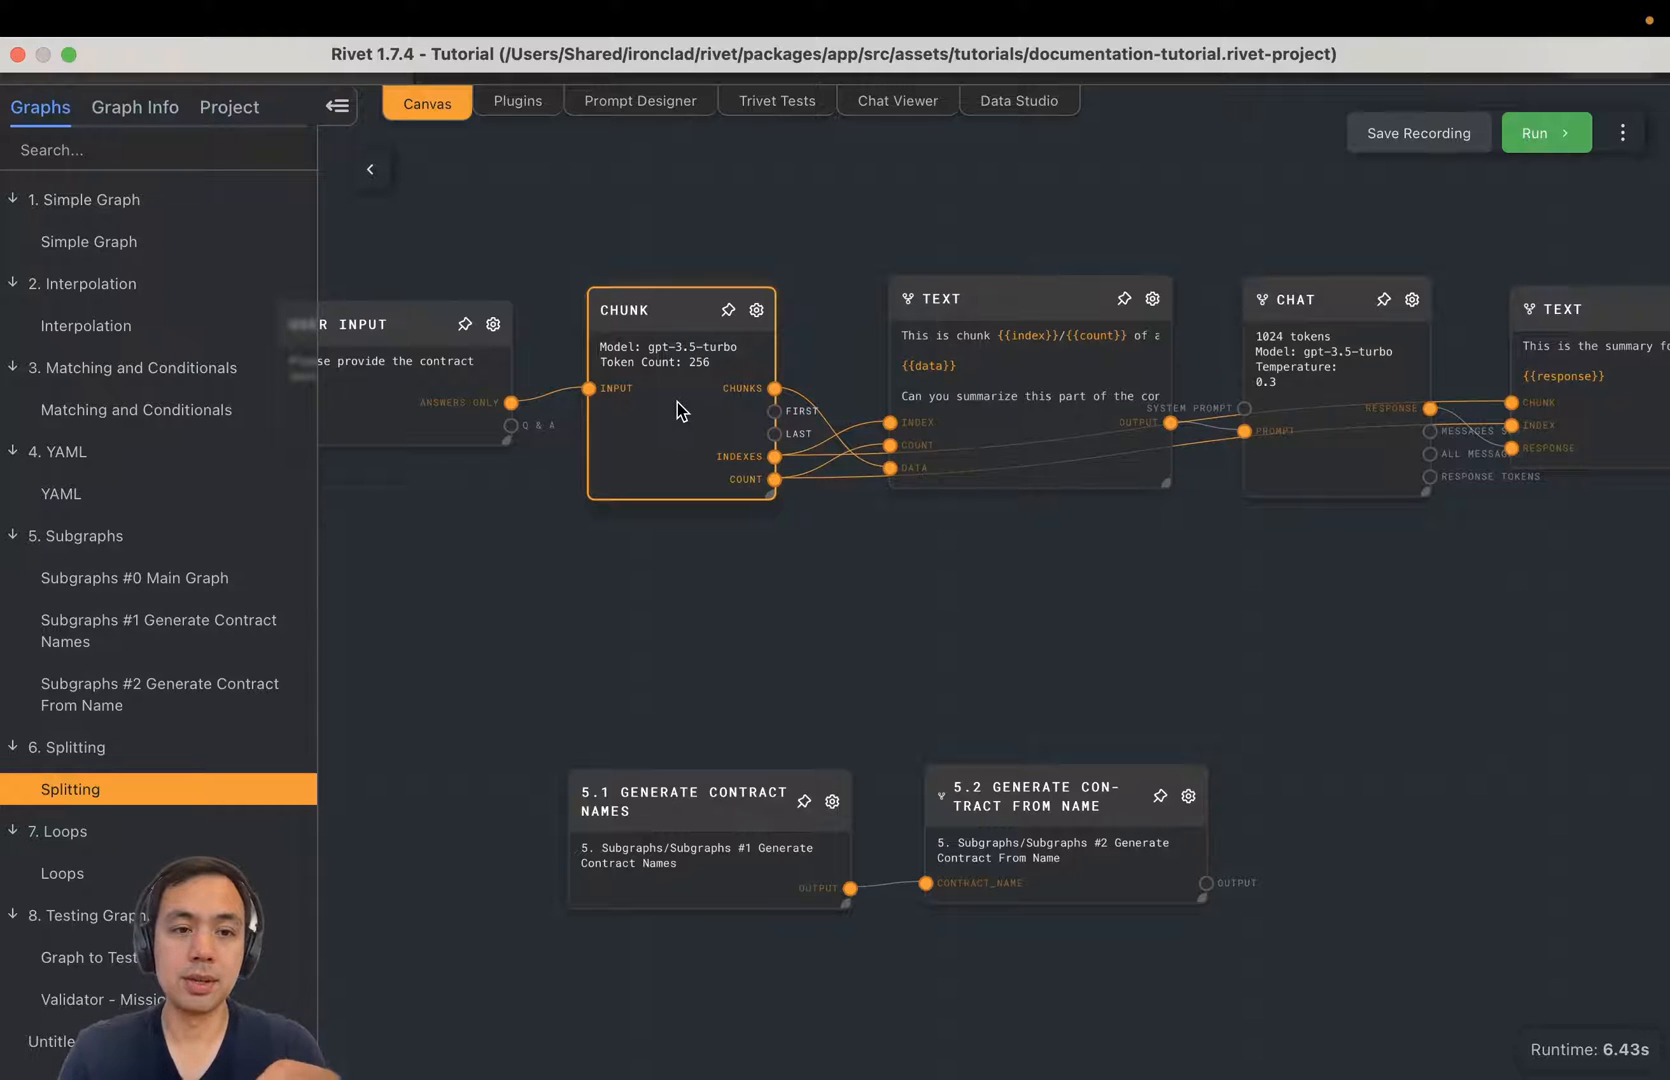
click(469, 516)
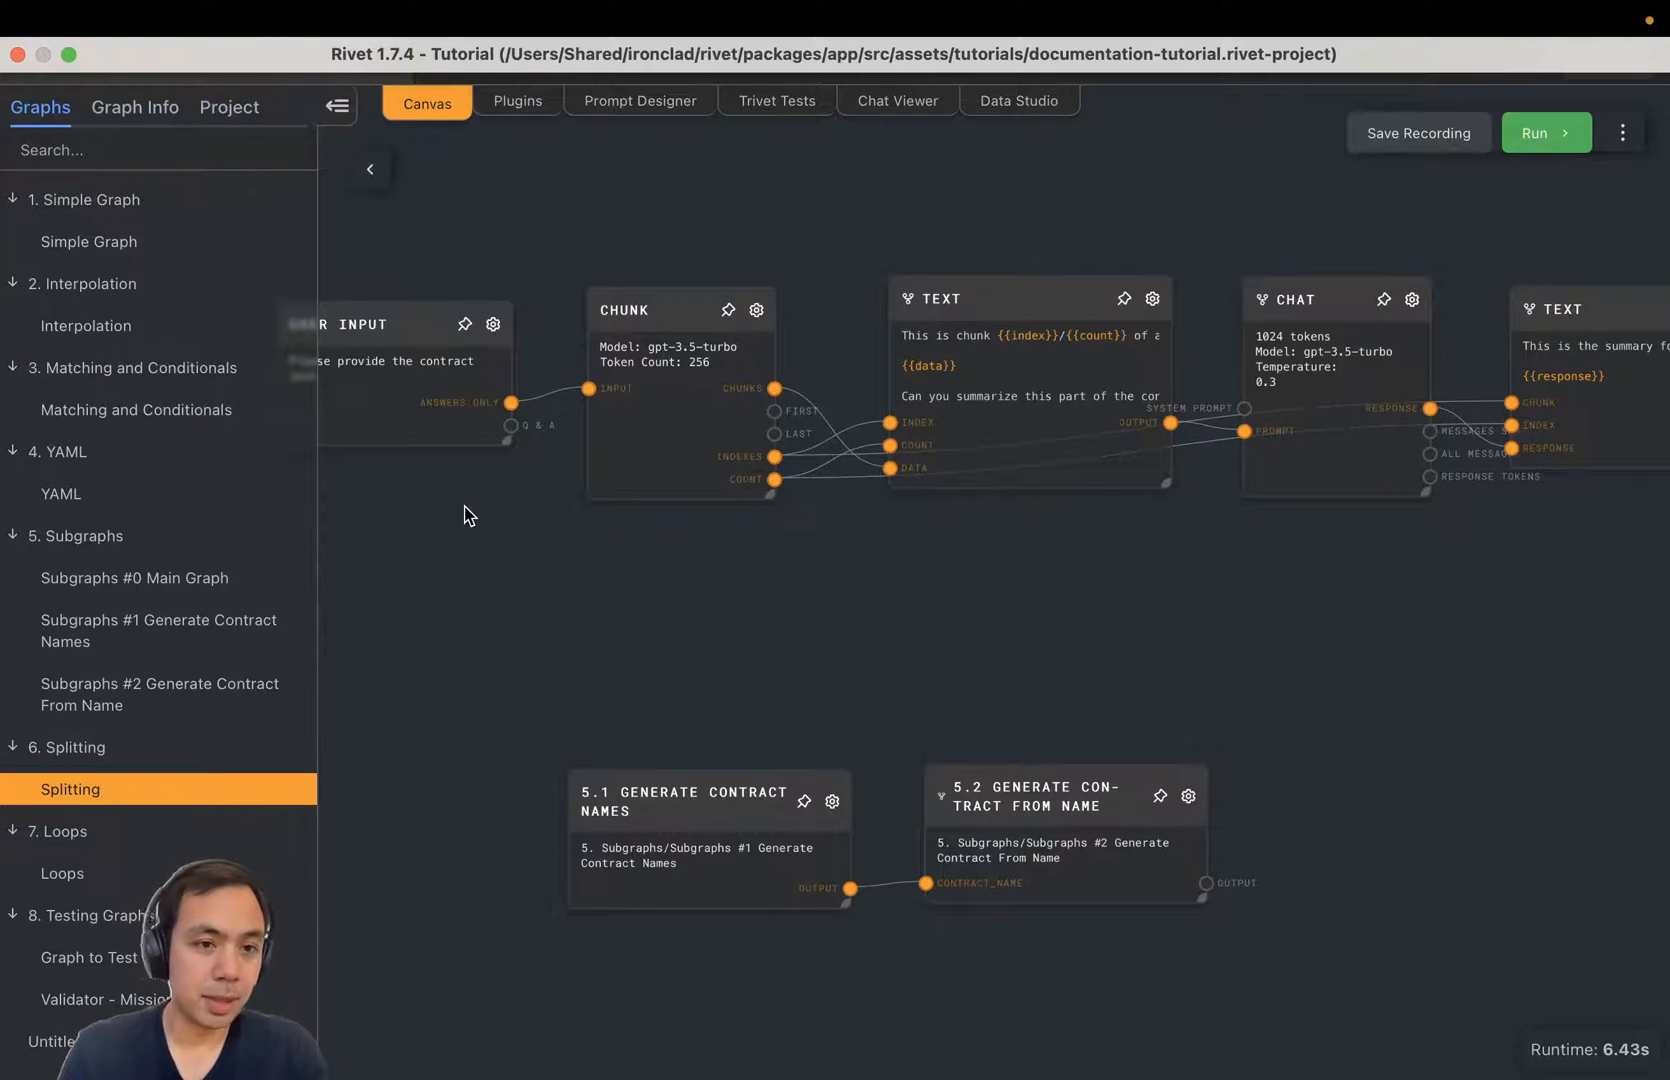
click(680, 399)
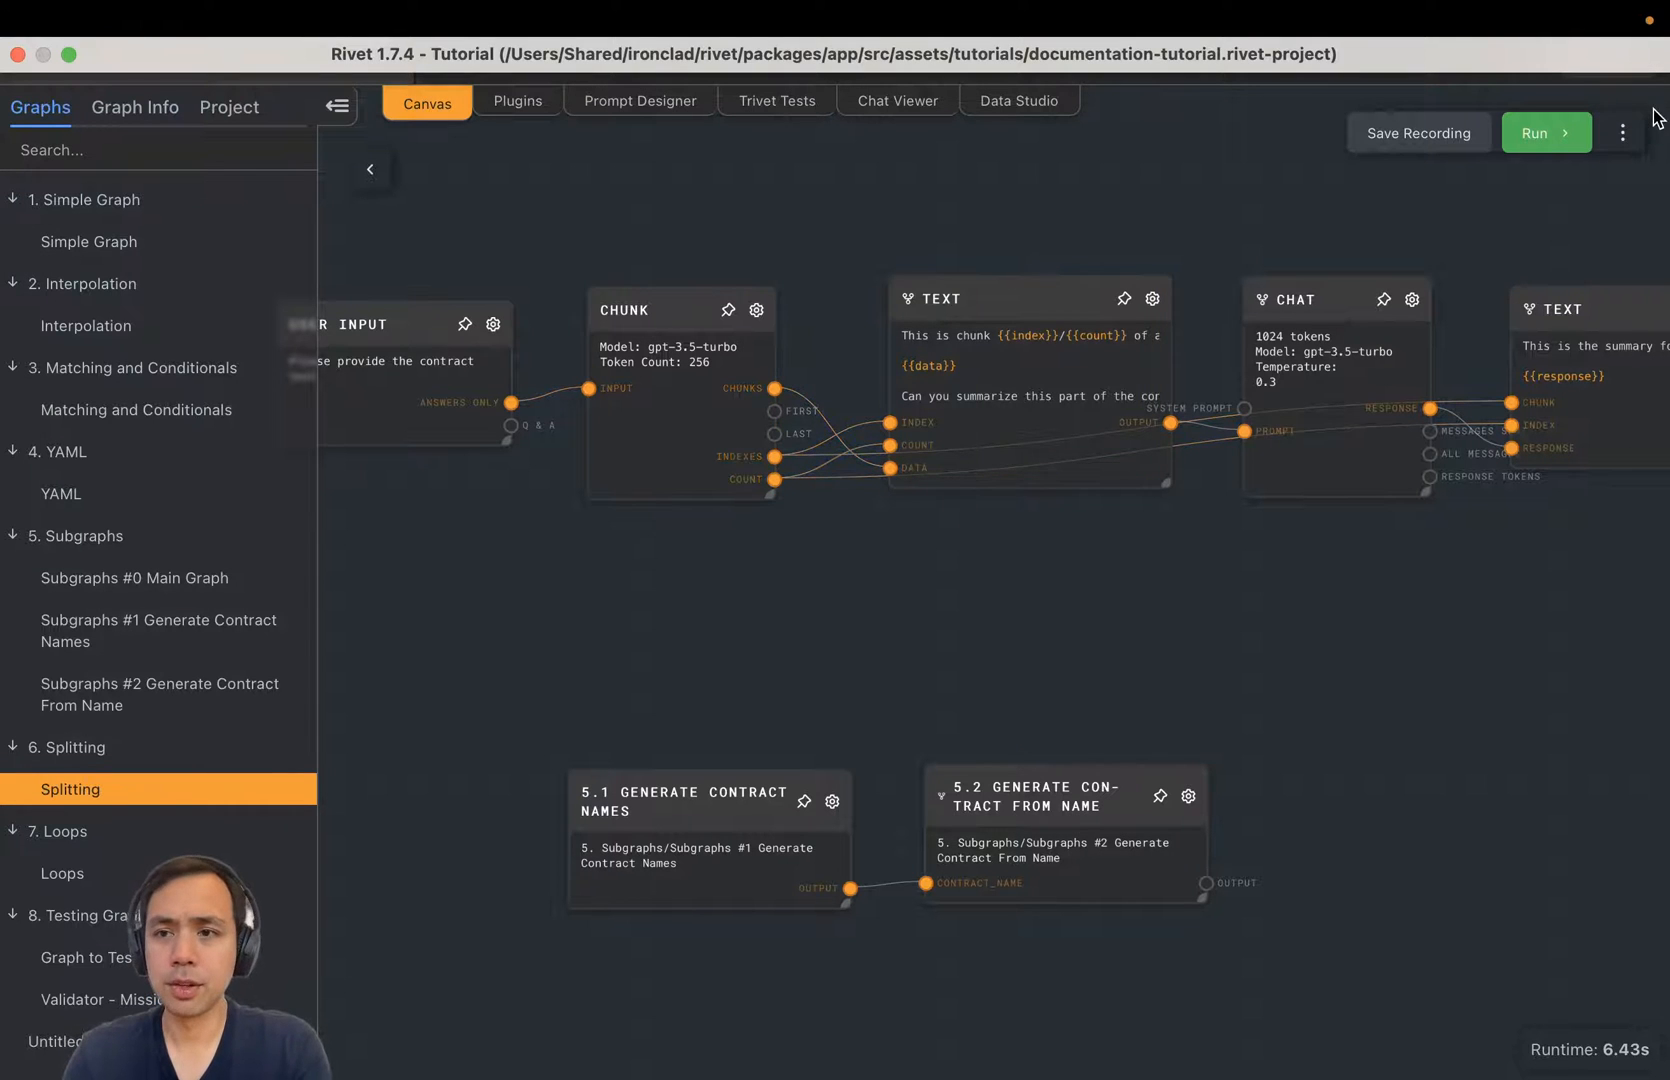
click(1545, 132)
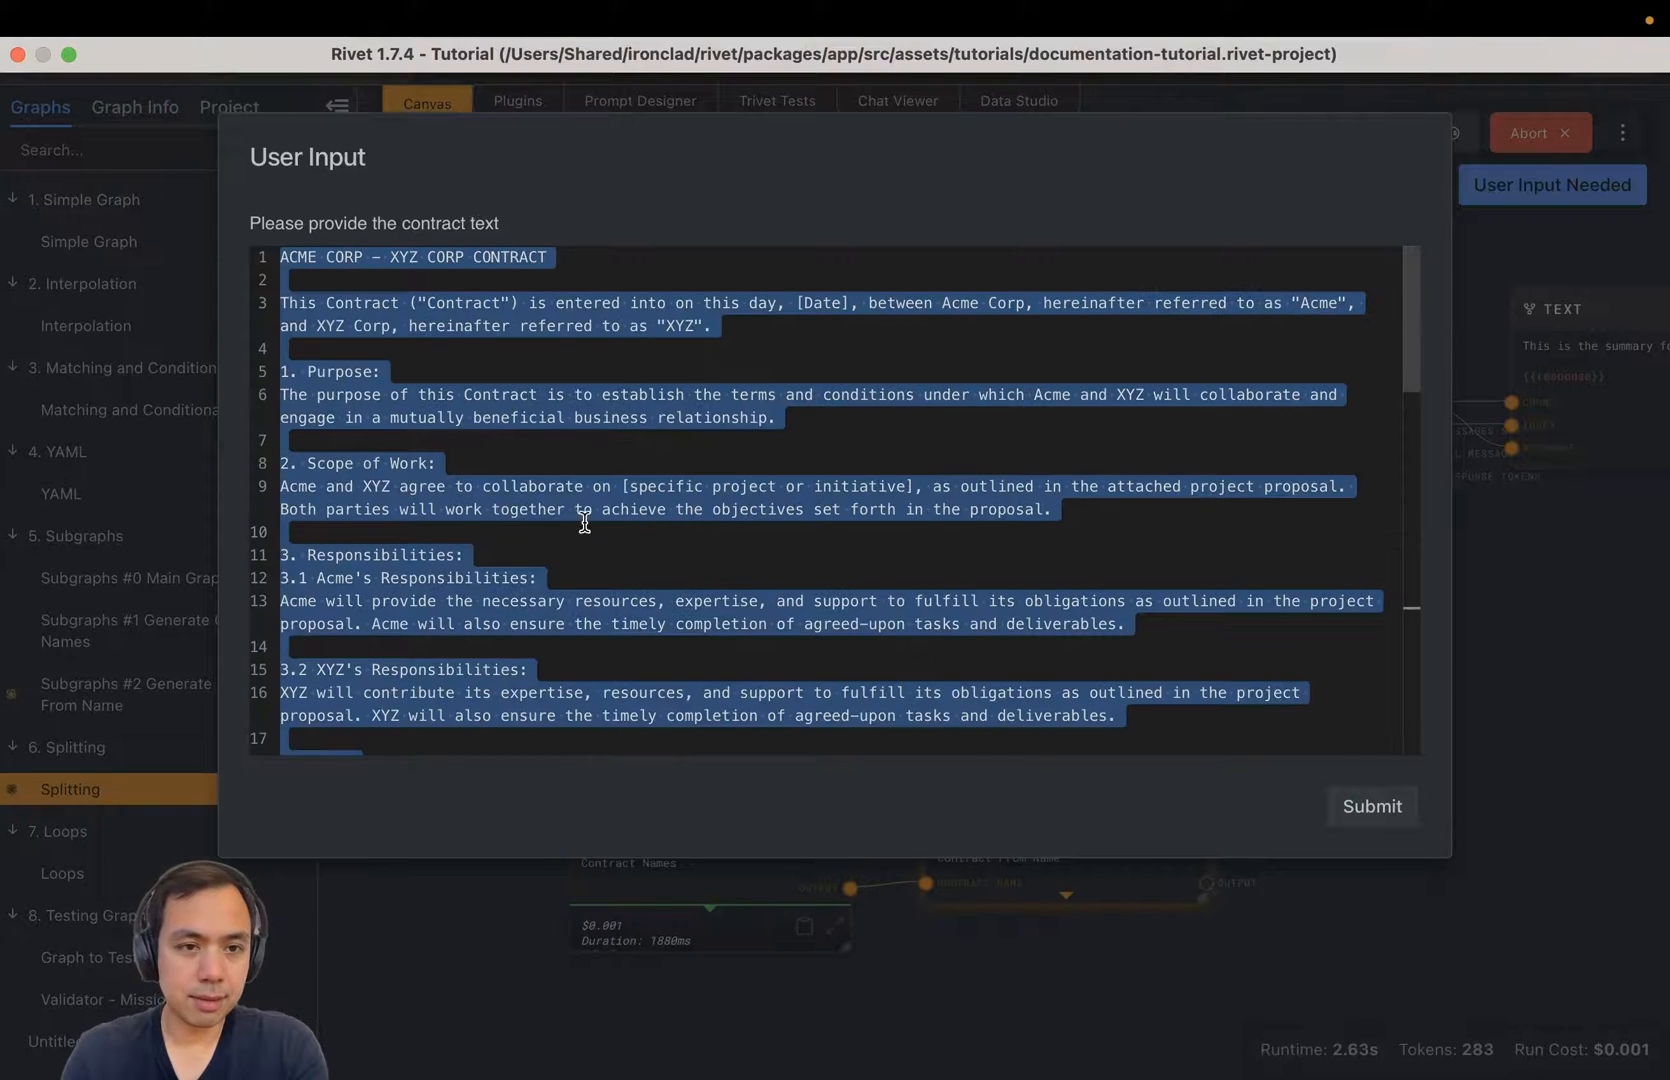
mouse_move(594, 589)
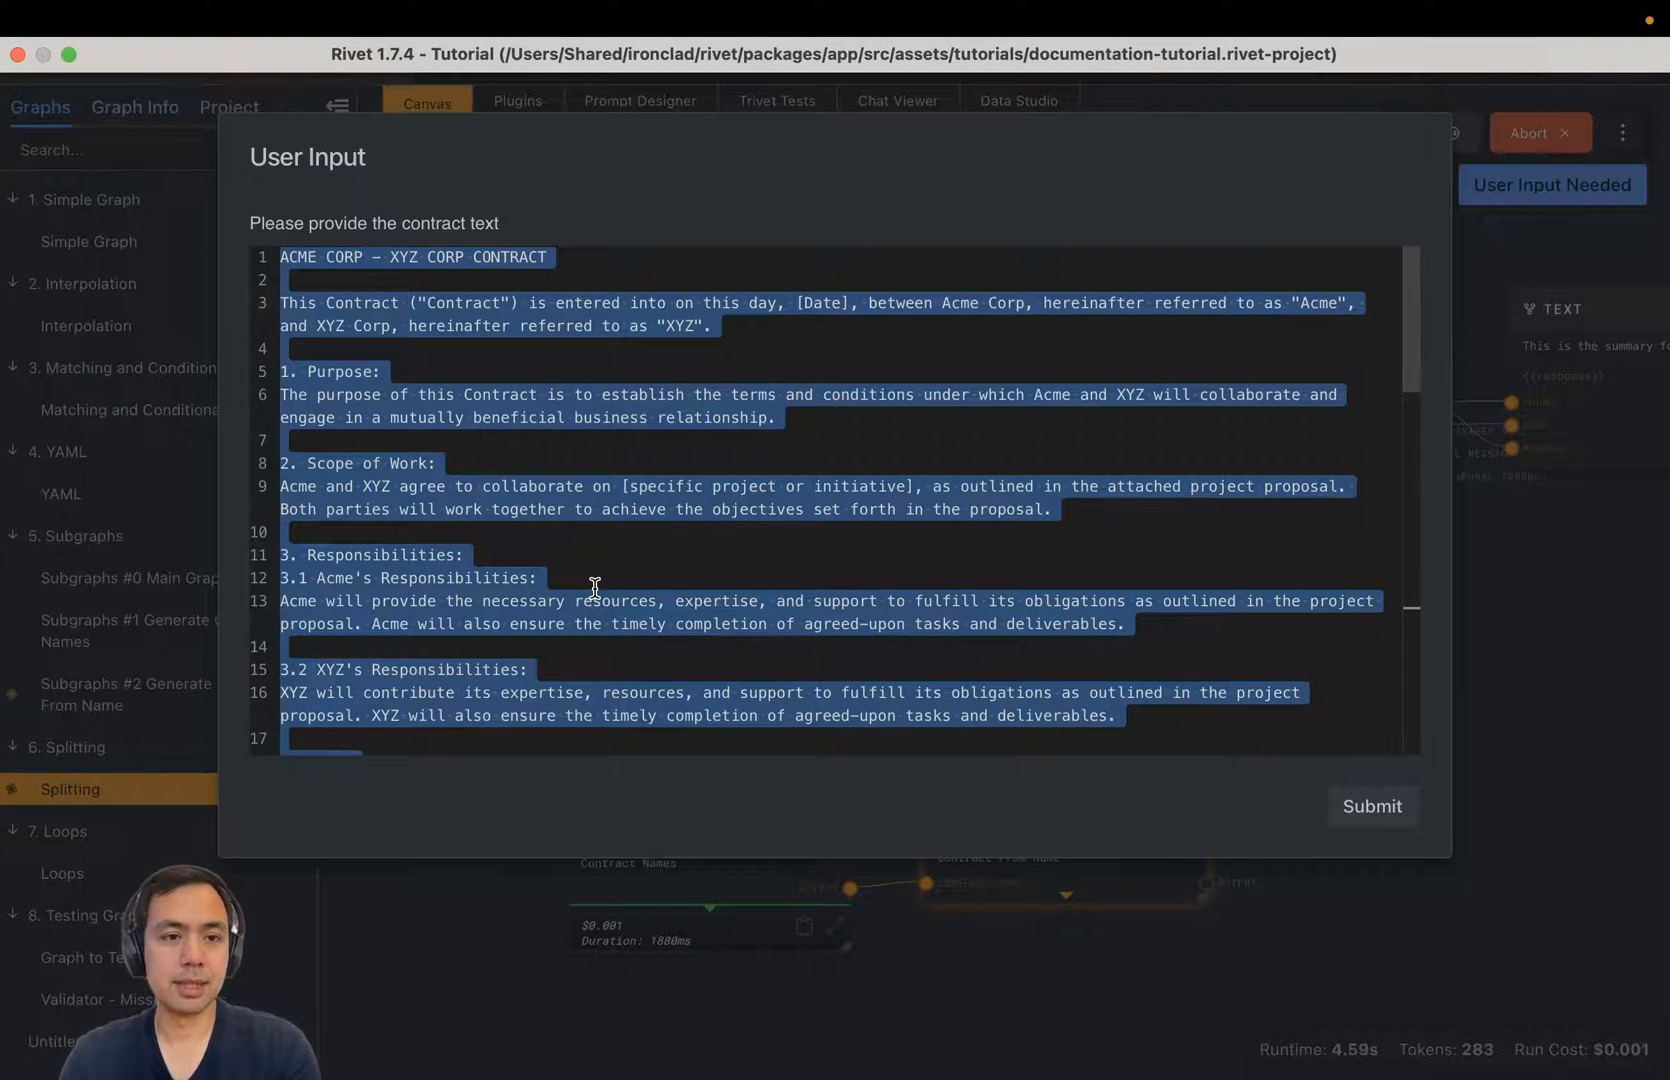
click(668, 519)
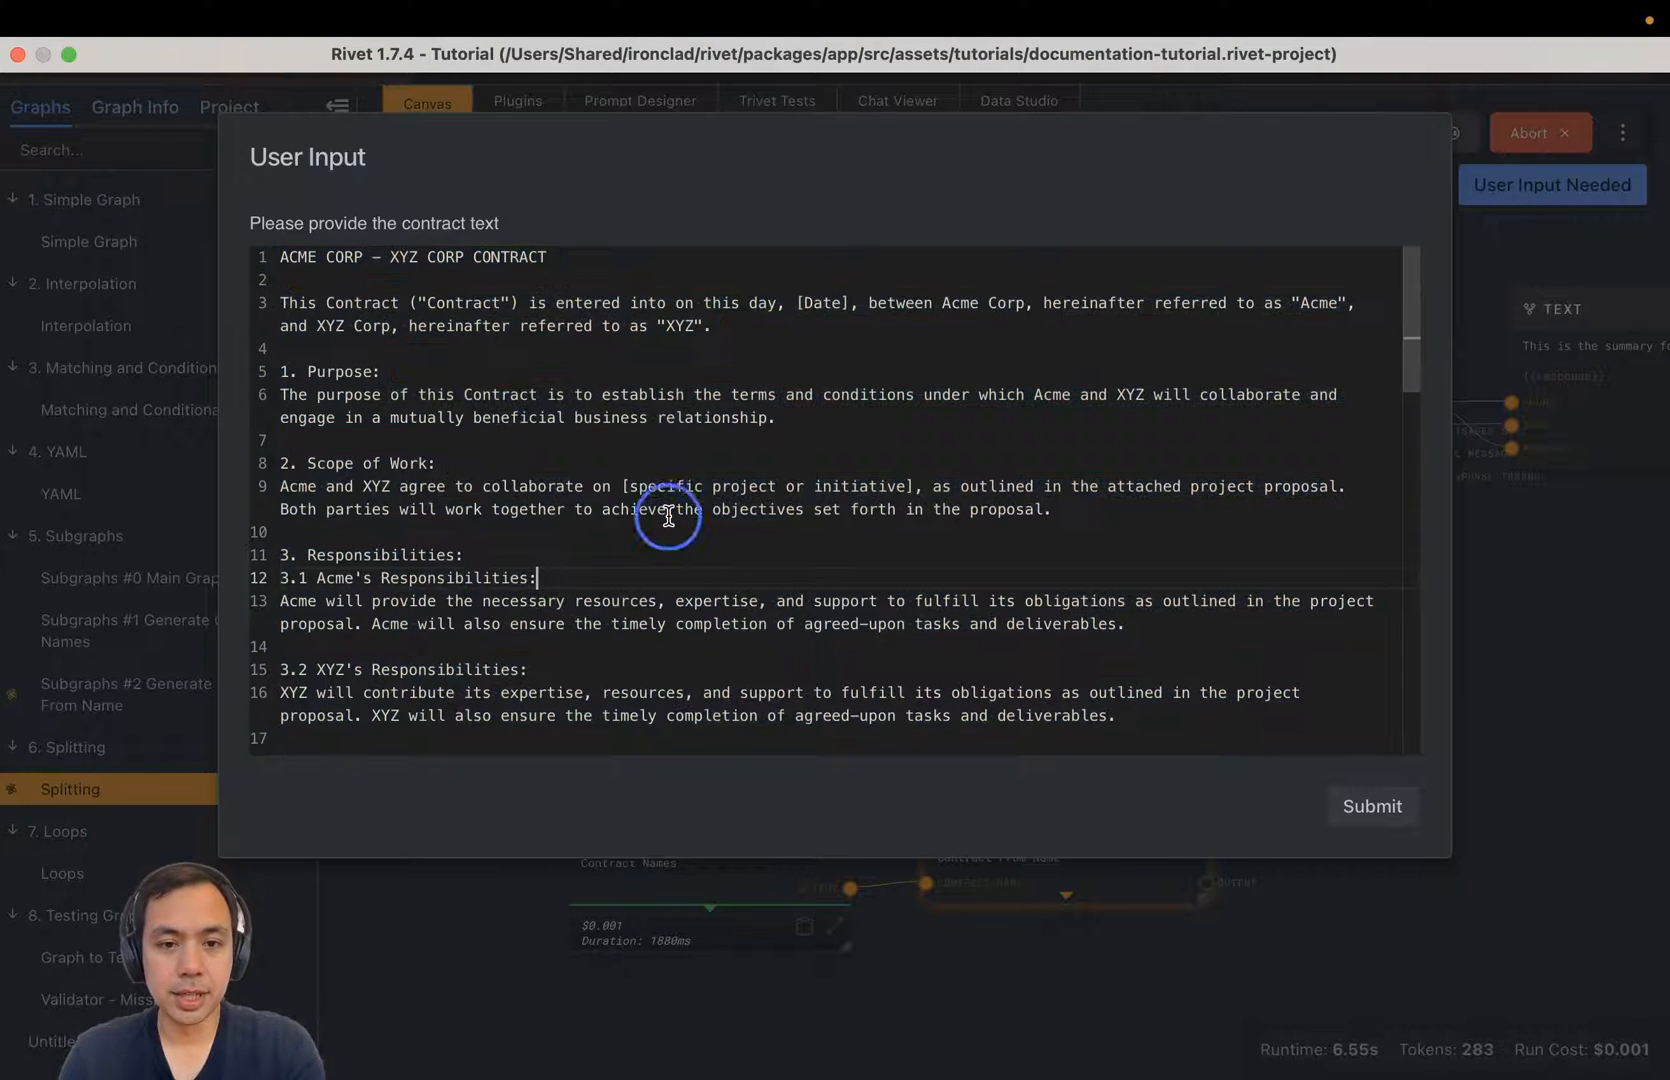
click(1372, 806)
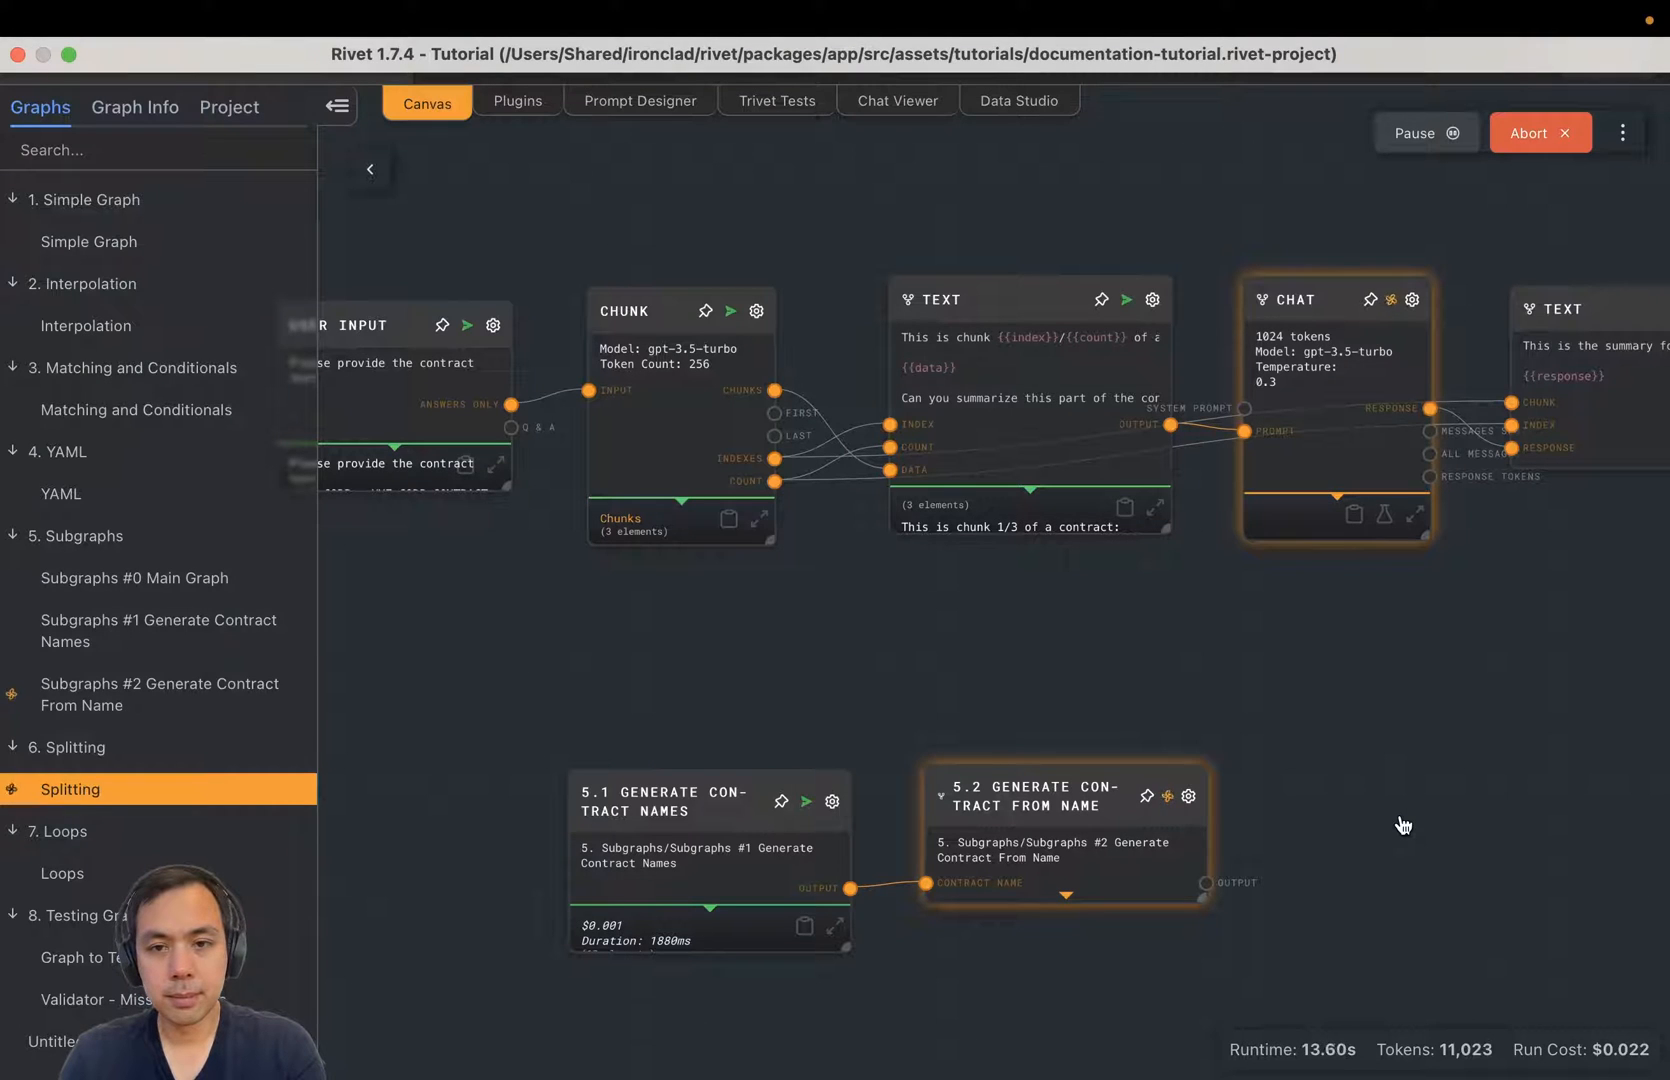
click(758, 520)
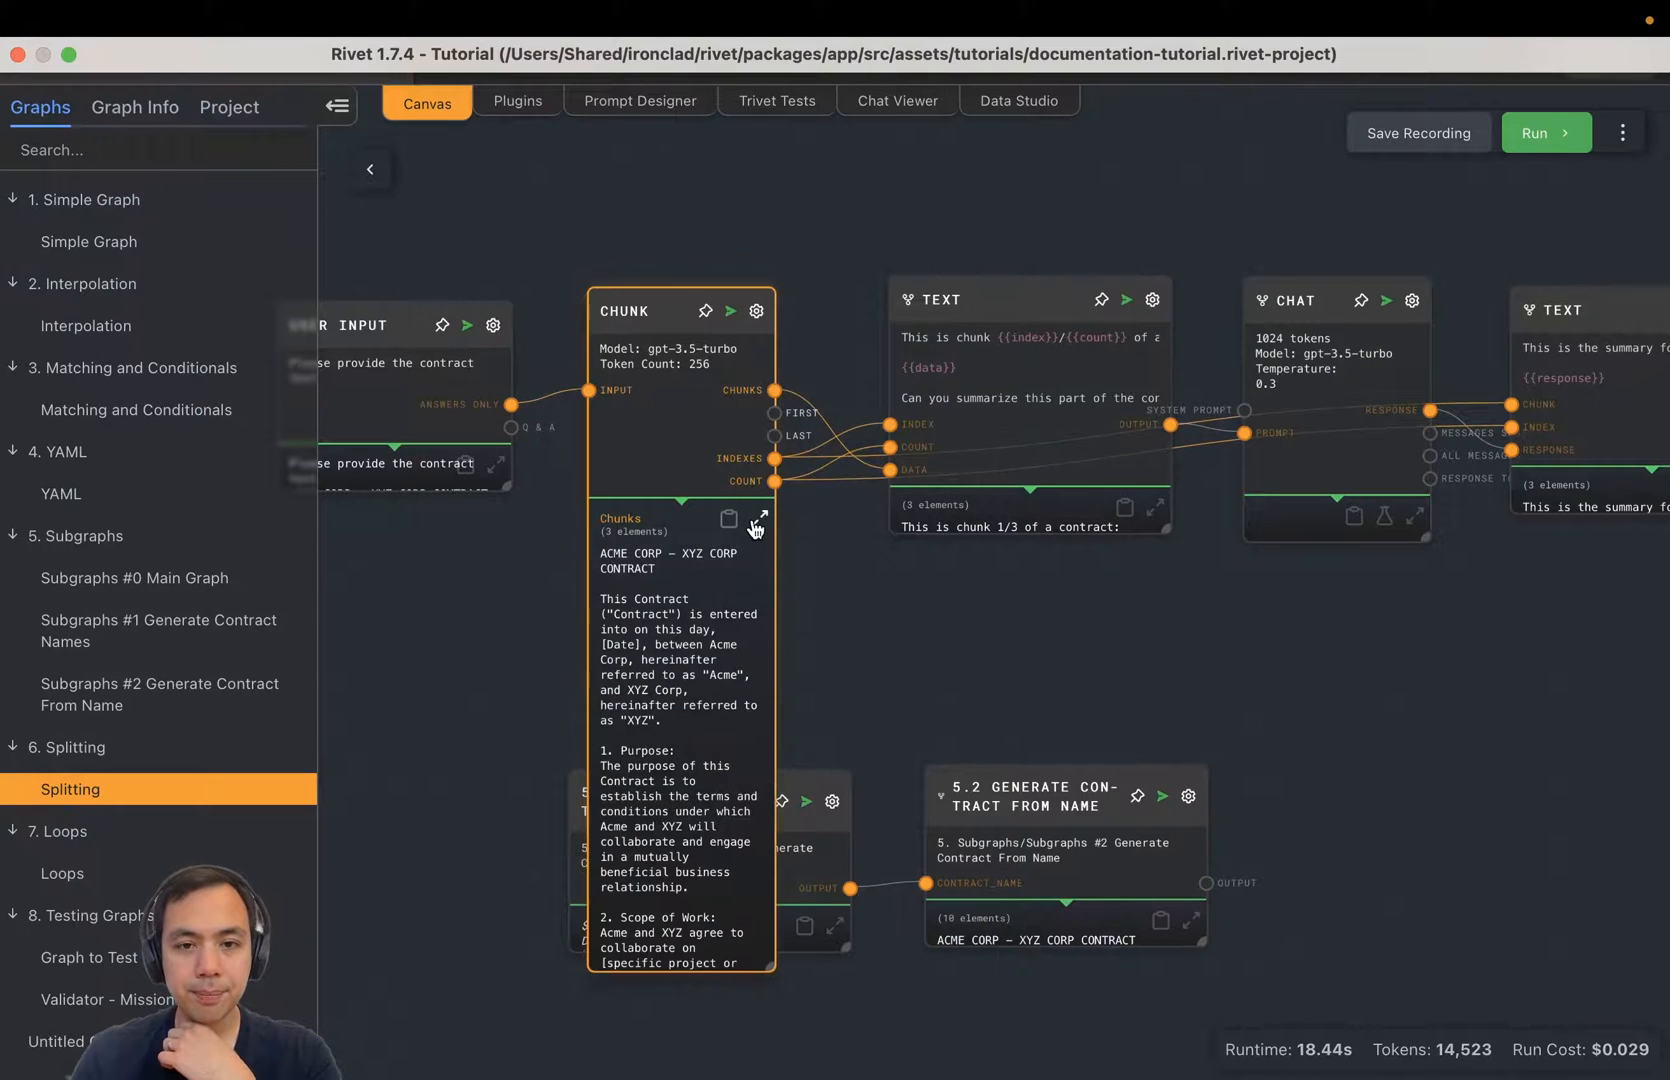
click(758, 521)
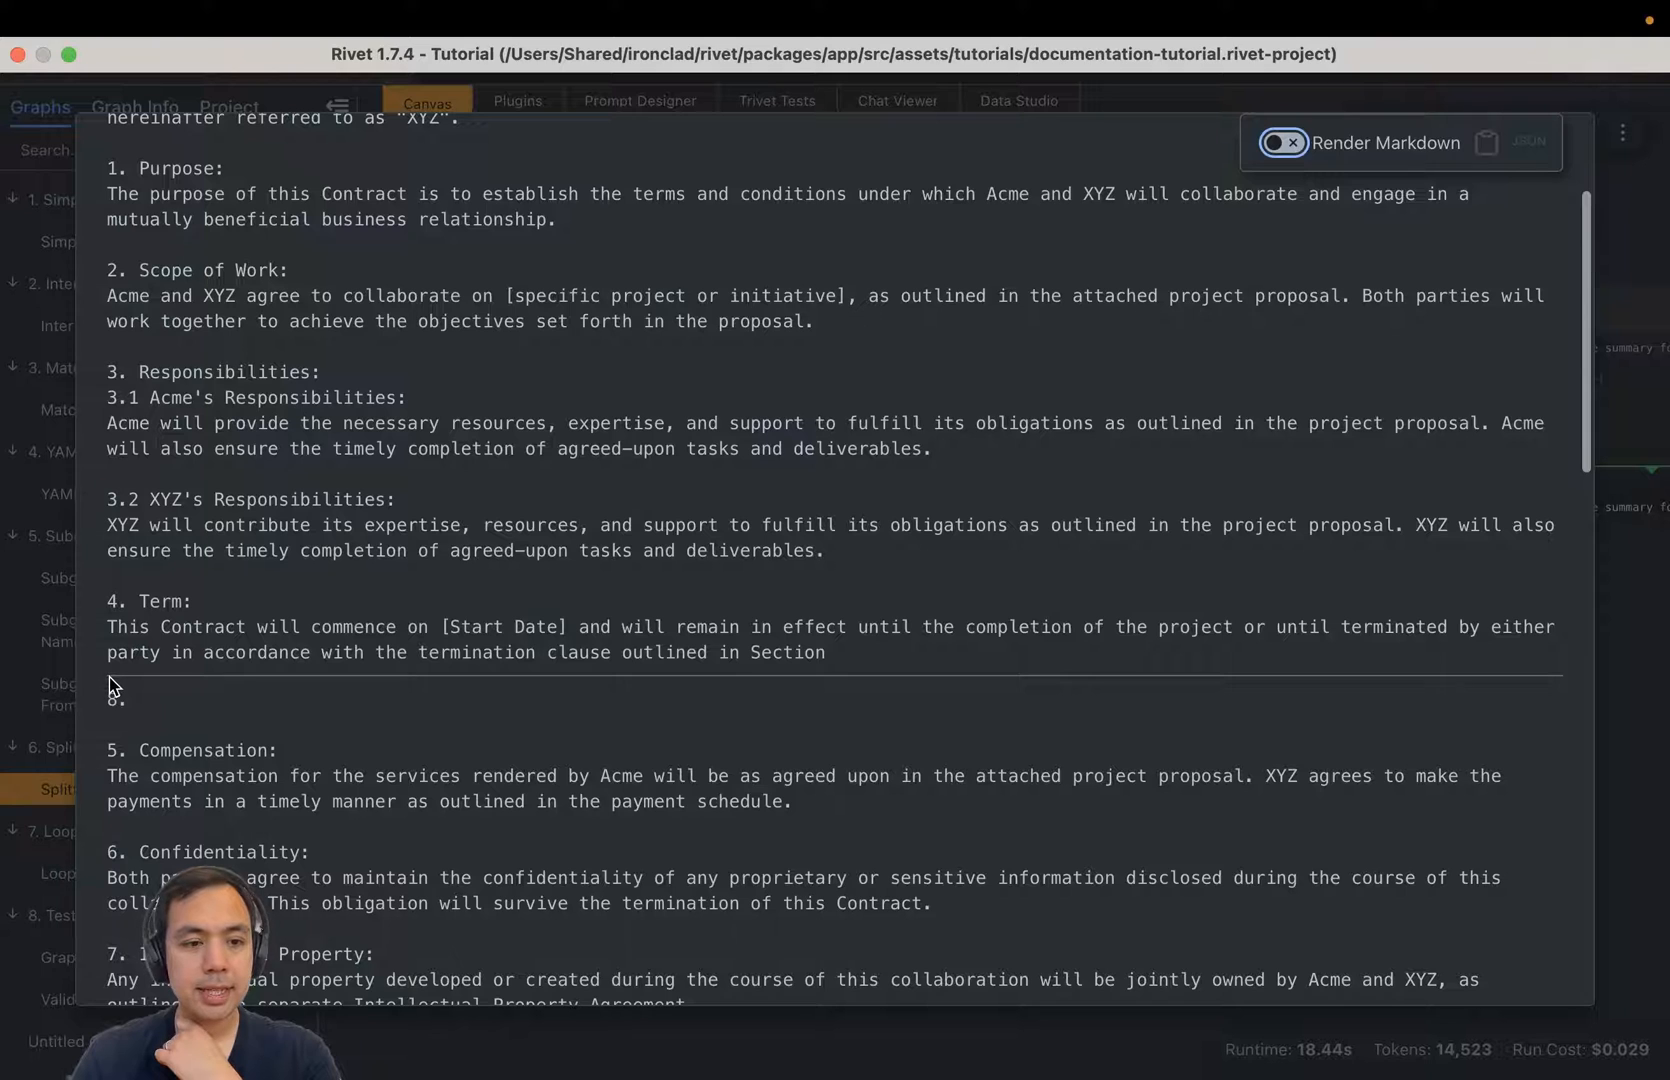
mouse_move(790, 700)
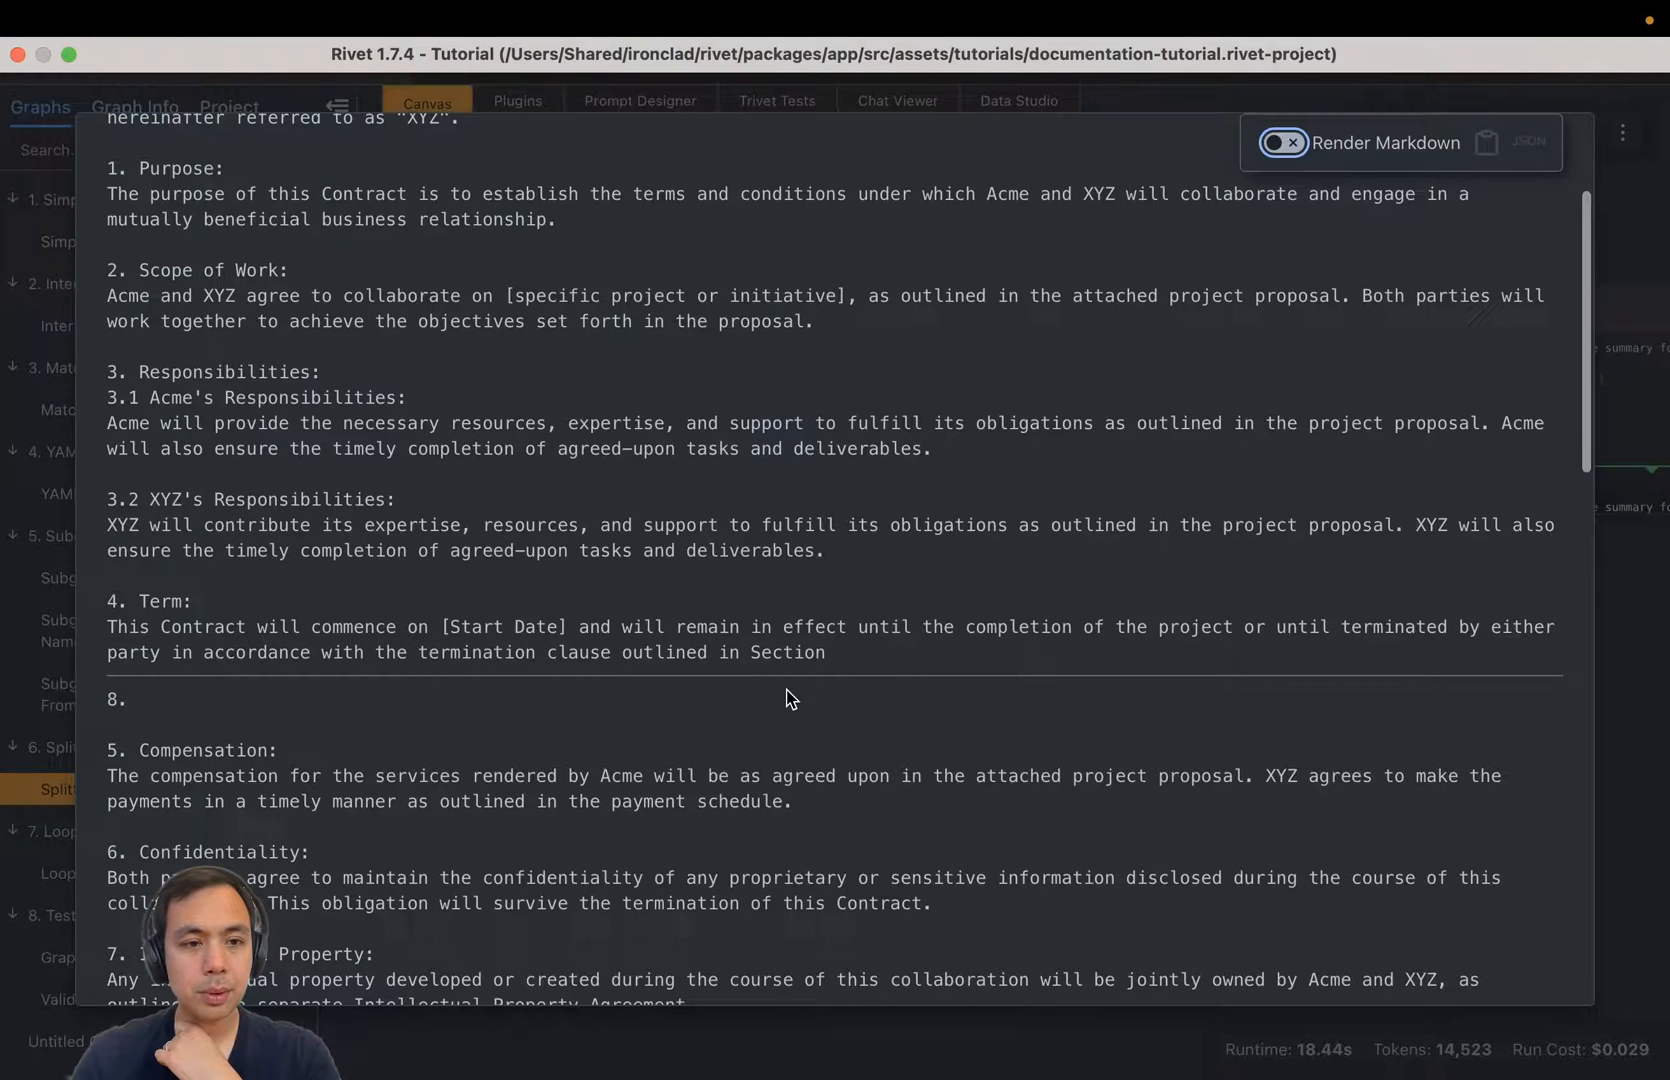
scroll(down, 3)
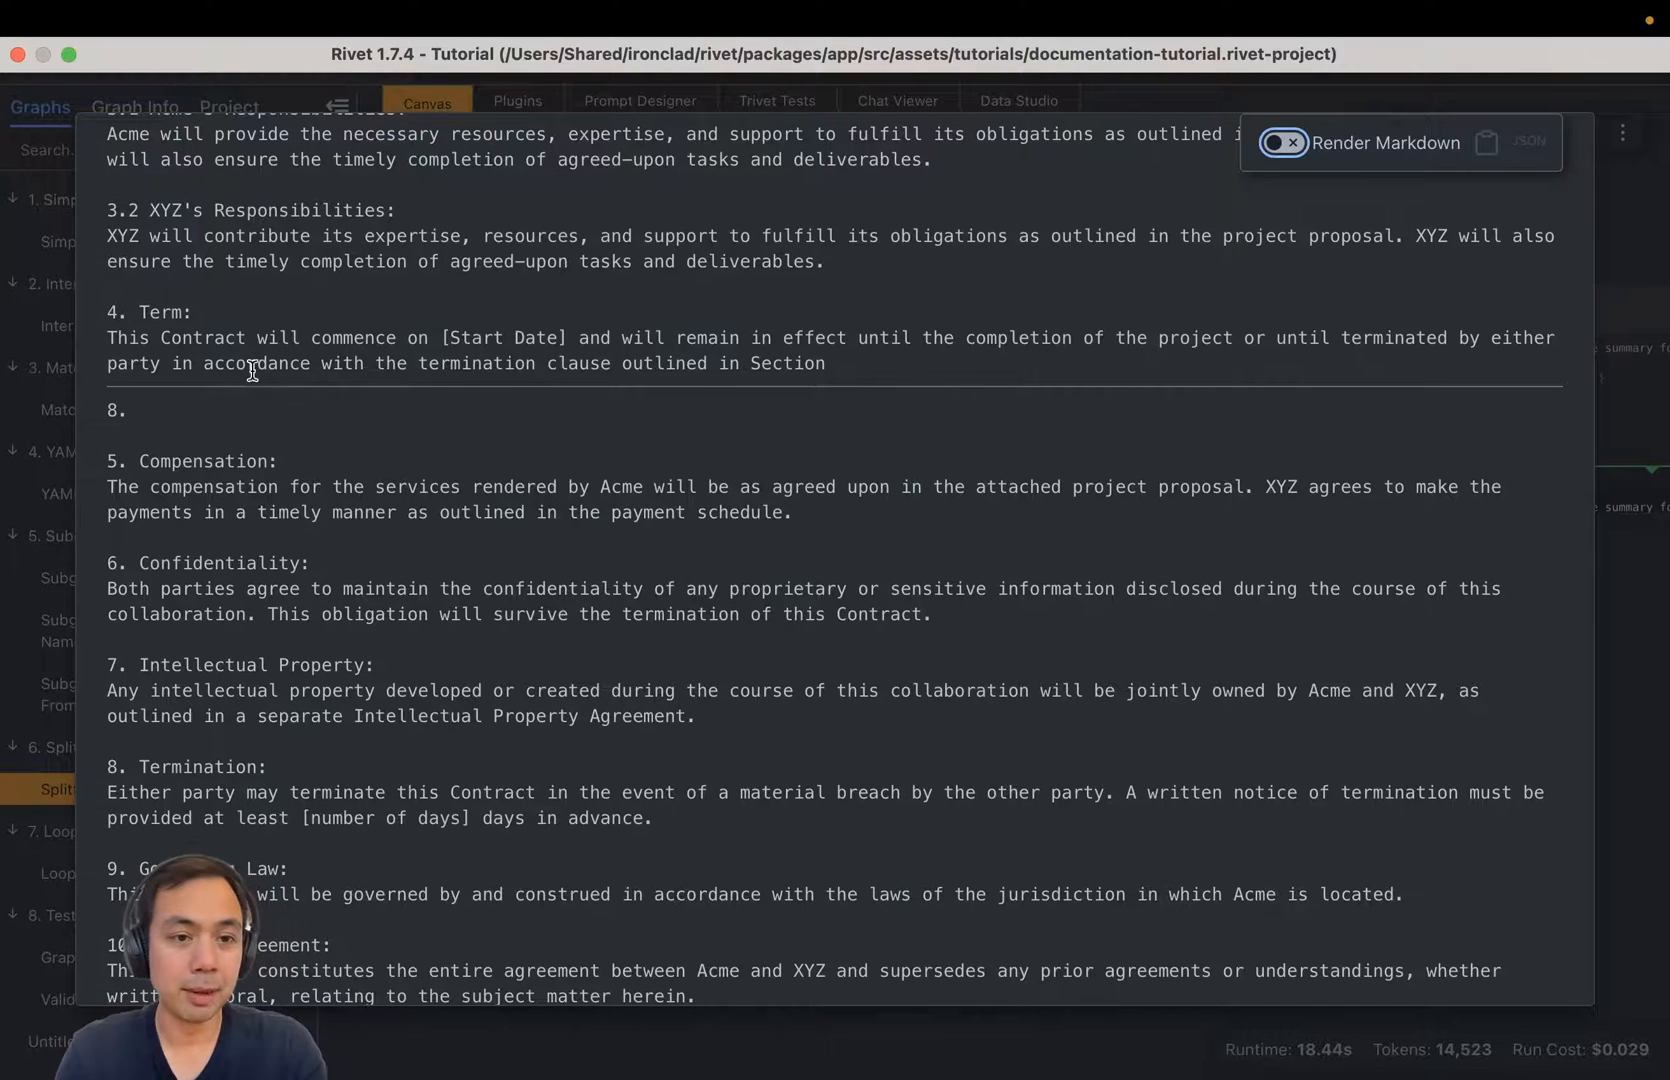
mouse_move(639, 357)
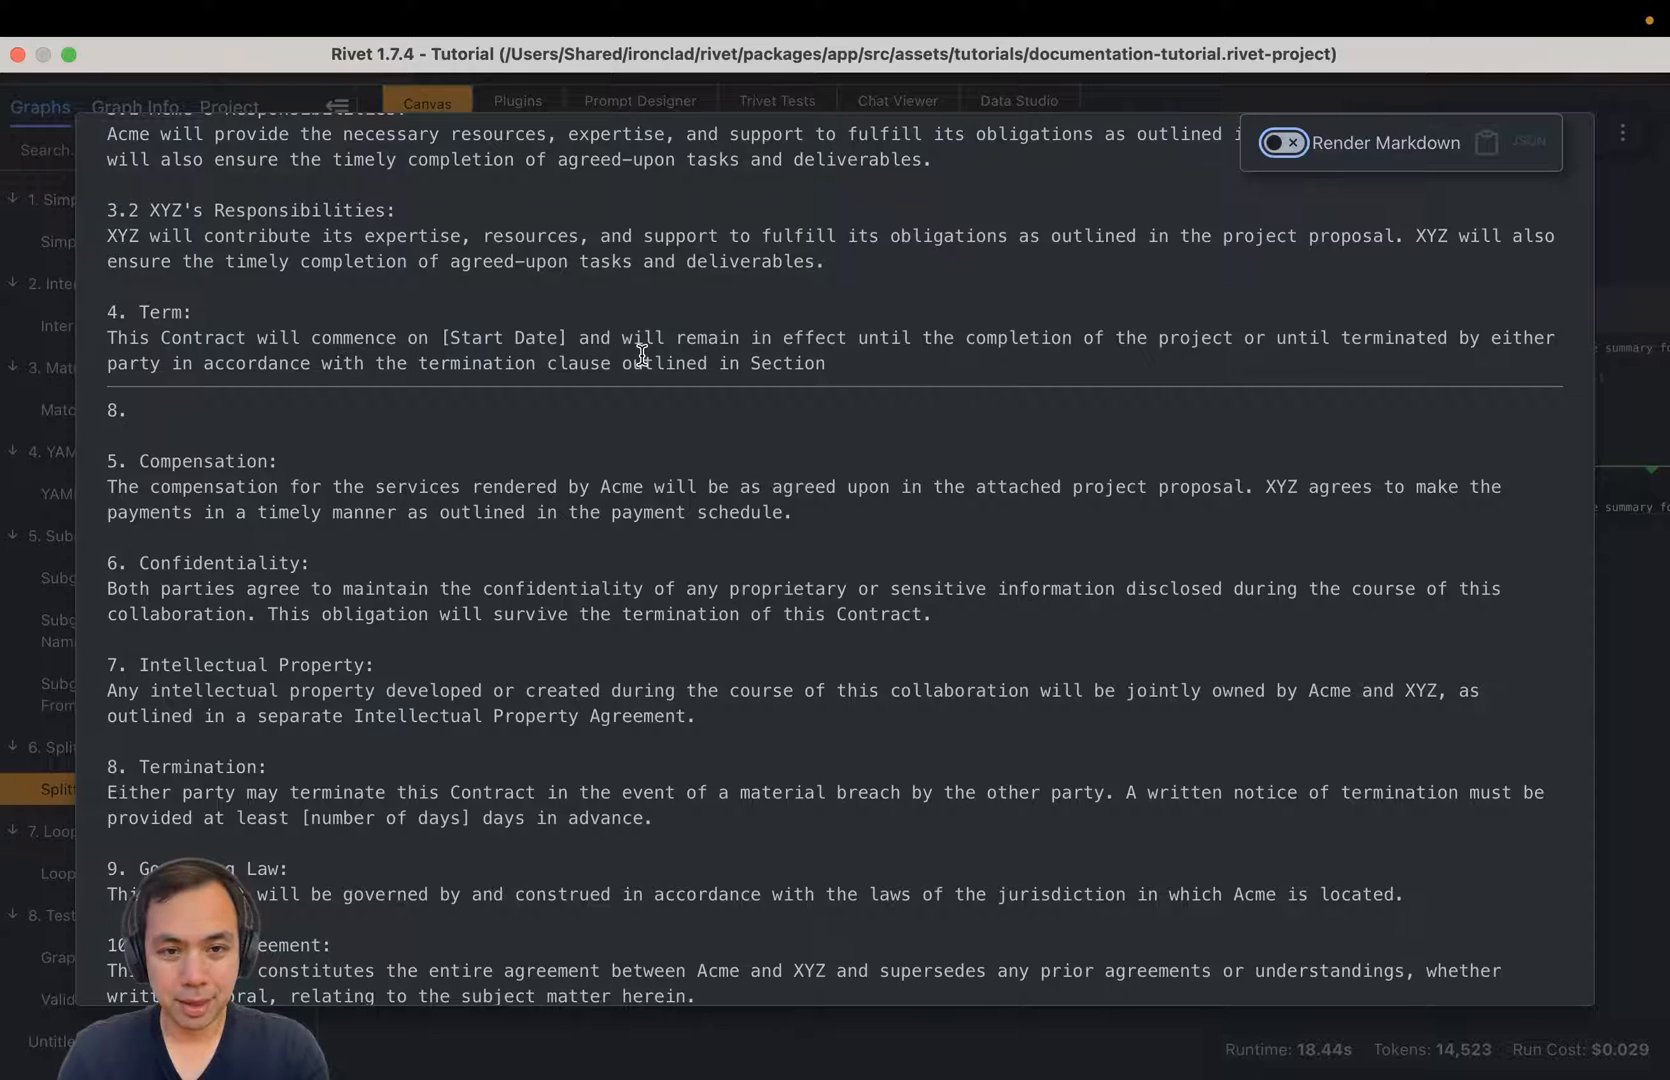
mouse_move(783, 362)
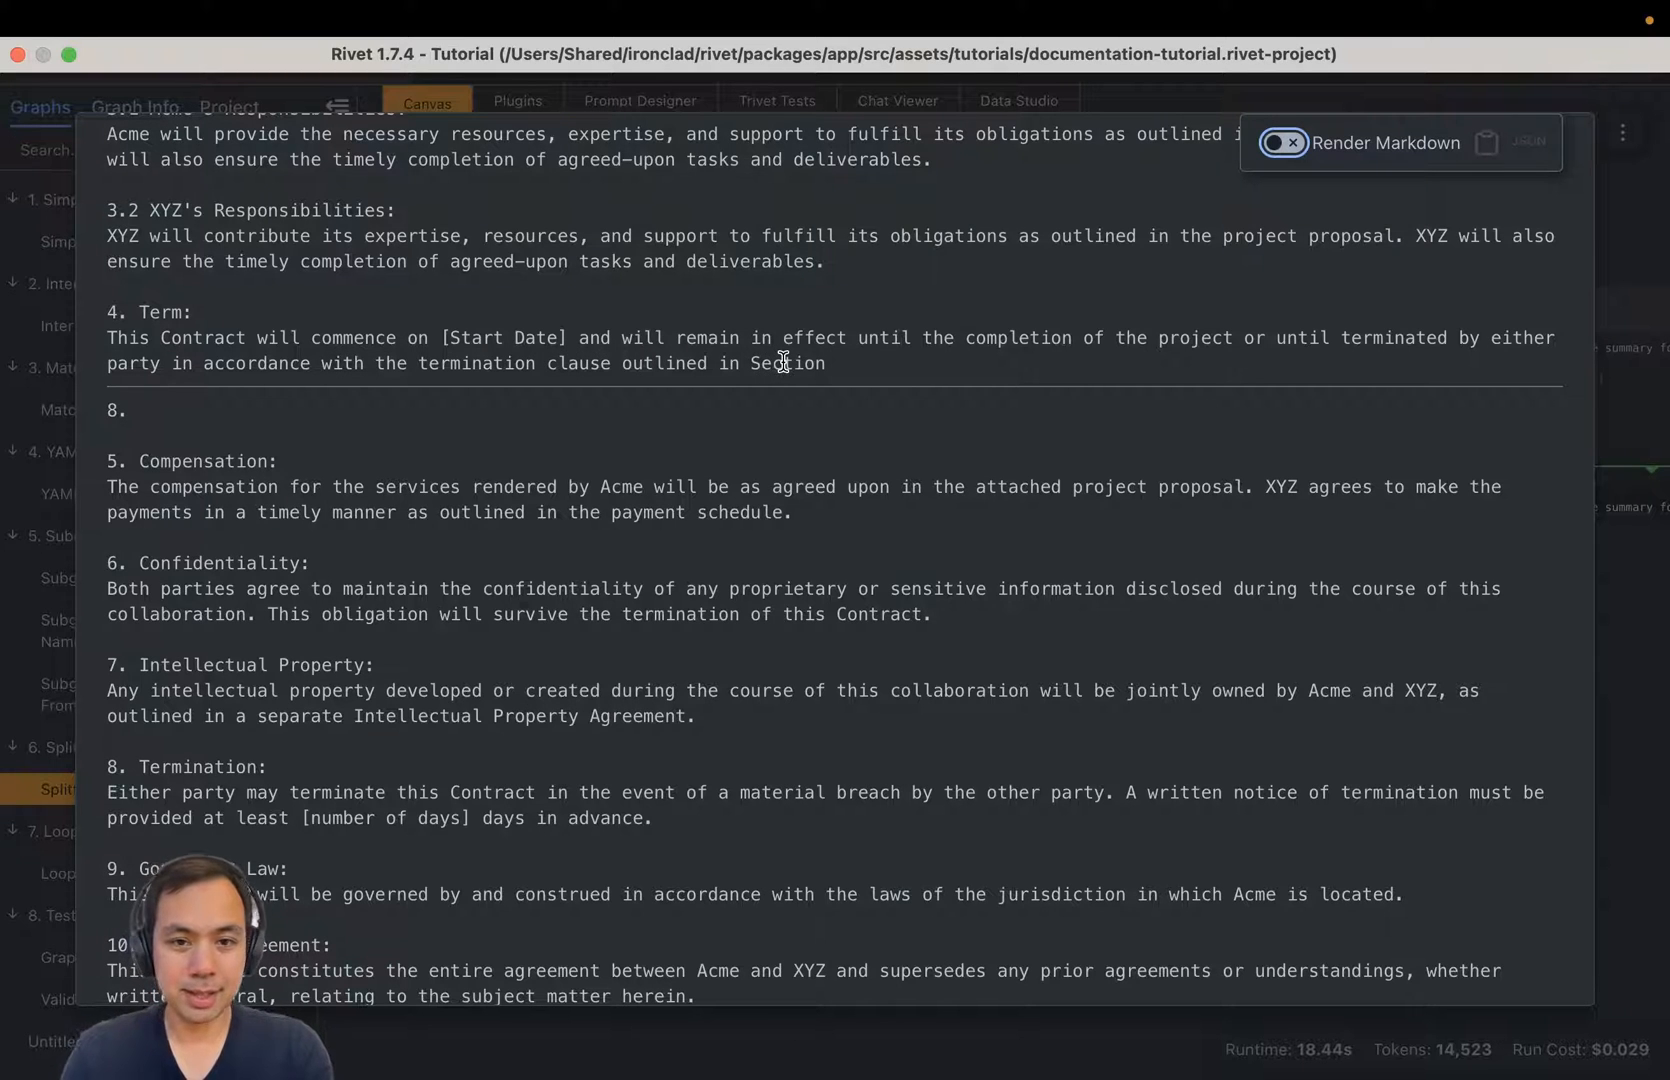
mouse_move(89, 543)
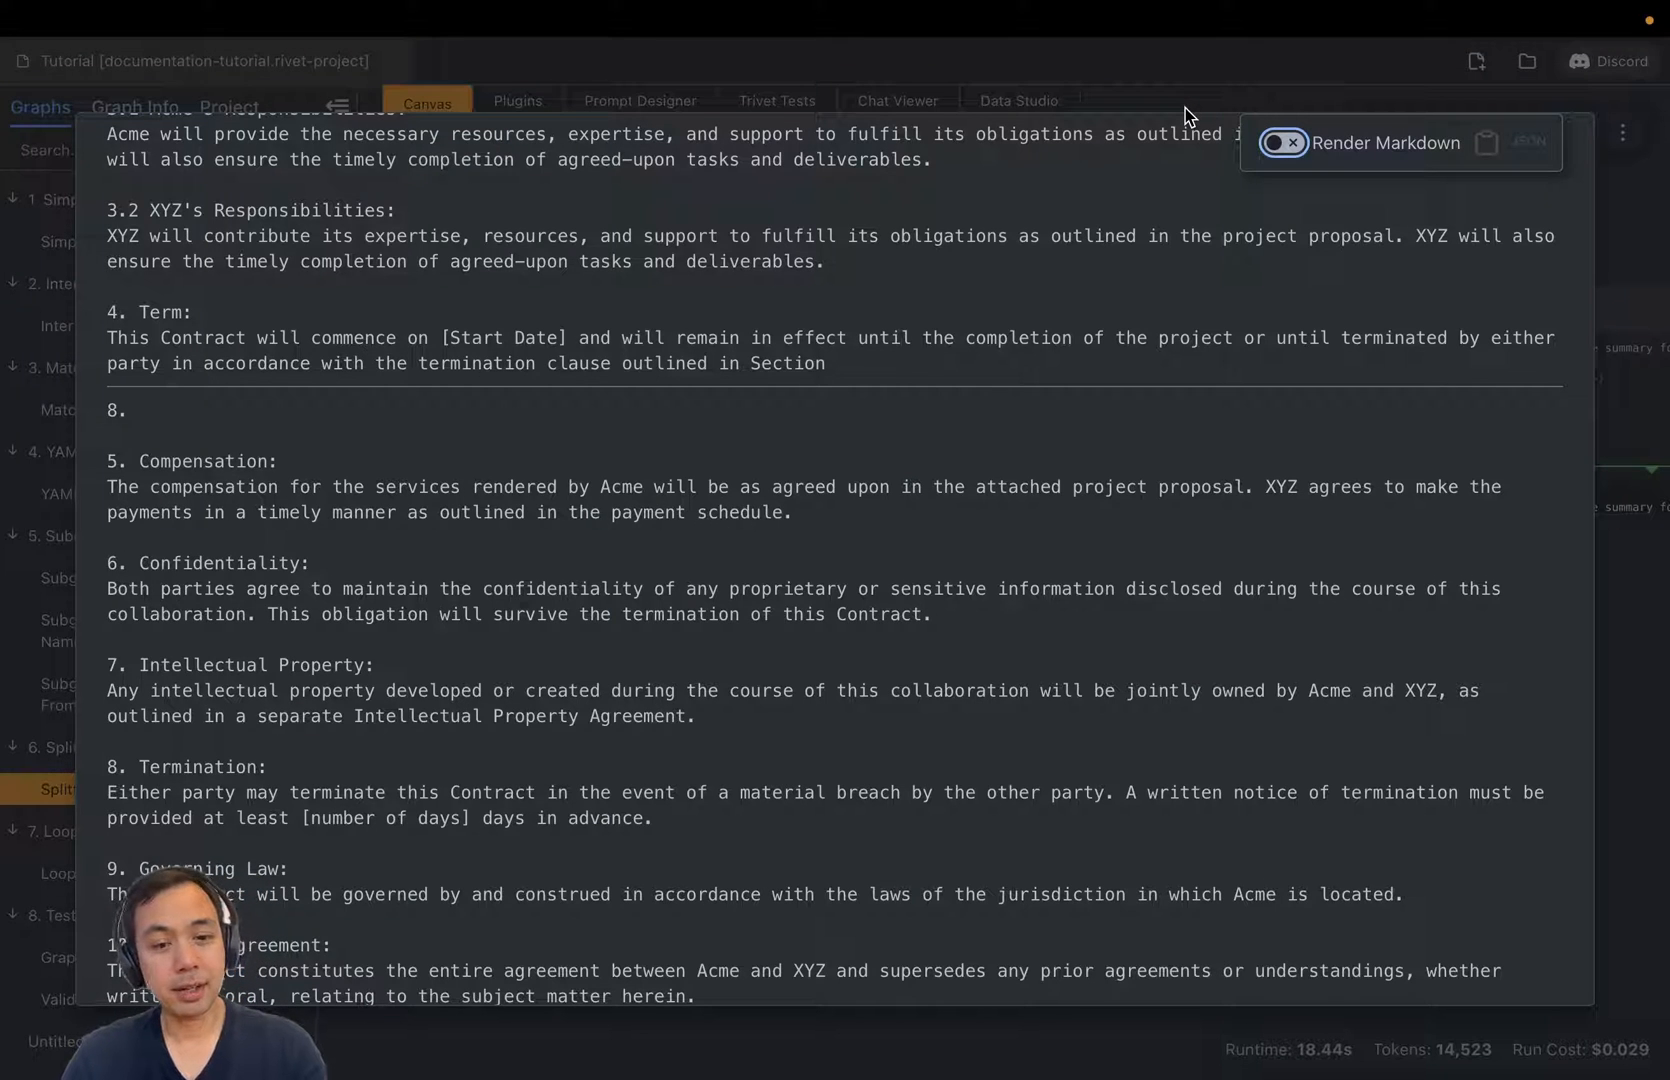
mouse_move(979, 374)
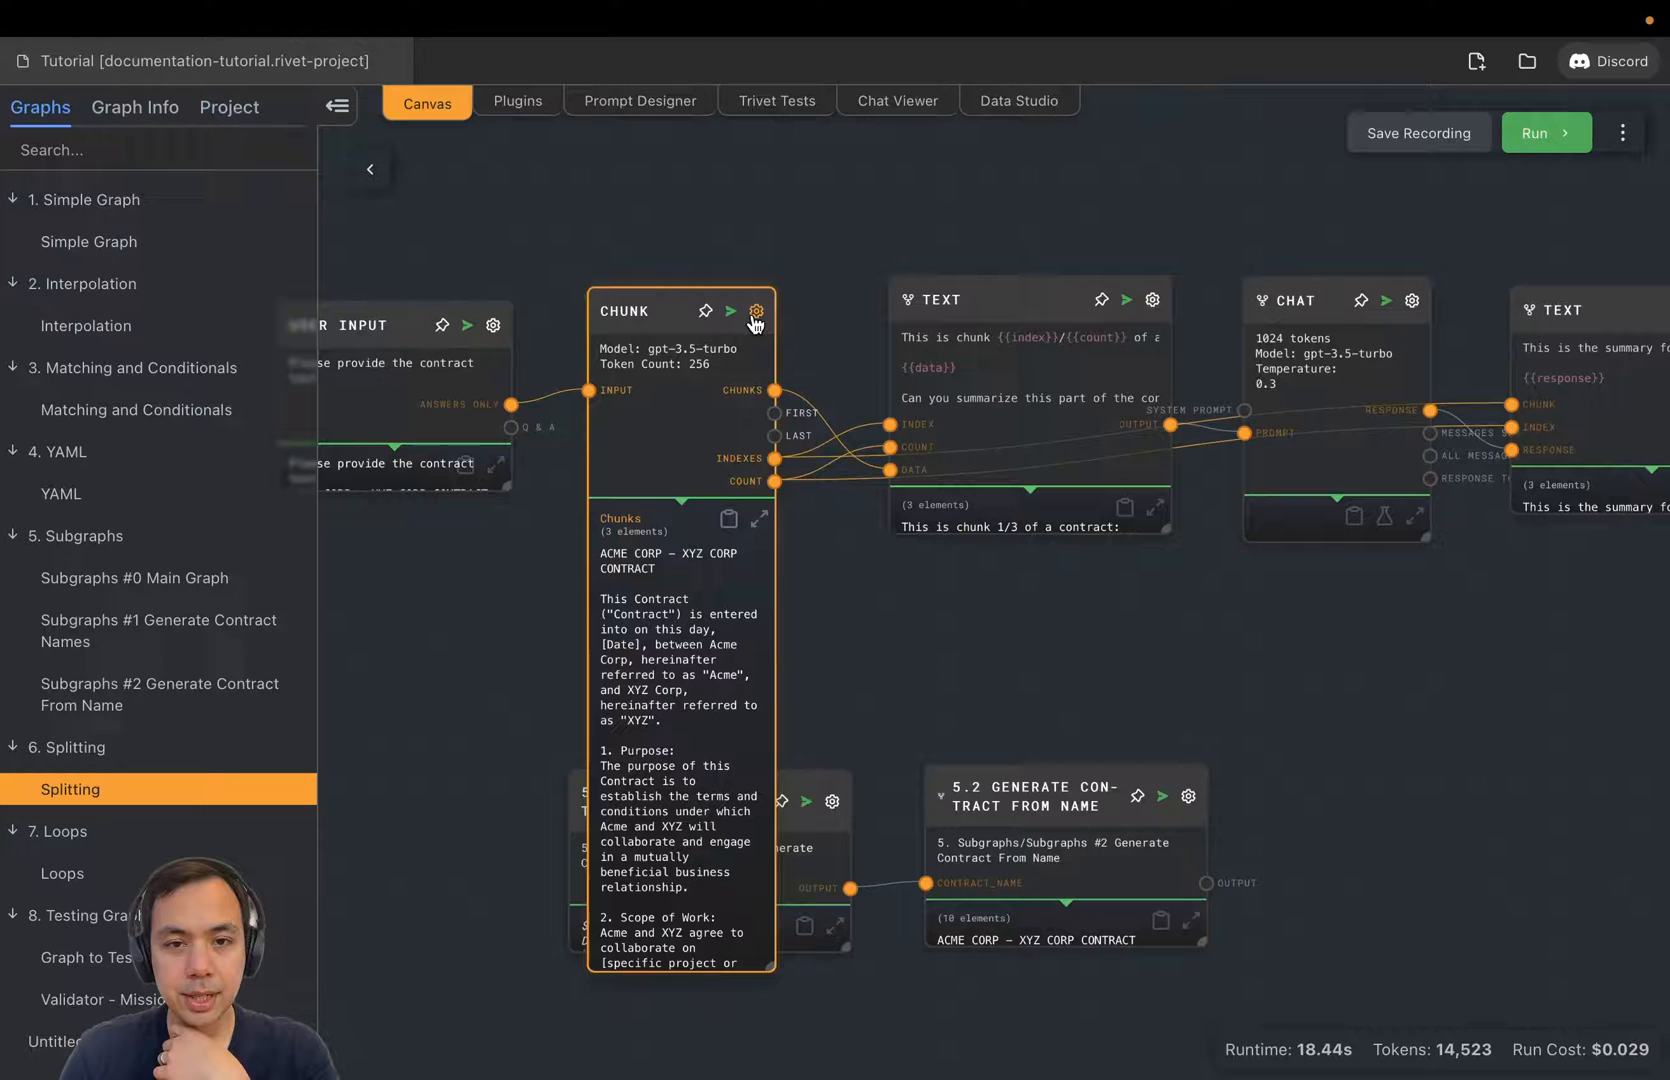
Step: Change the Chunk node's Overlap (in %) from 0 to 30
click(755, 310)
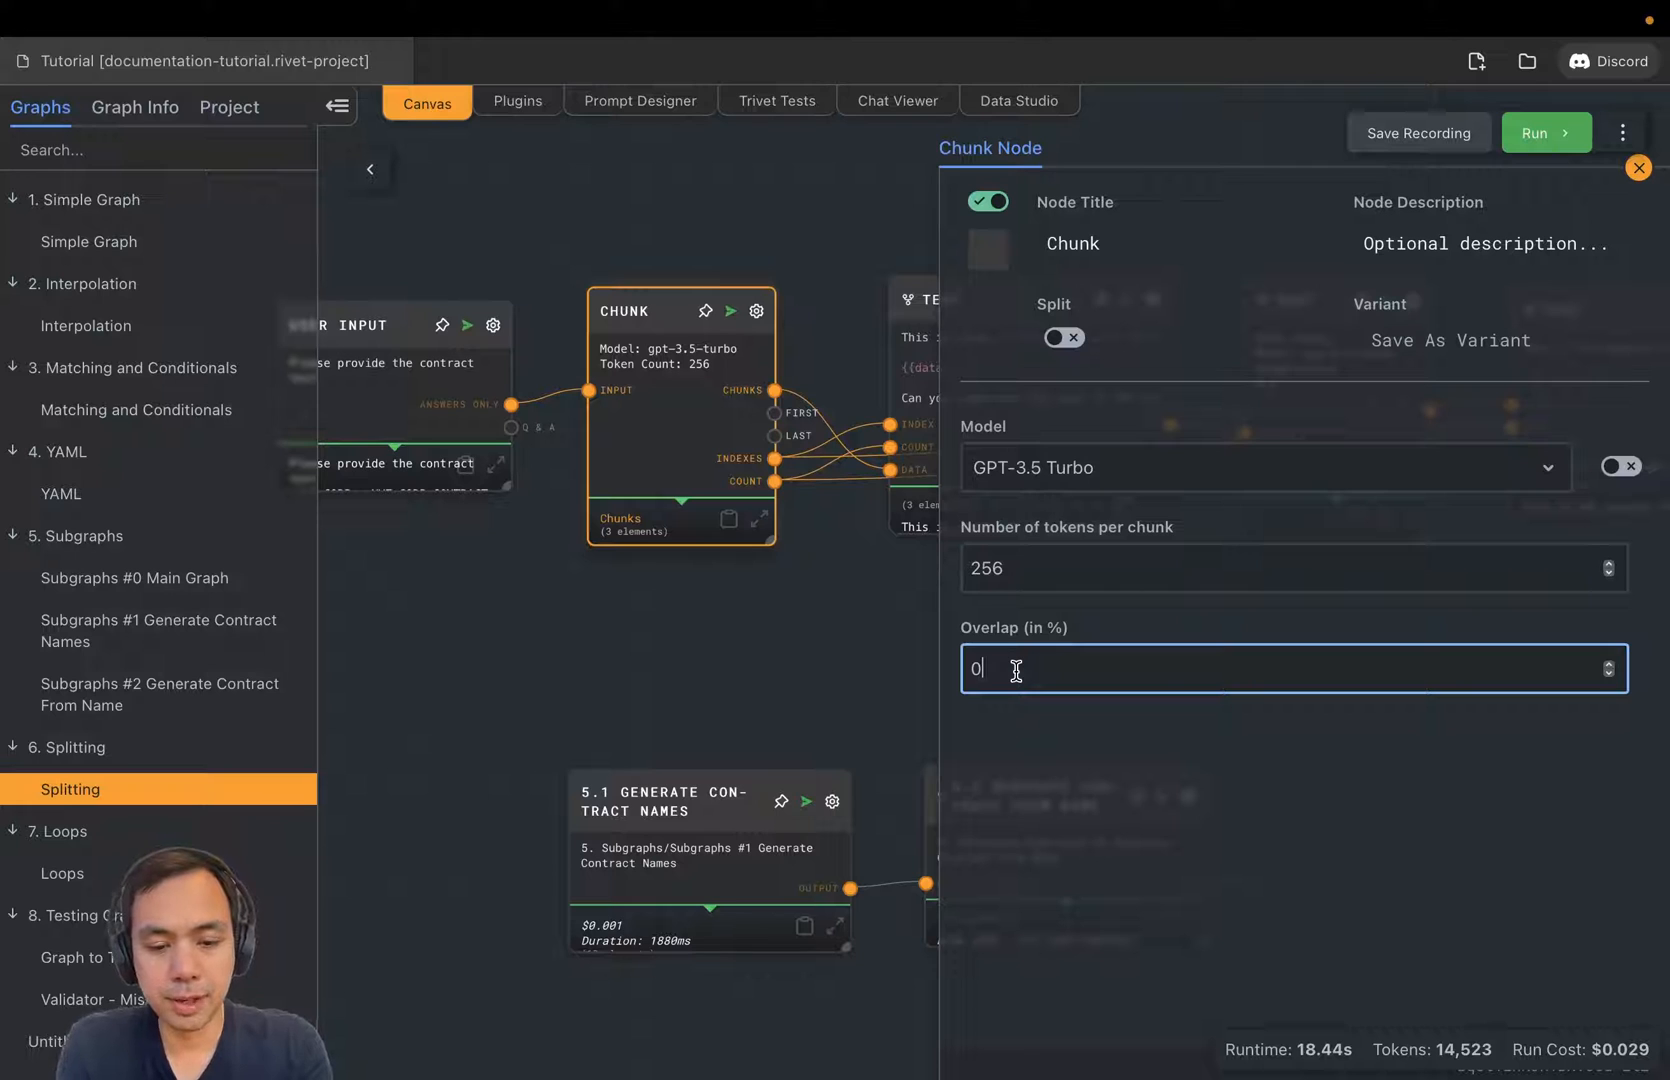
key(Backspace)
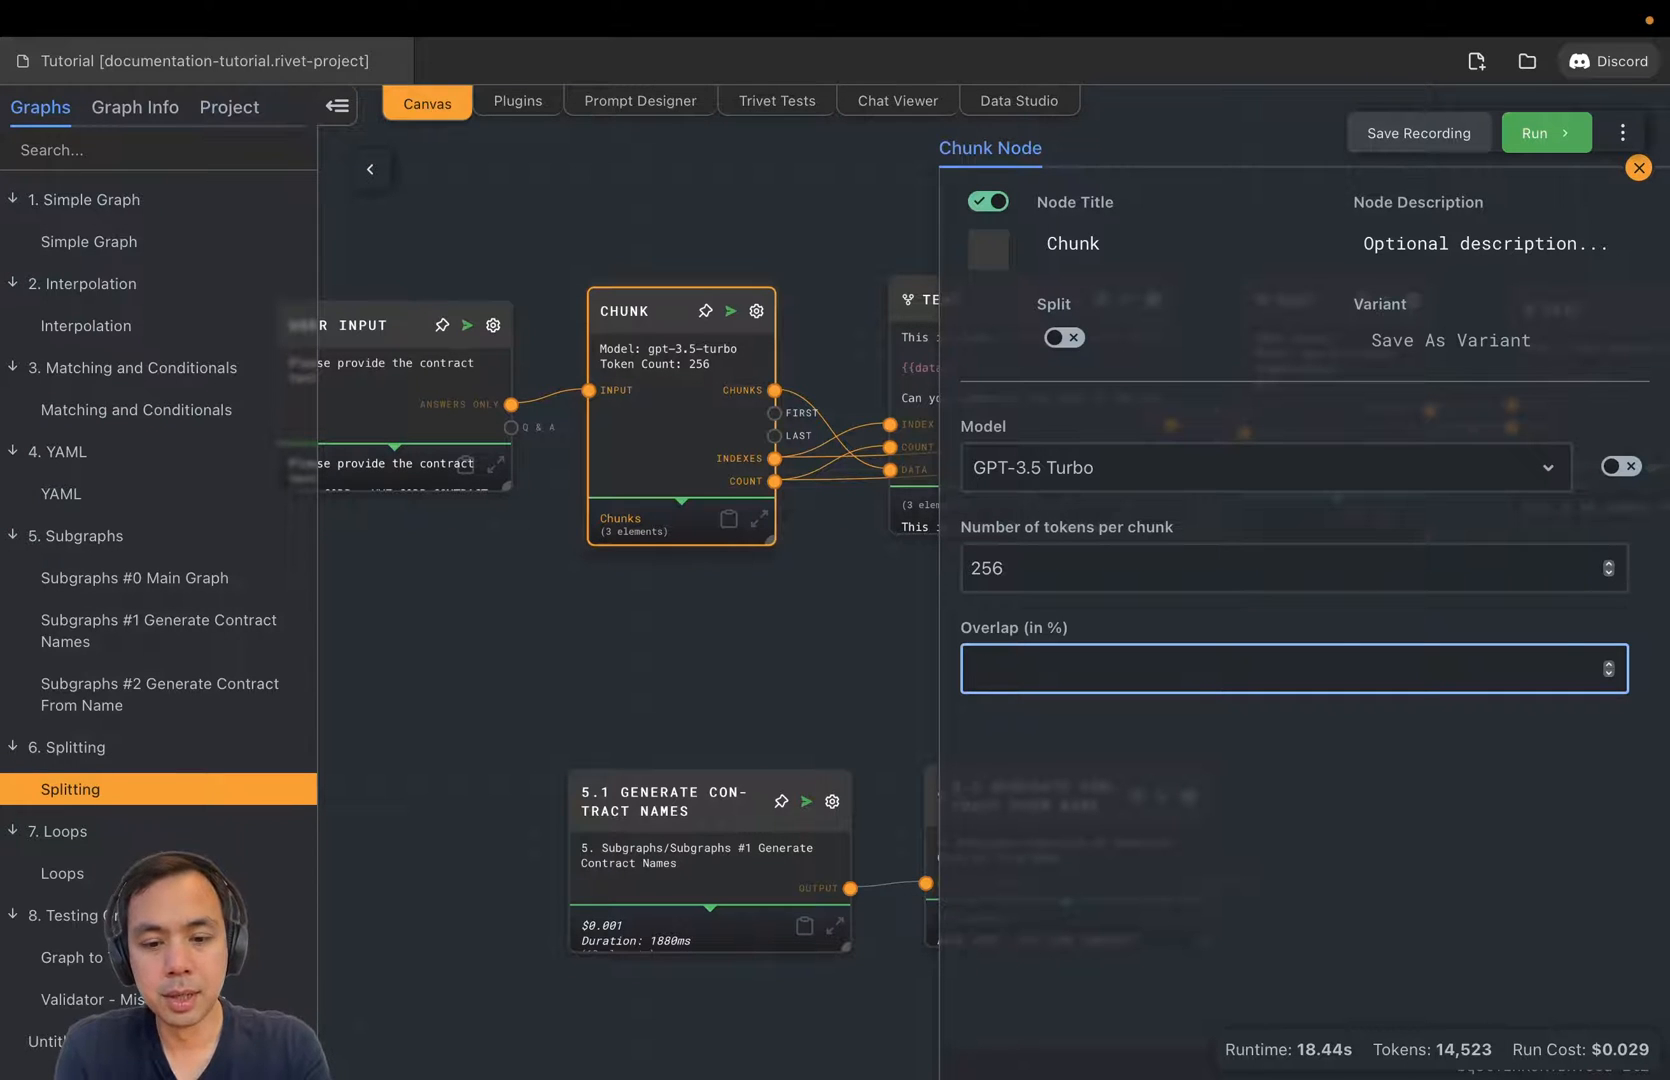
text(30)
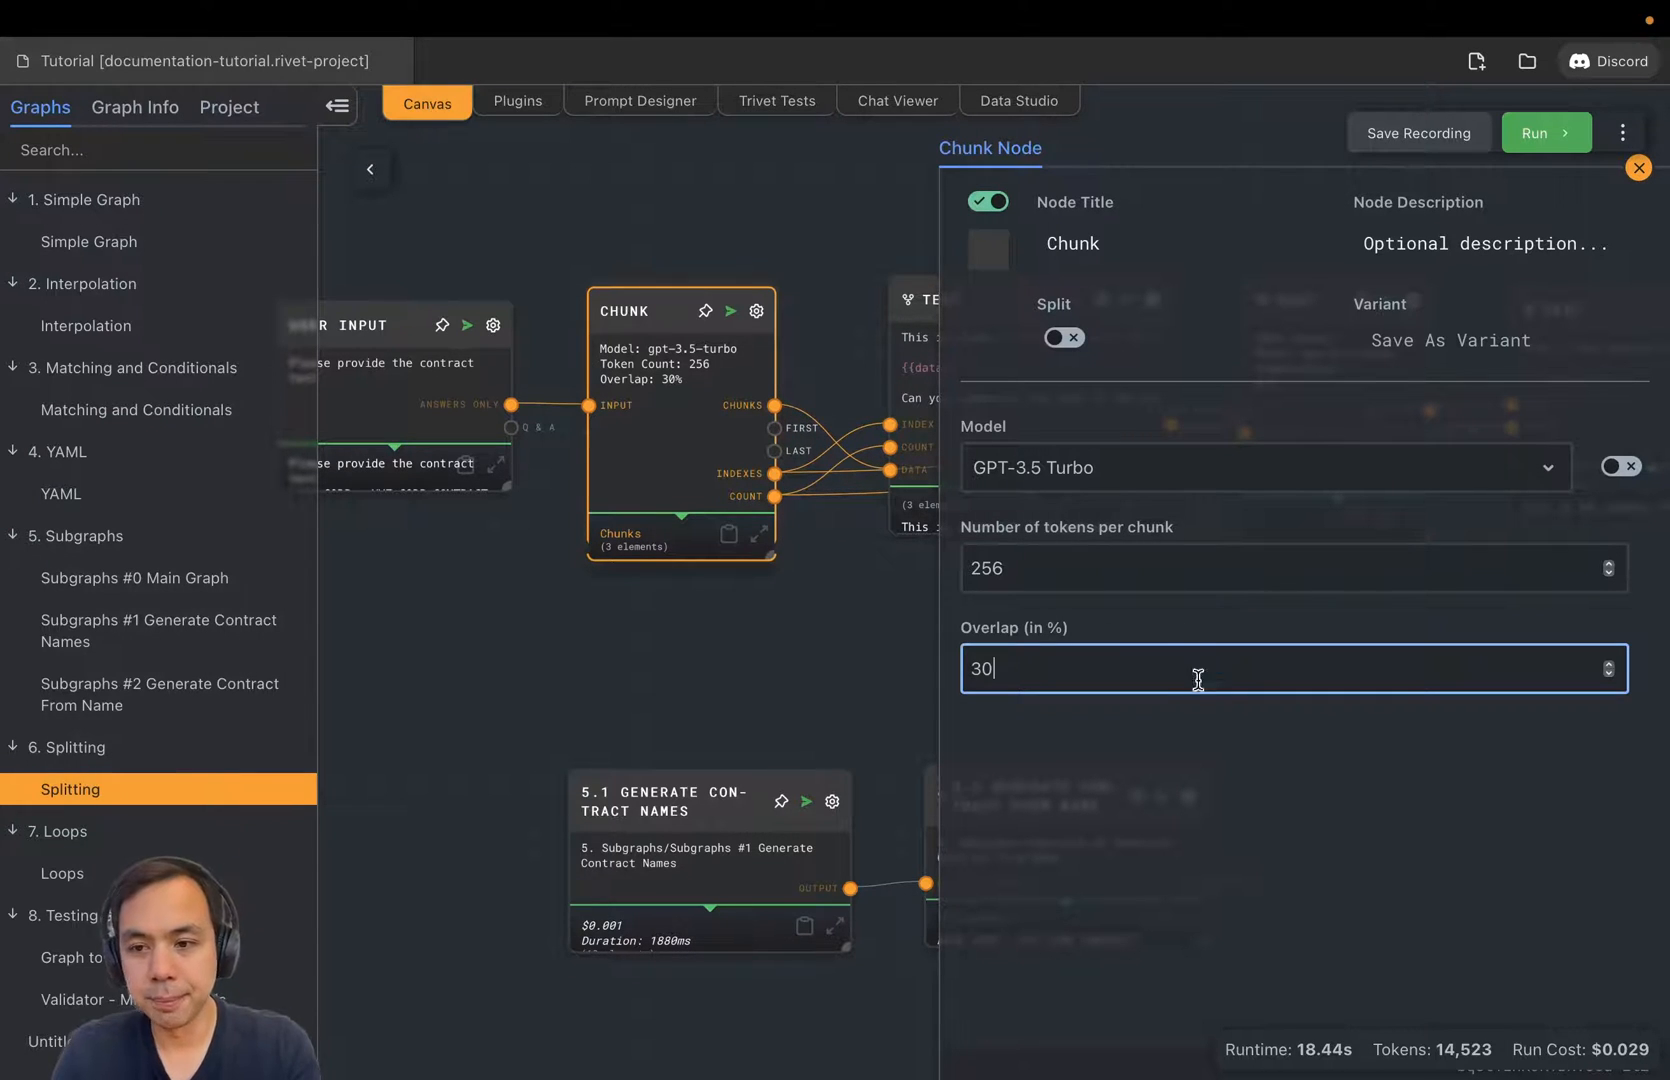
click(1638, 167)
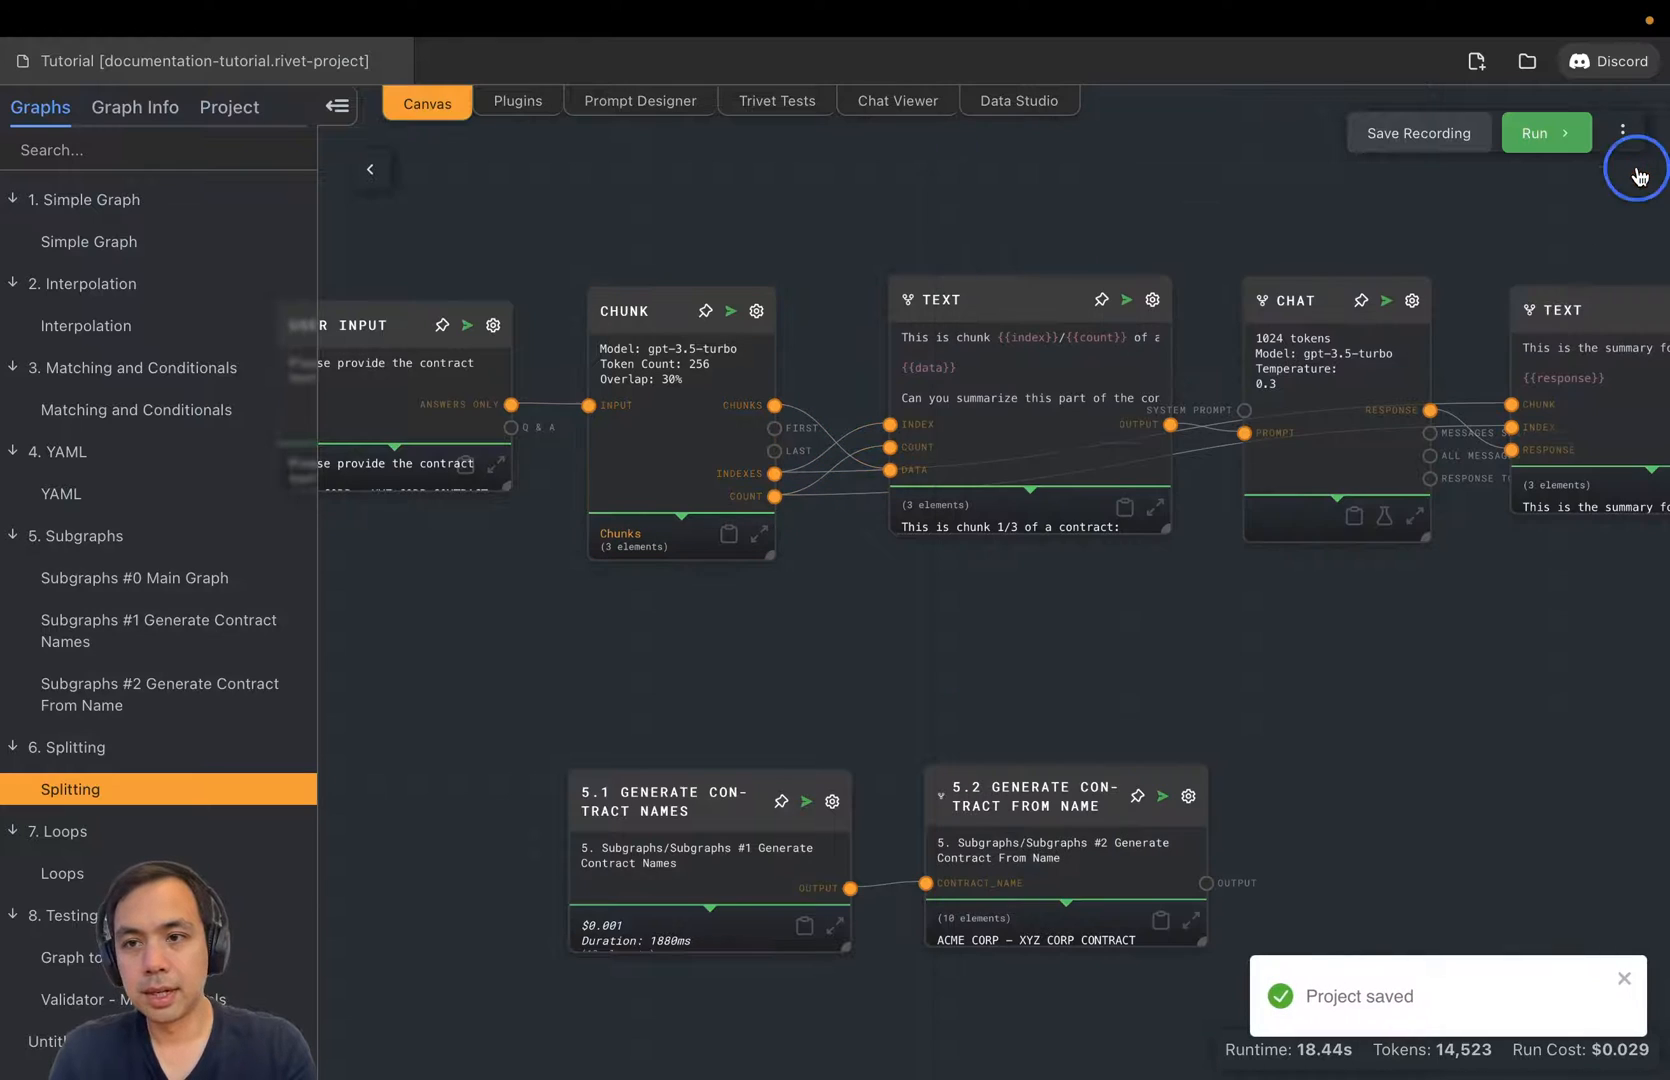
Step: Submit the contract text and view the Chunk node's three overlapping chunks full-screen
click(1543, 132)
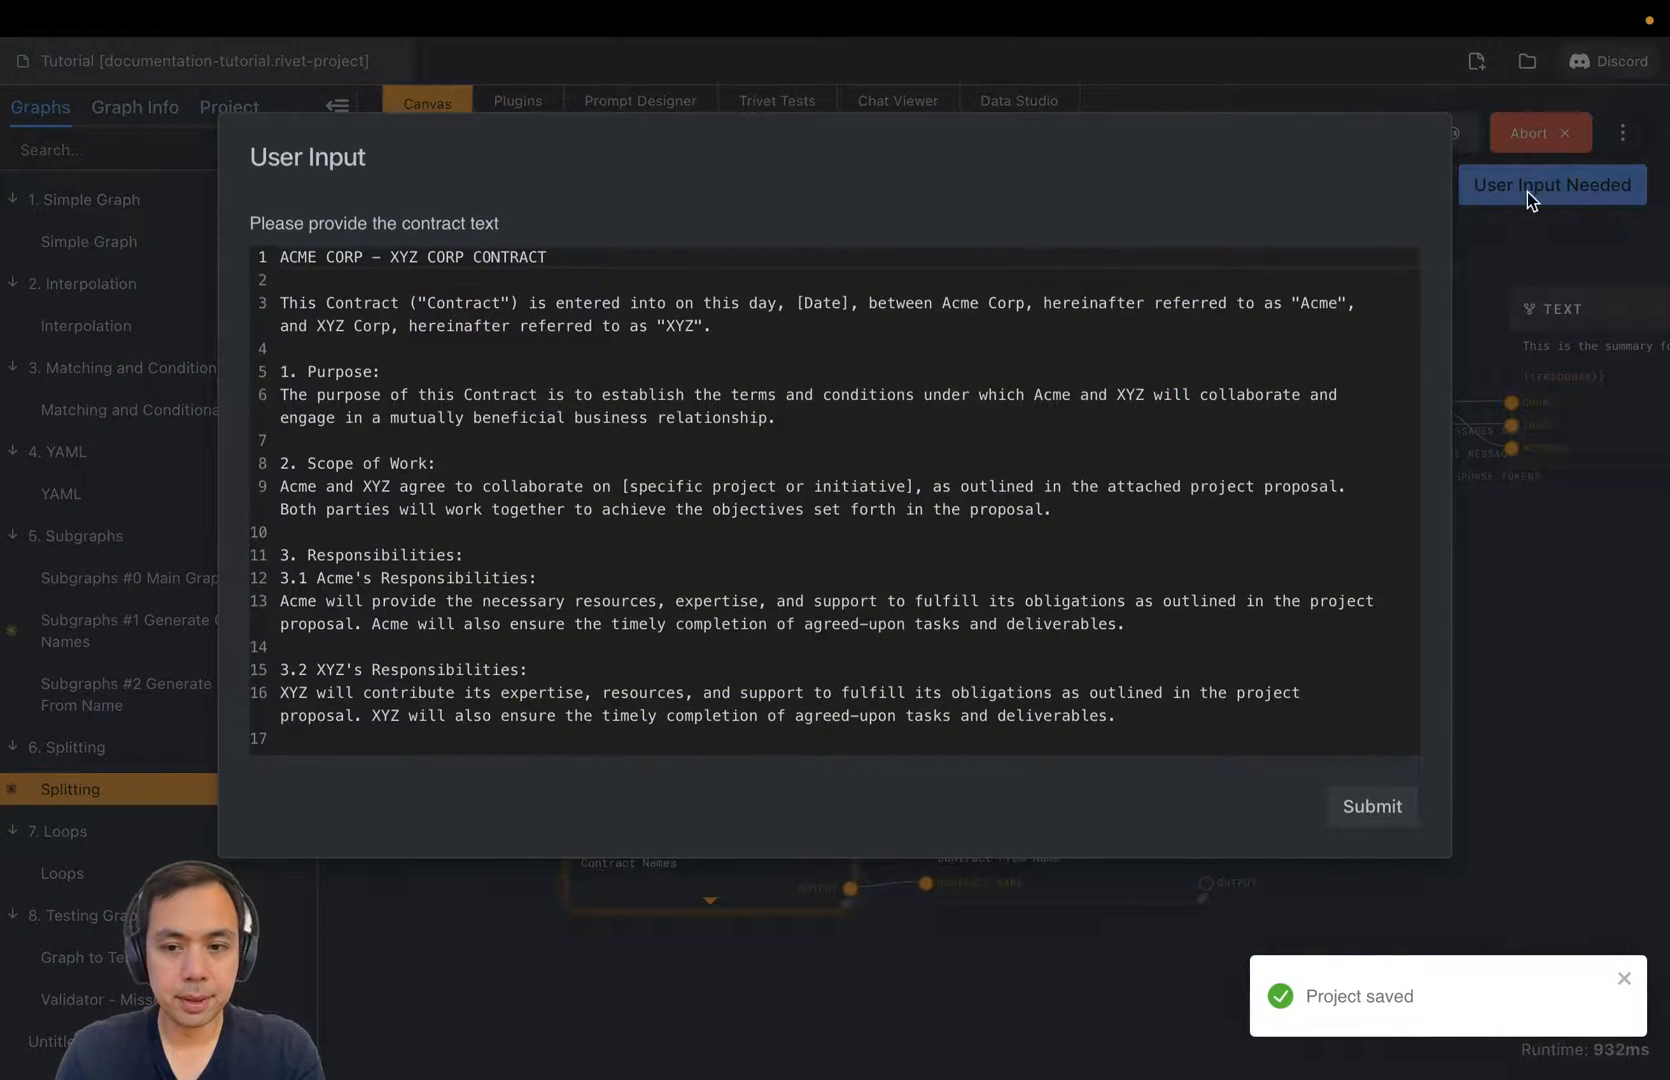
click(1371, 806)
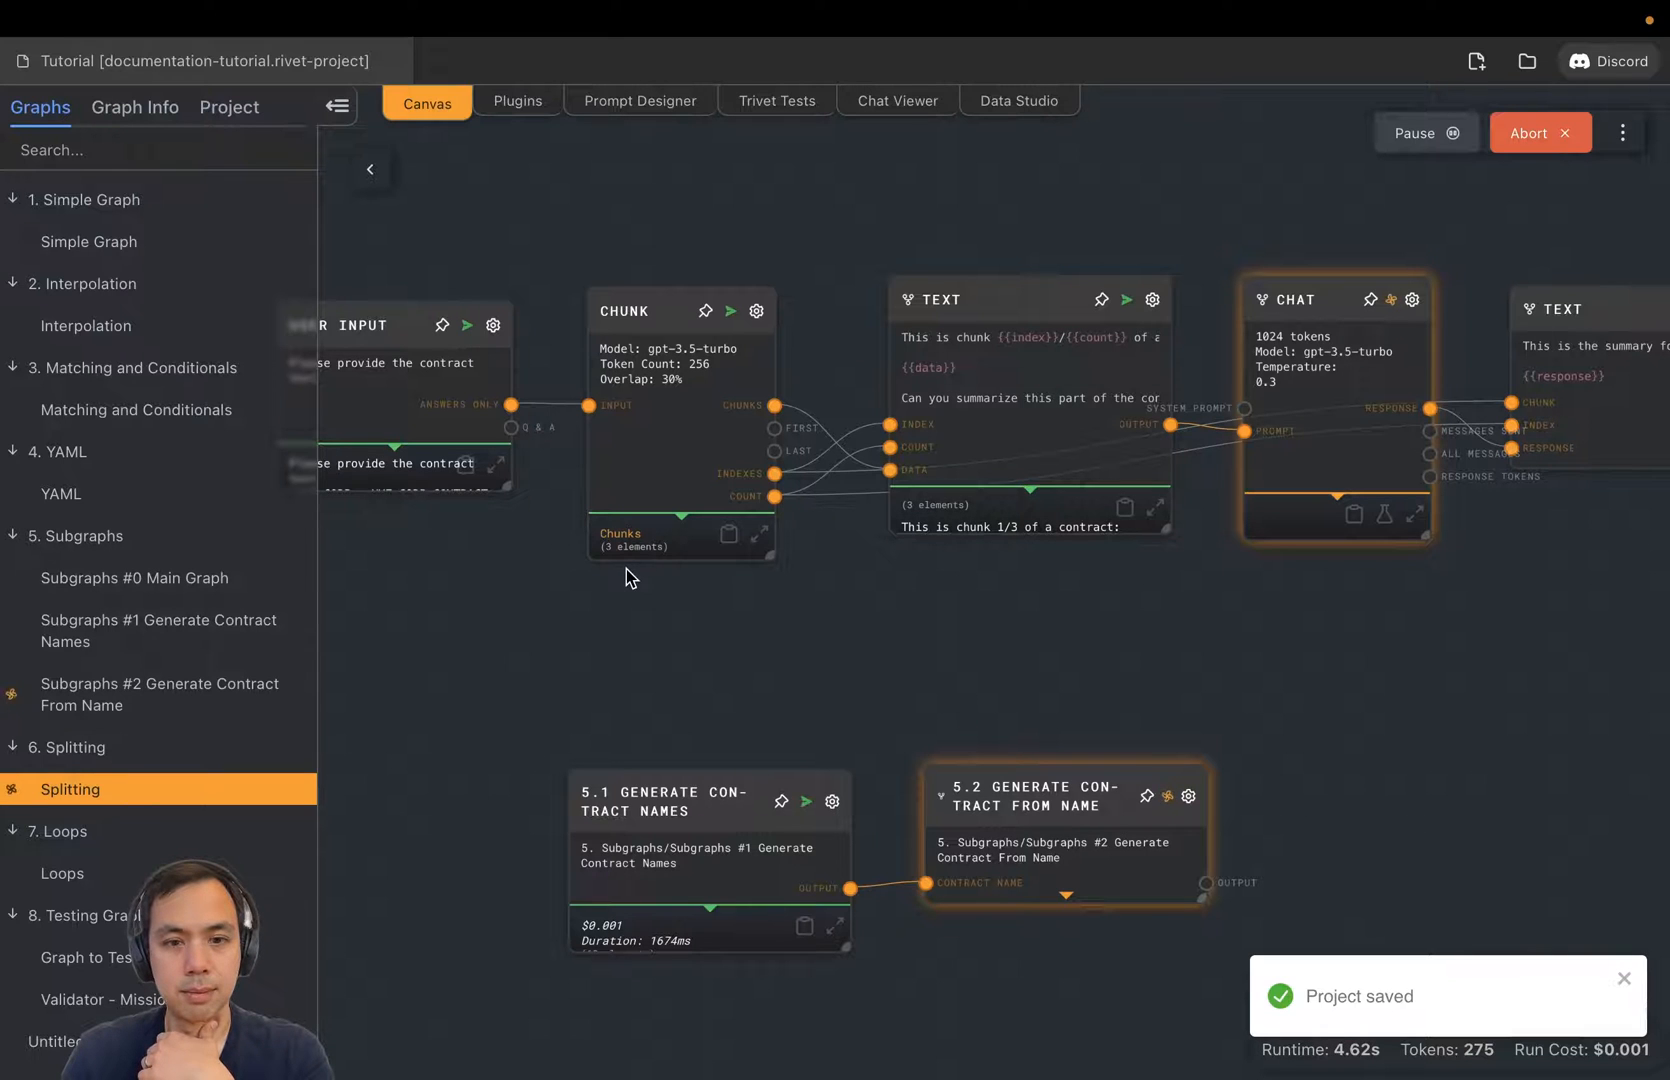
click(762, 536)
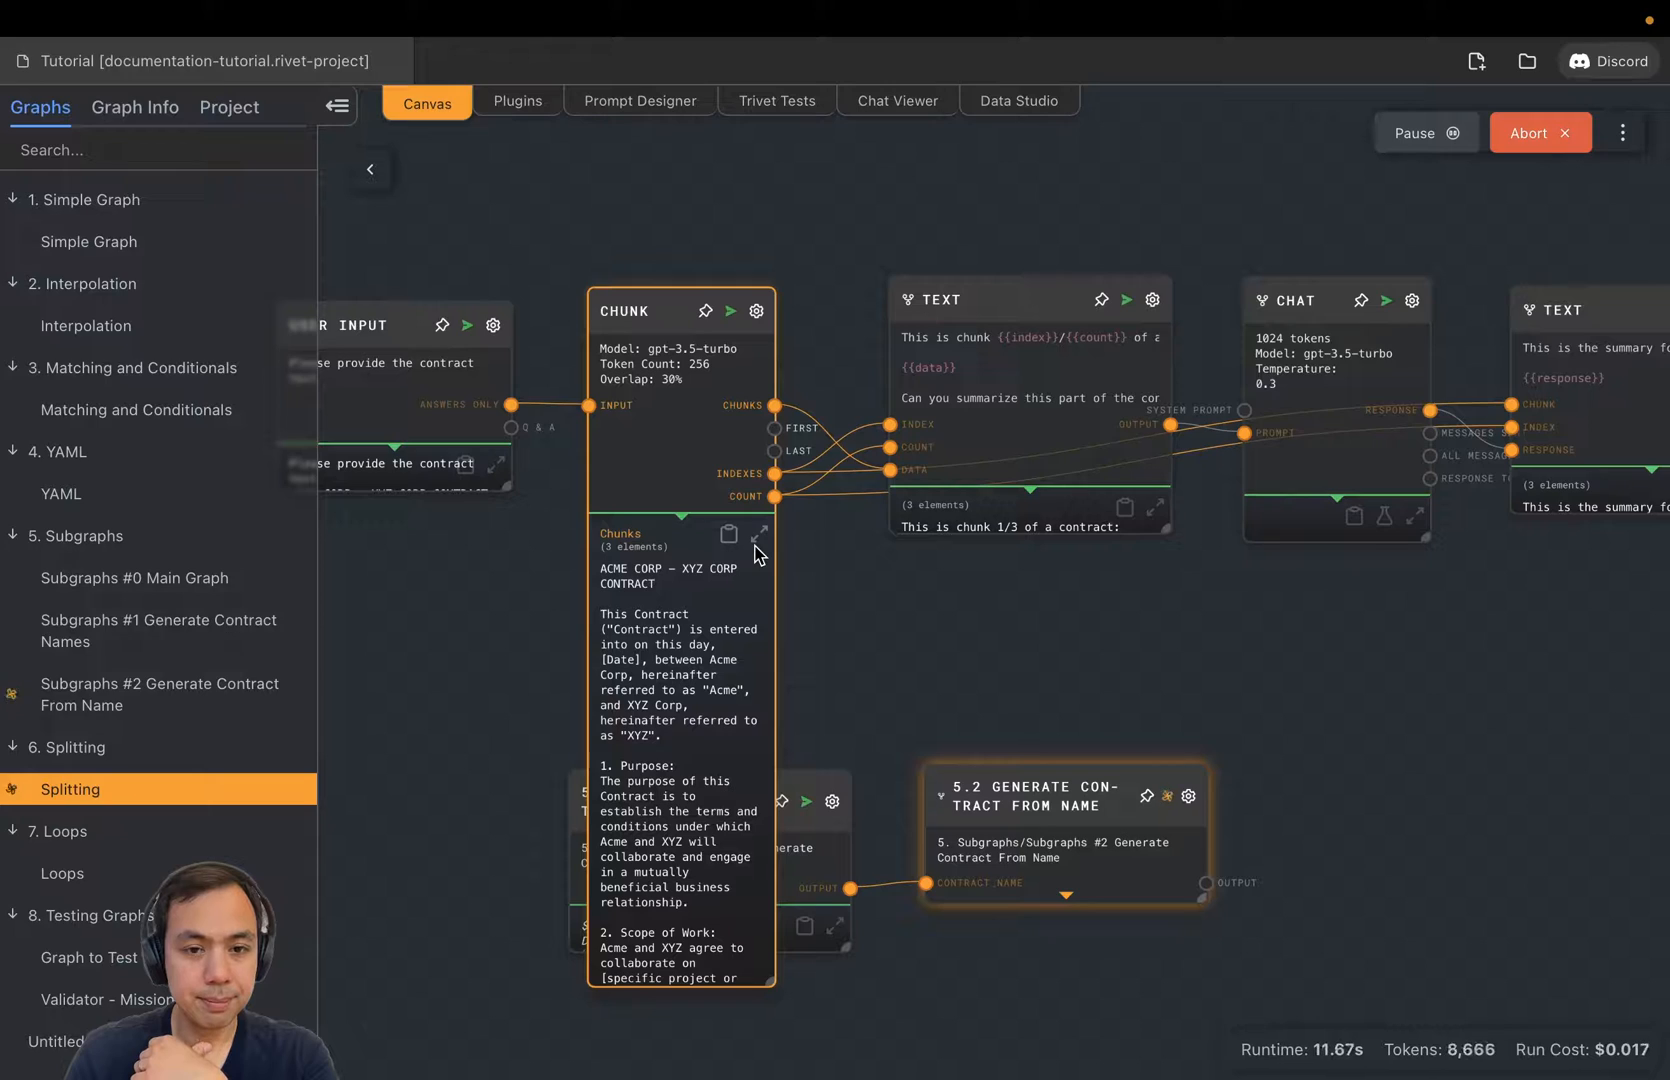
click(758, 534)
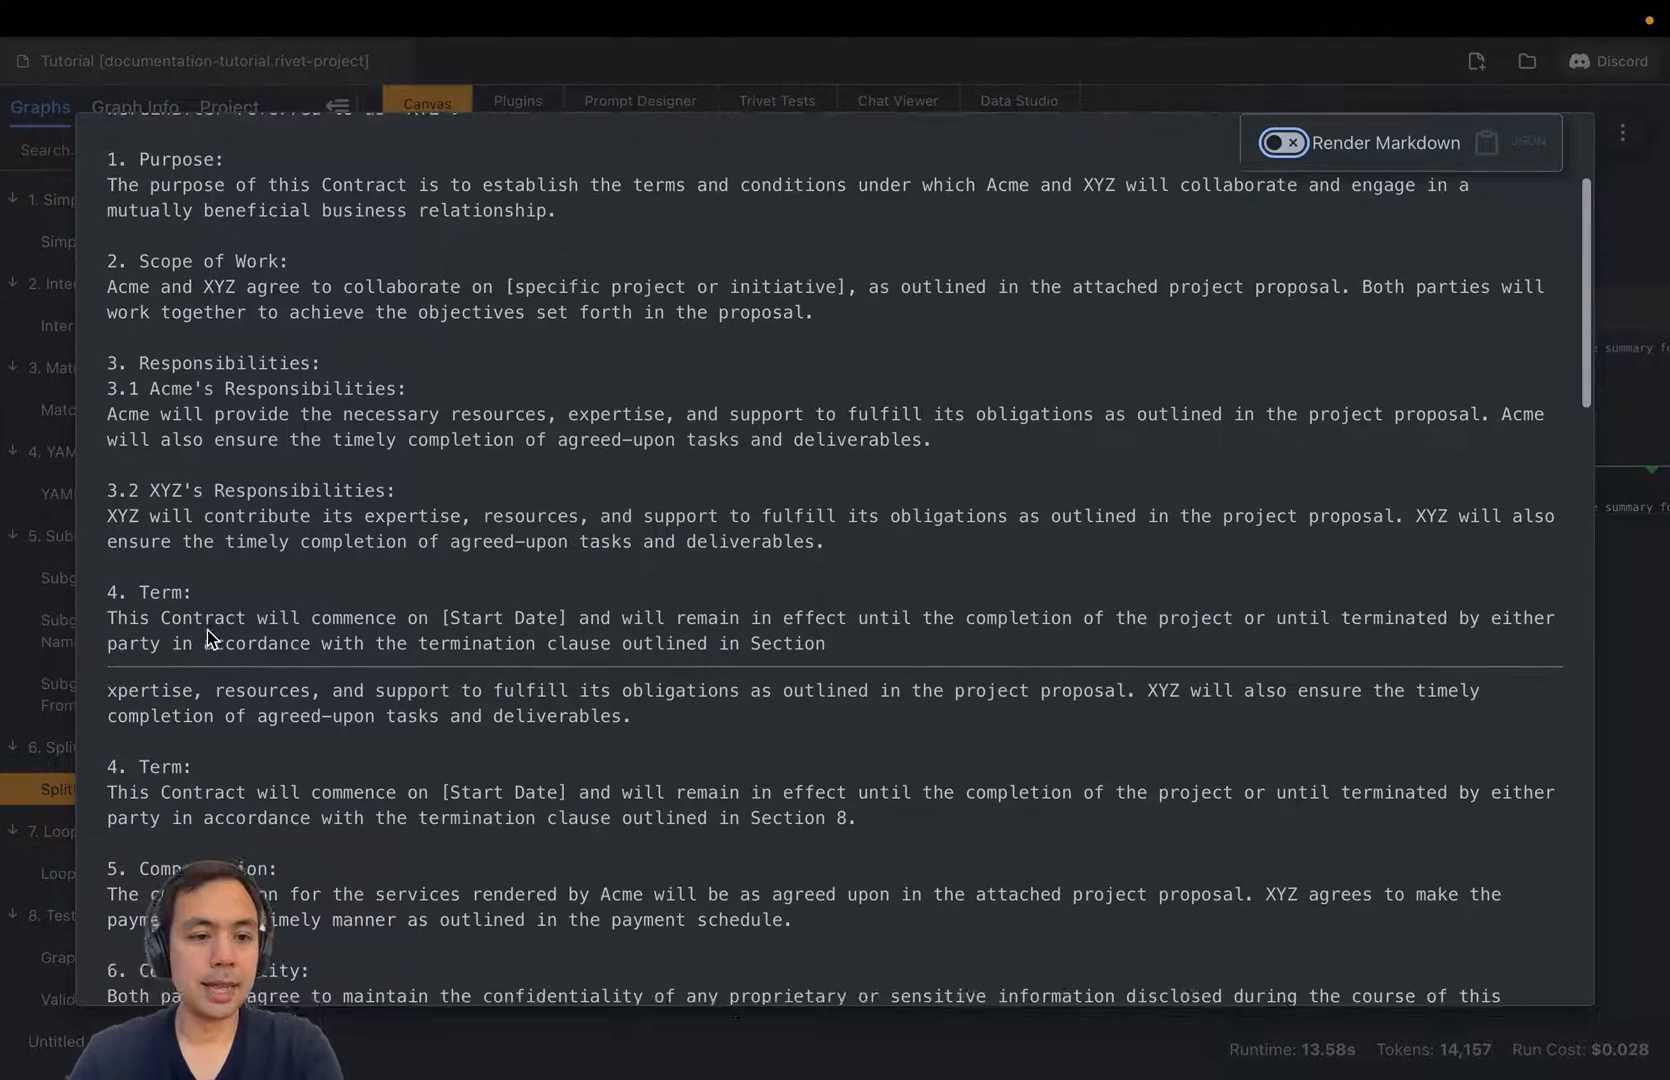
scroll(down, 3)
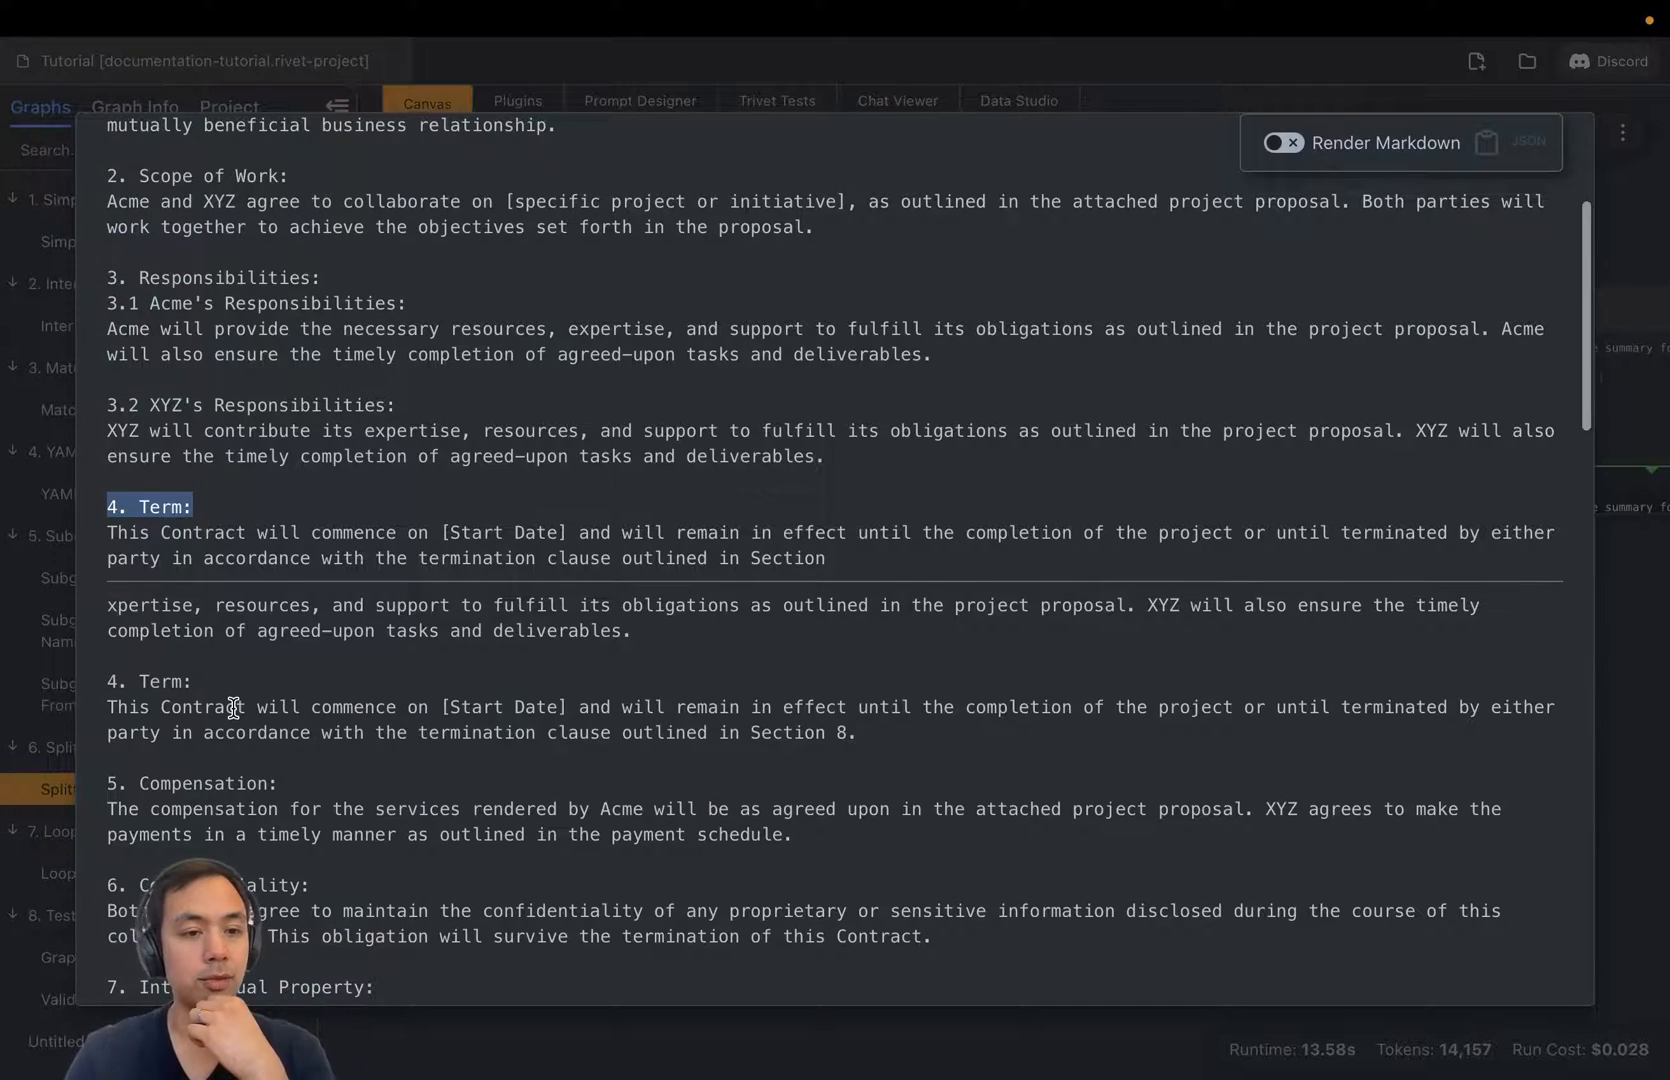
scroll(down, 3)
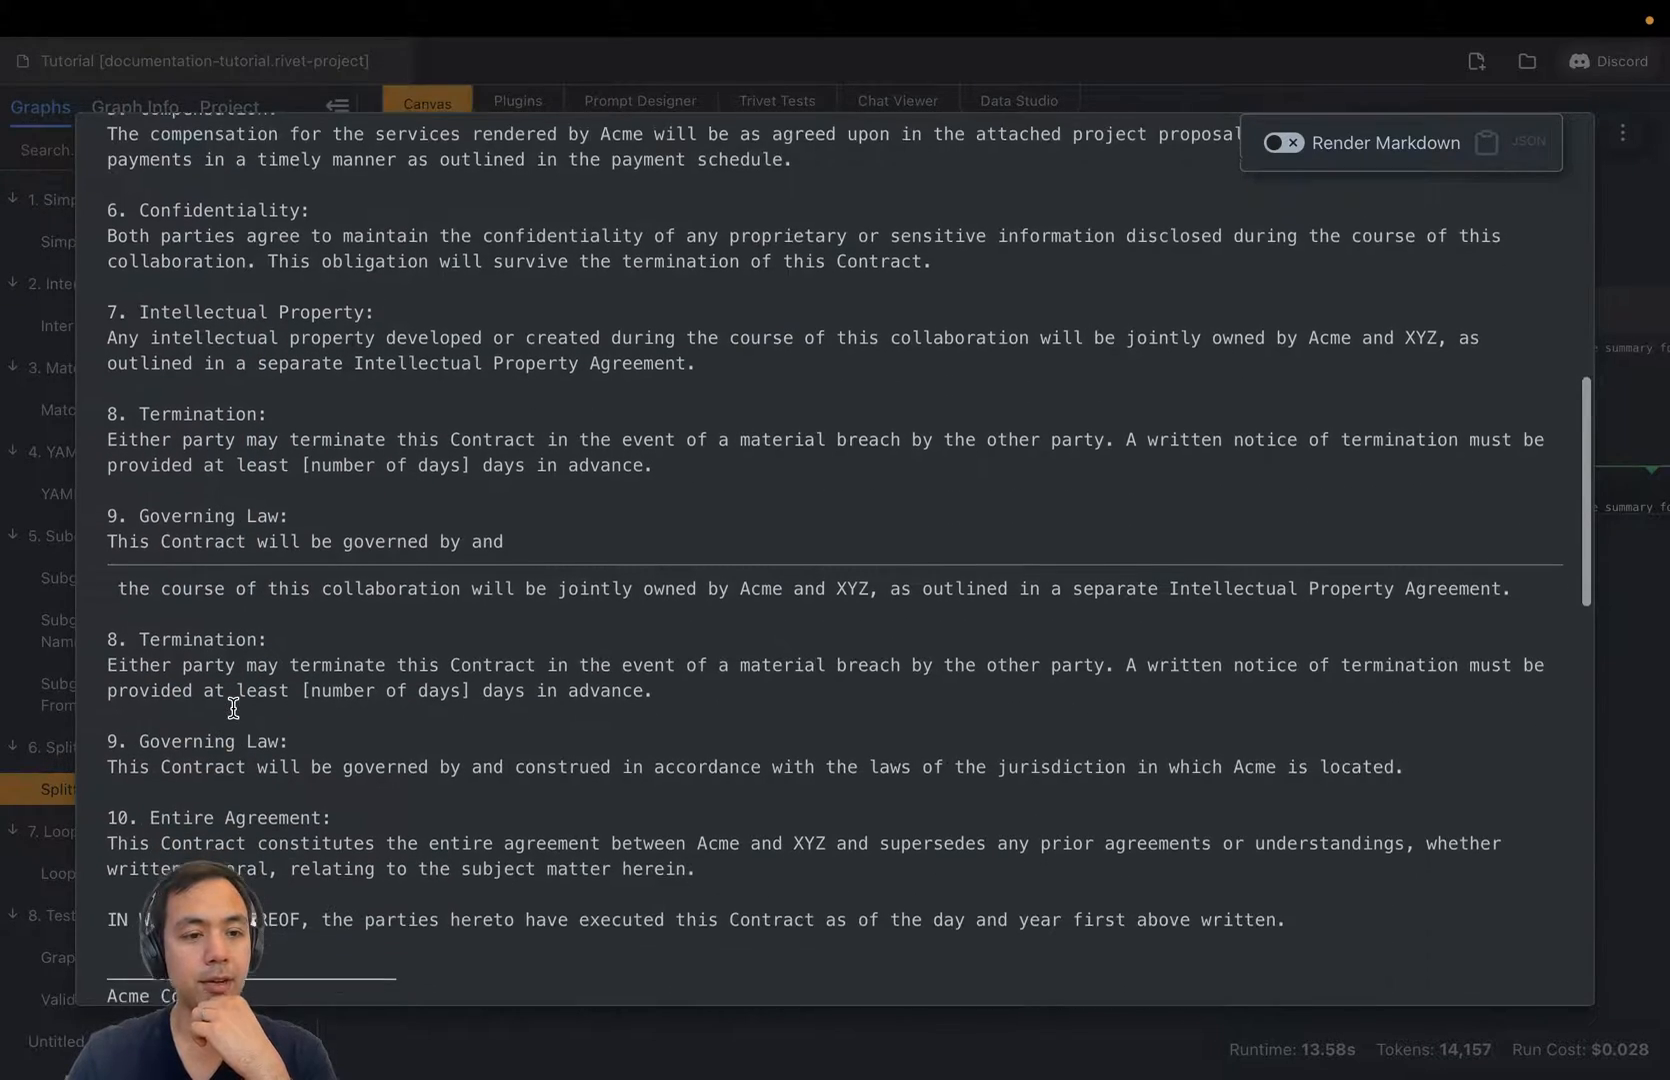
scroll(up, 3)
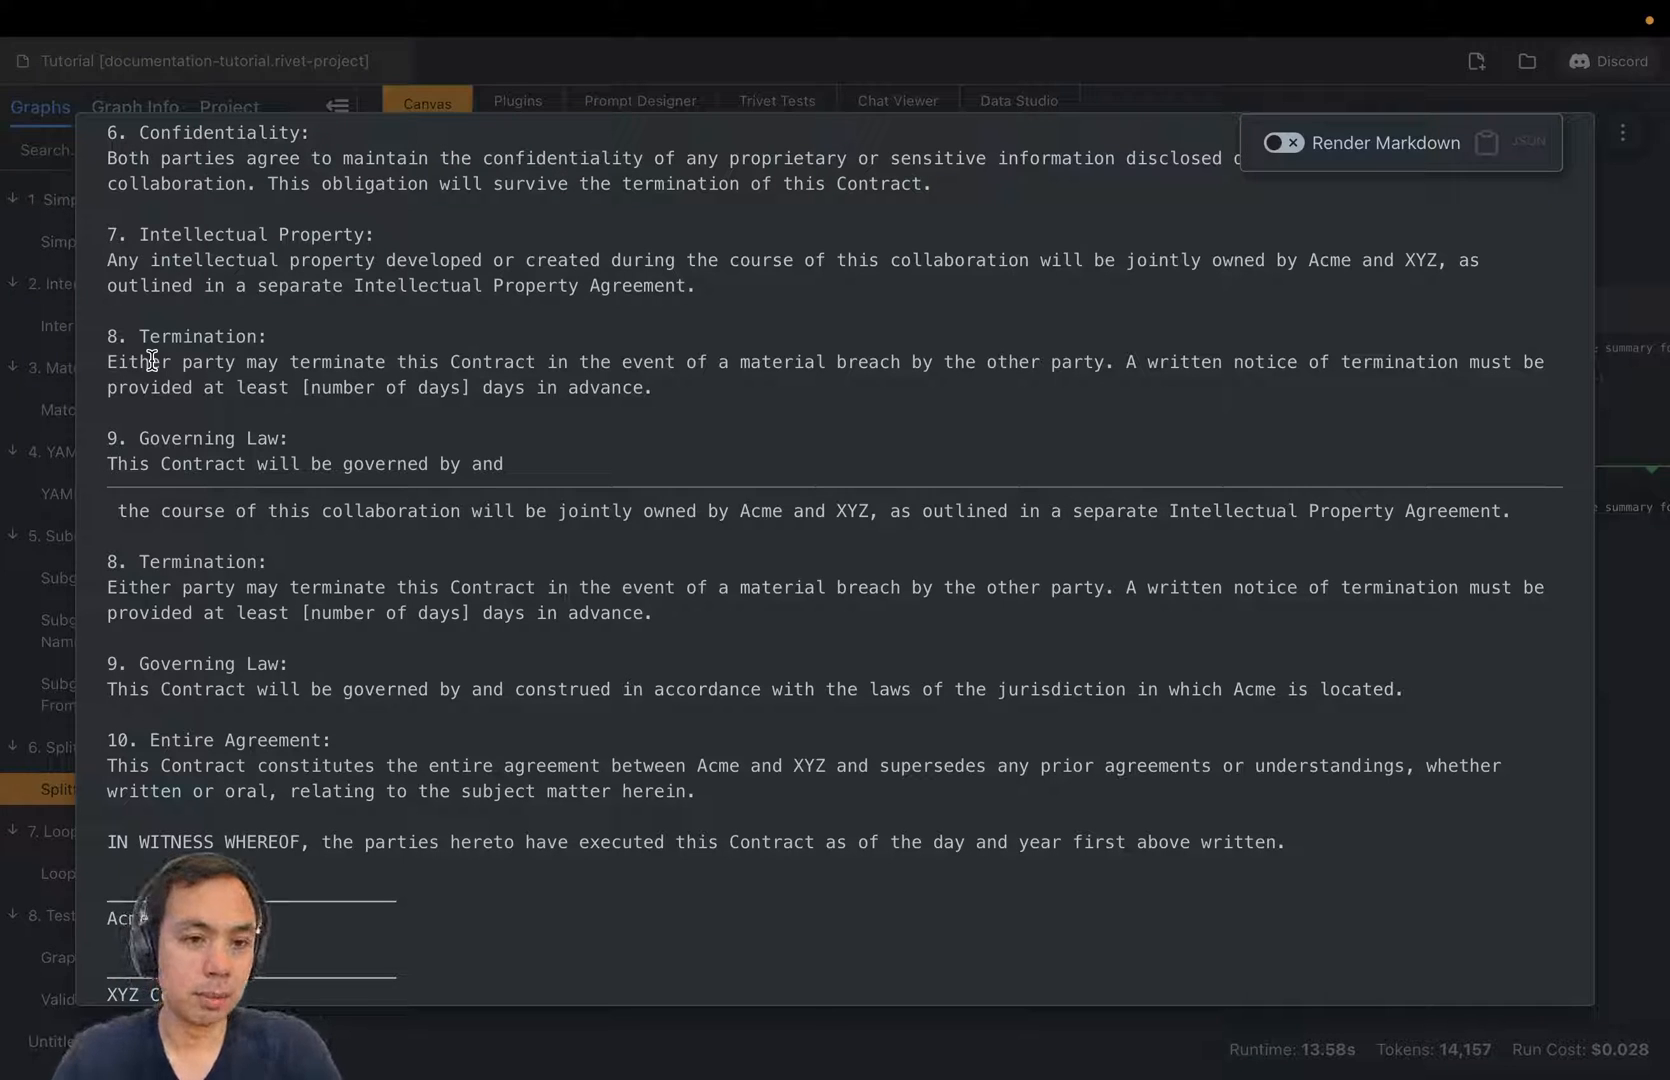
mouse_move(455, 502)
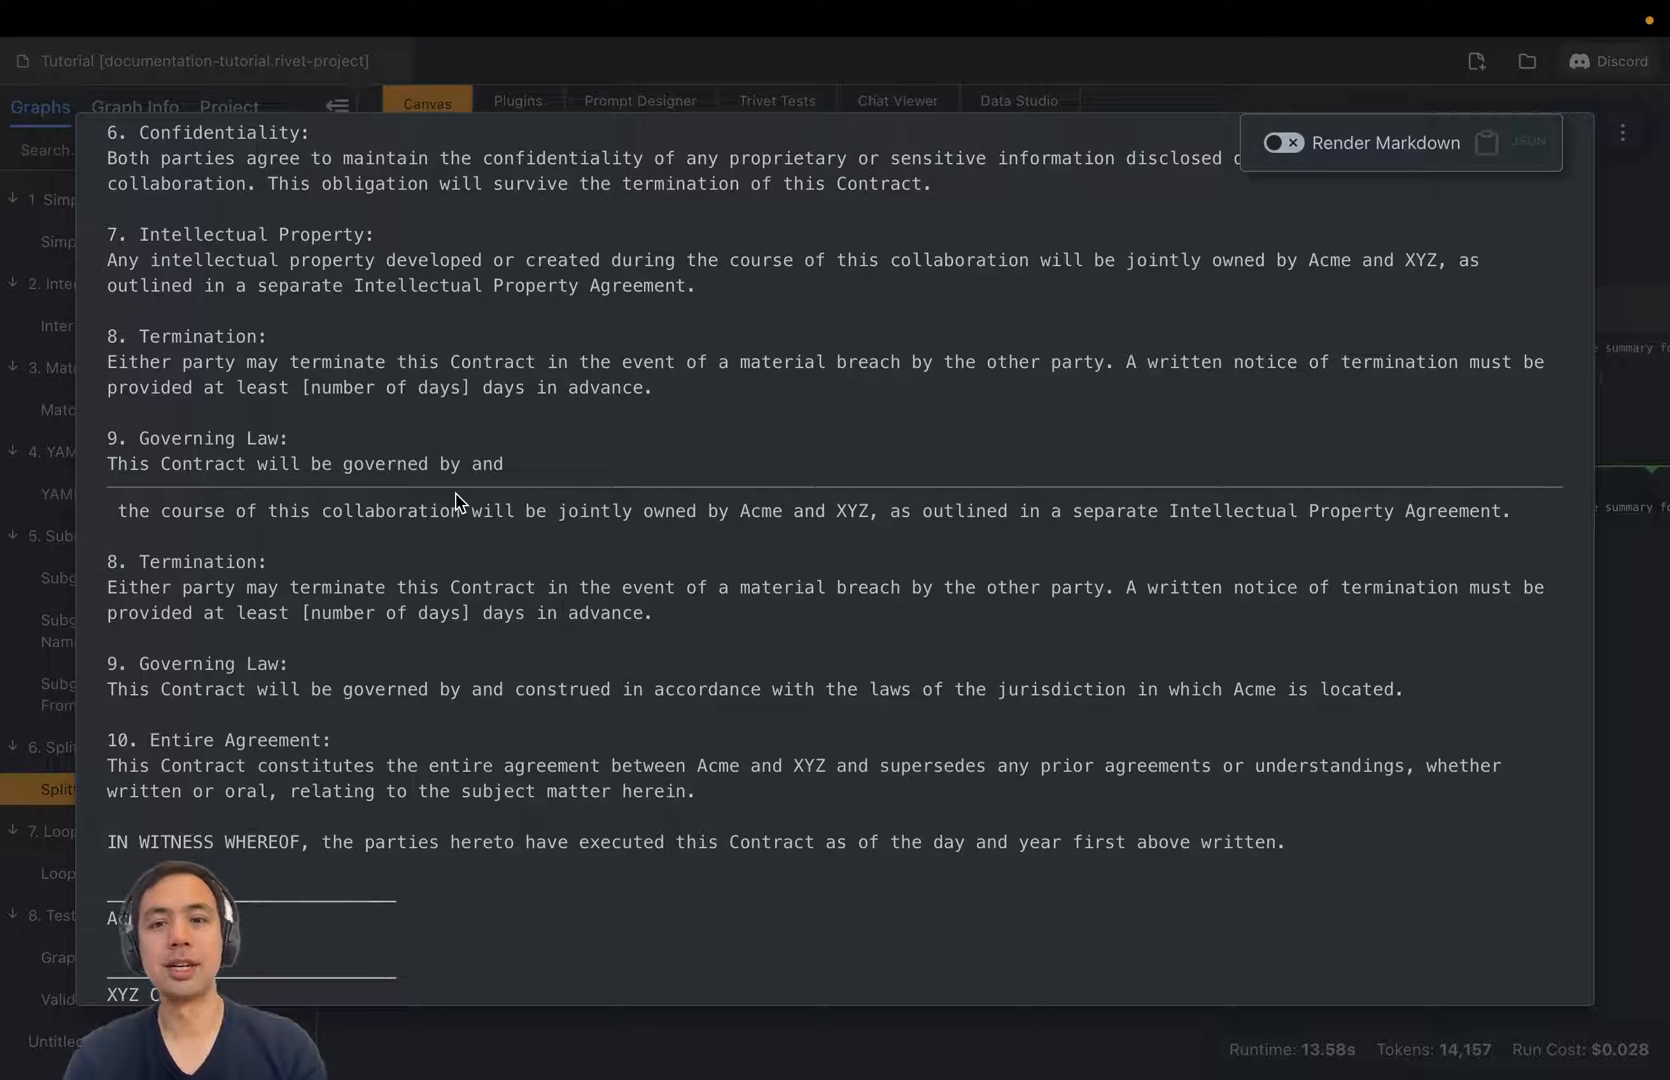
mouse_move(836, 227)
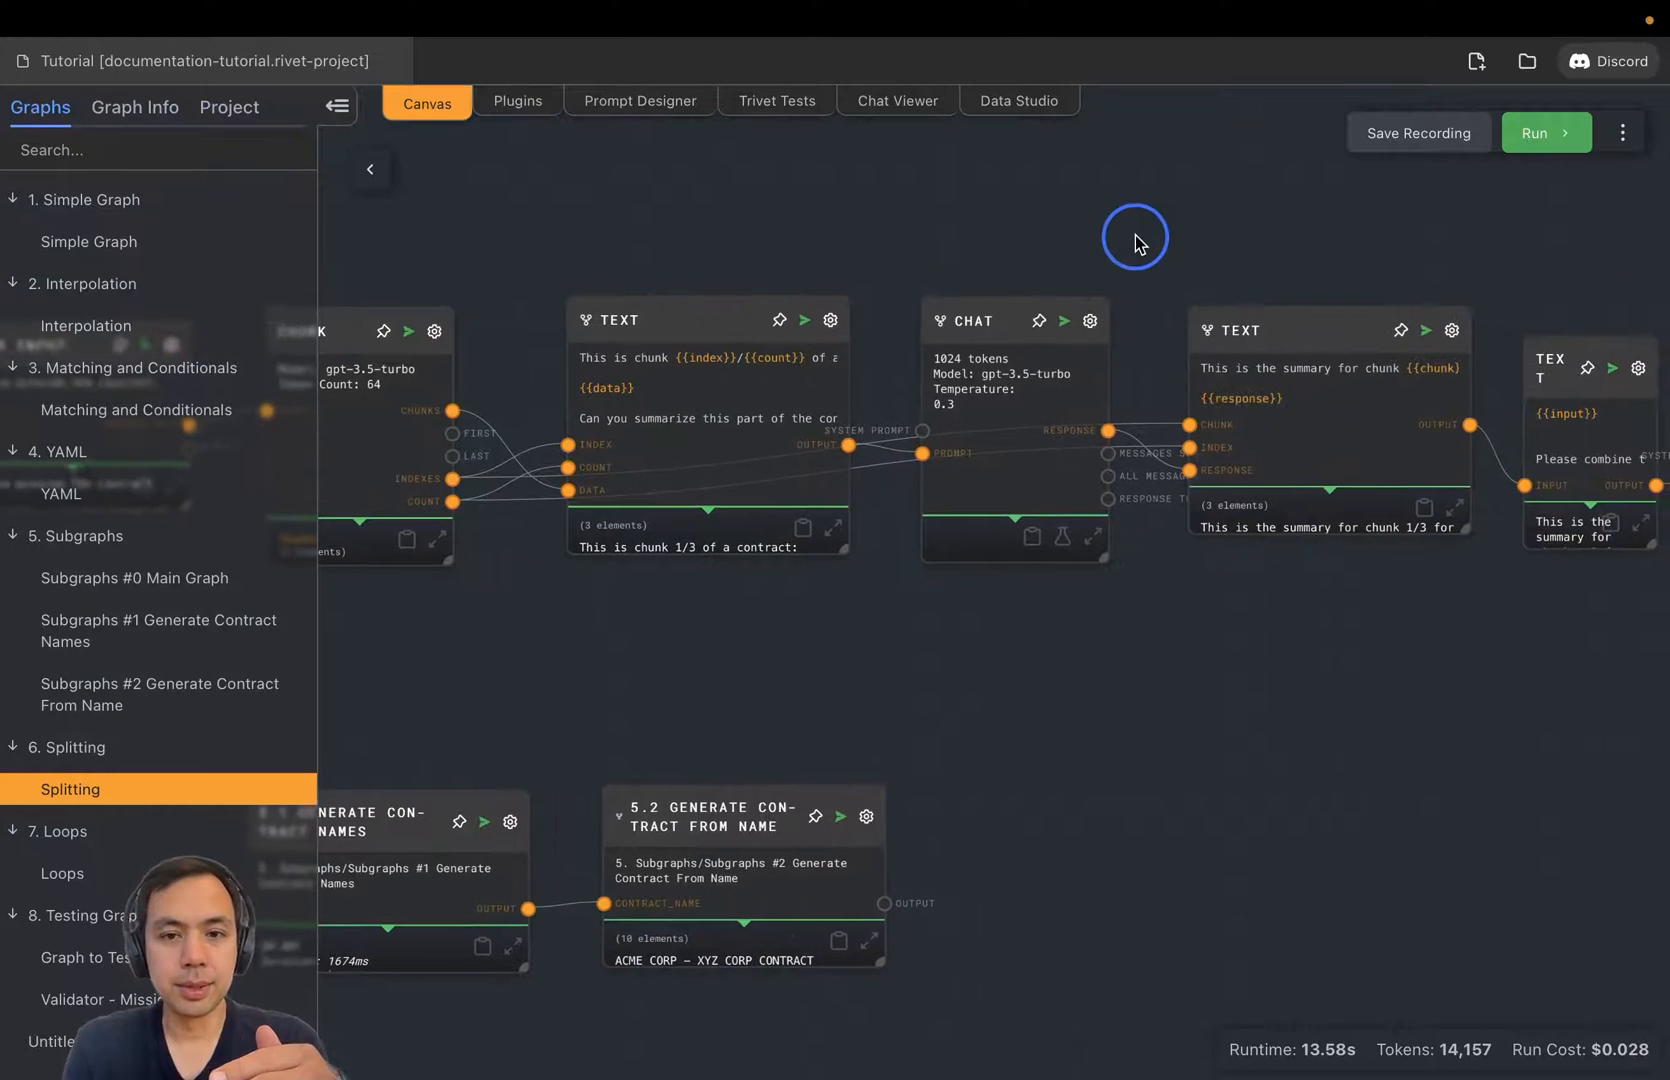
Step: Rerun the graph with 64-token chunks and inspect the chunk prompt Text node's settings
click(1543, 132)
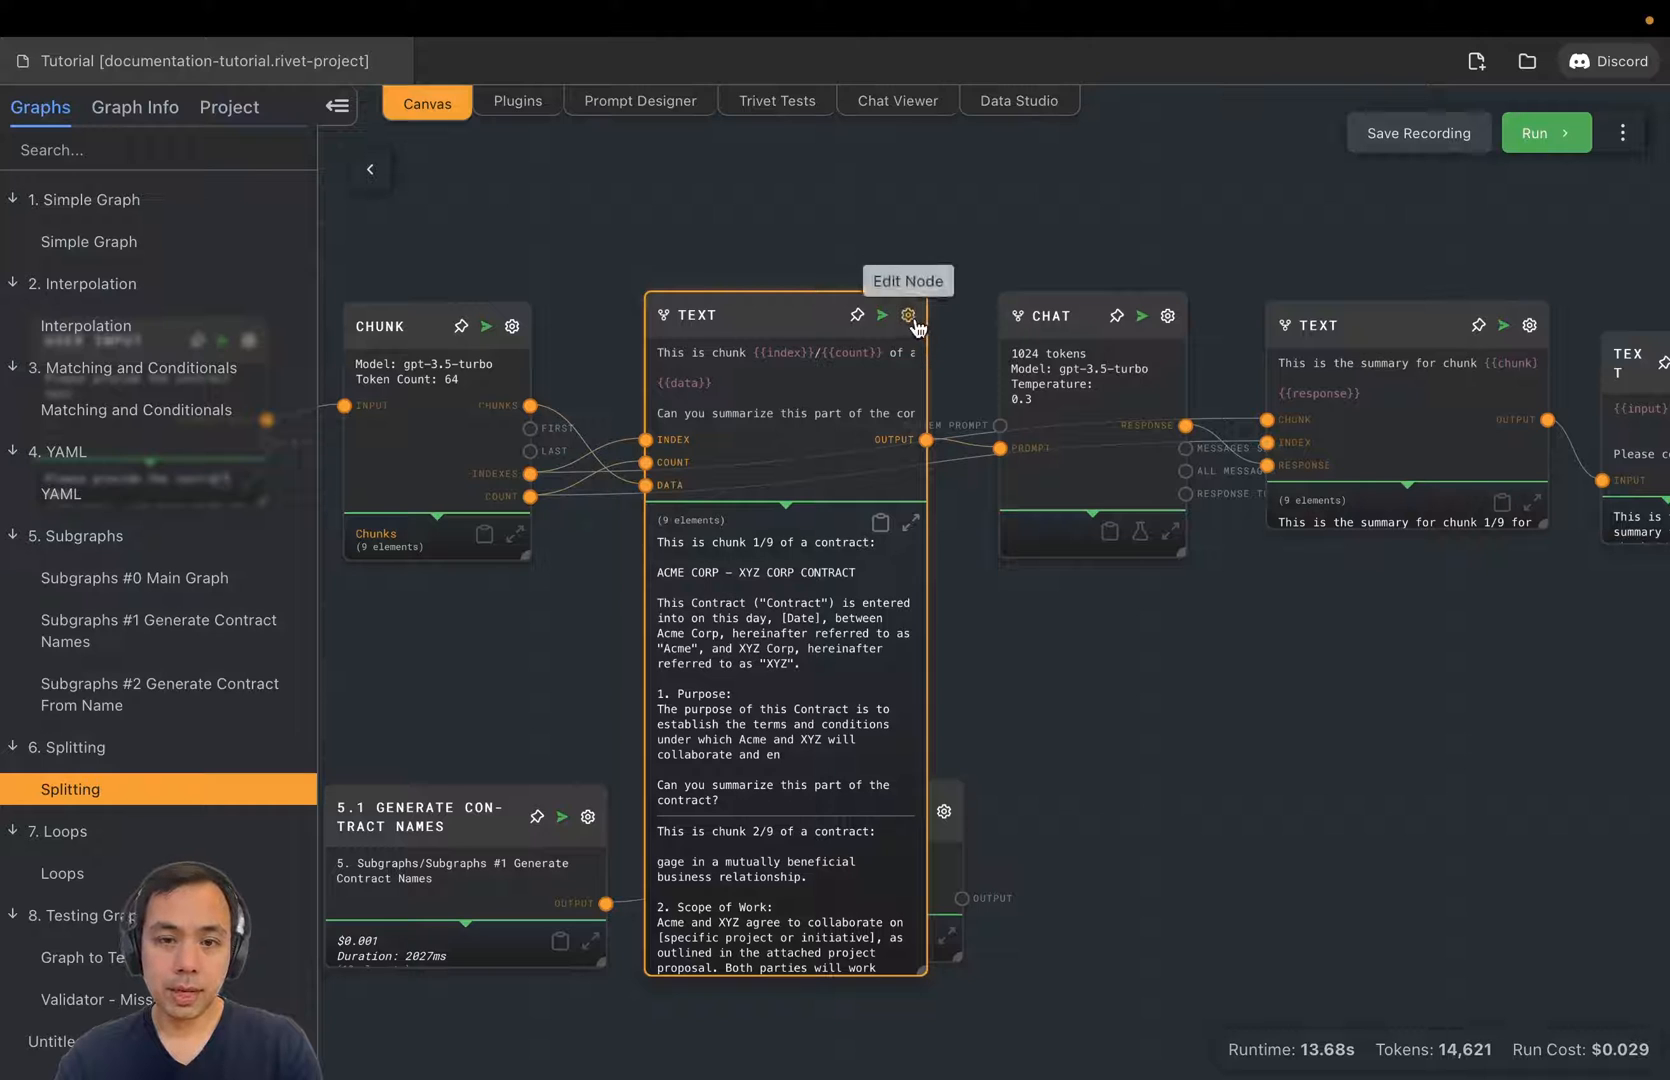
click(906, 314)
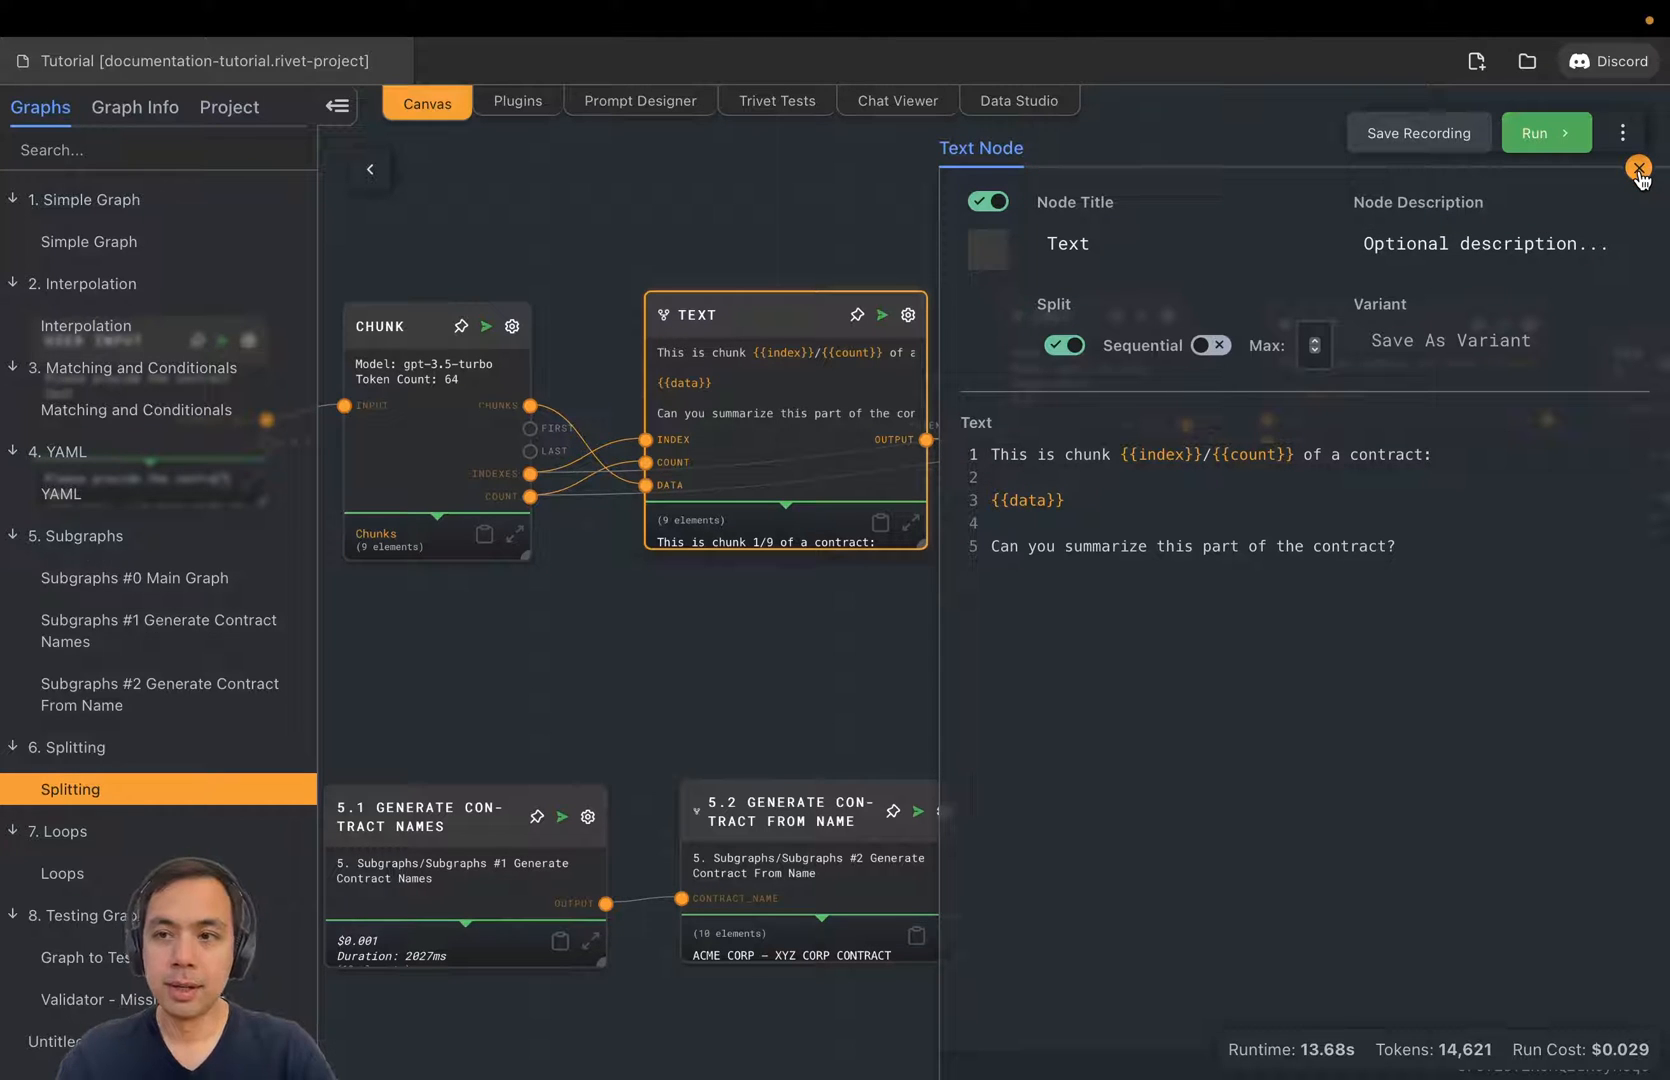
click(1638, 168)
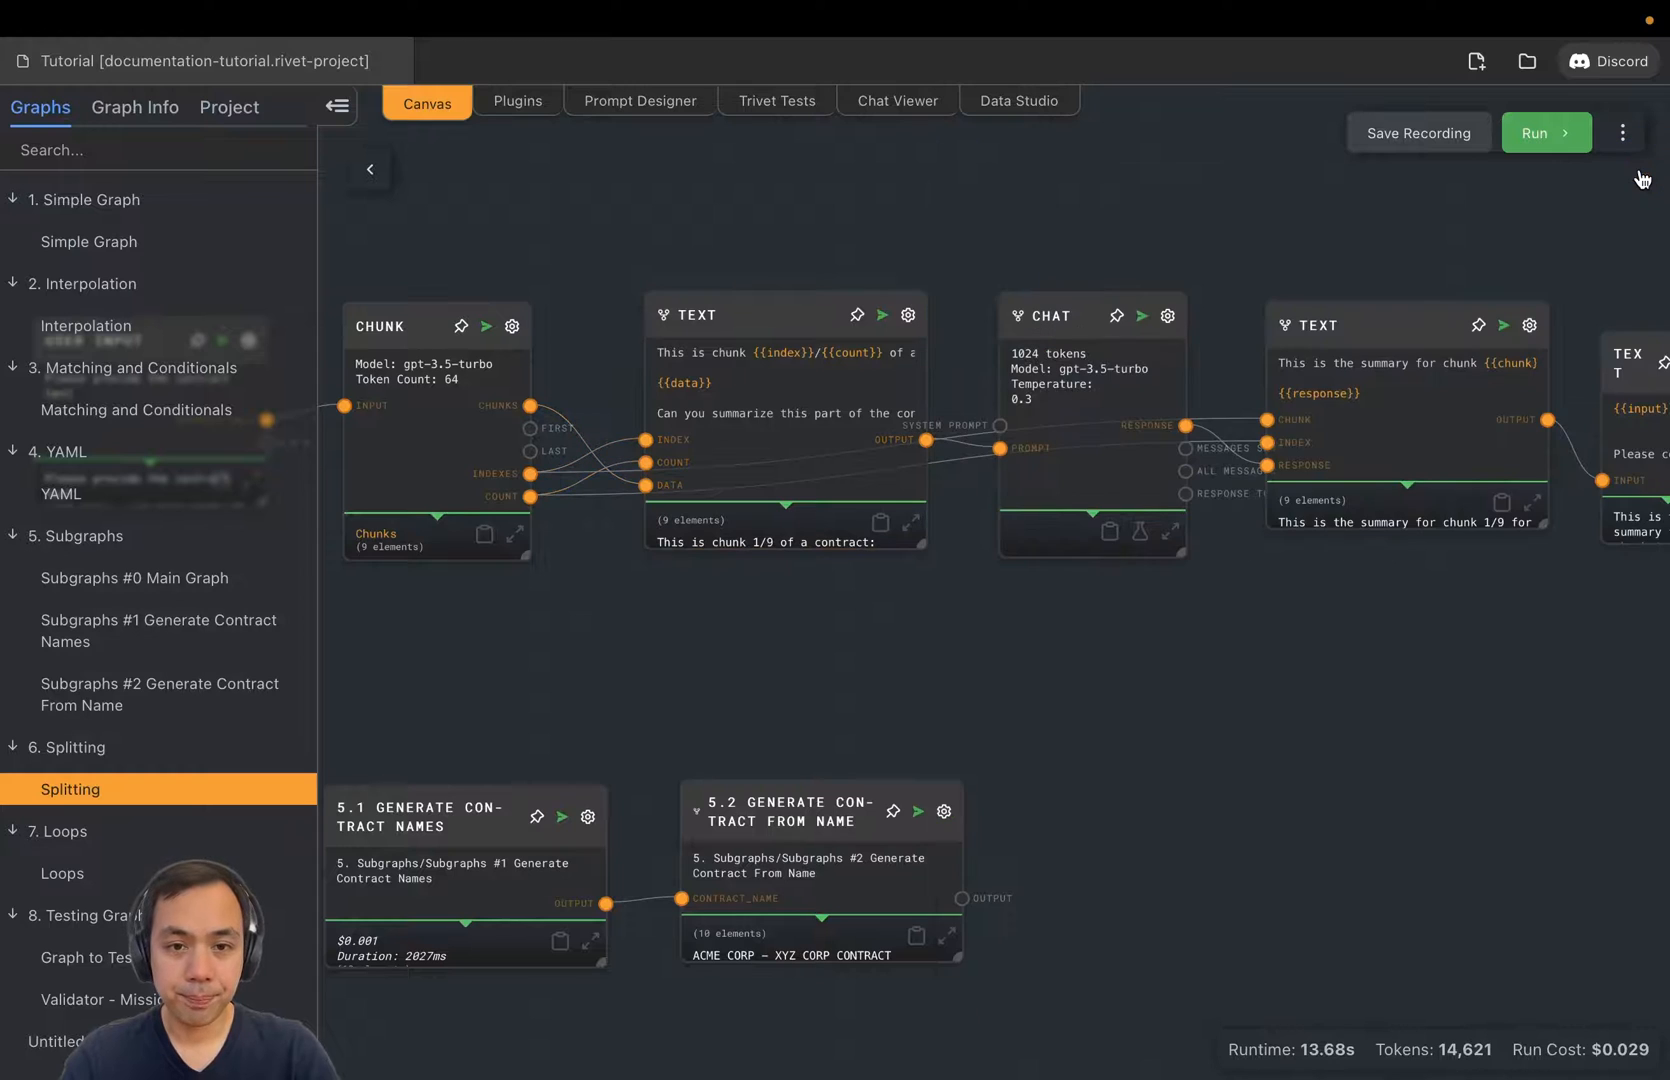
Step: Review the nine 'chunk N/9 of a contract' prompts in the Text node's full view
click(911, 521)
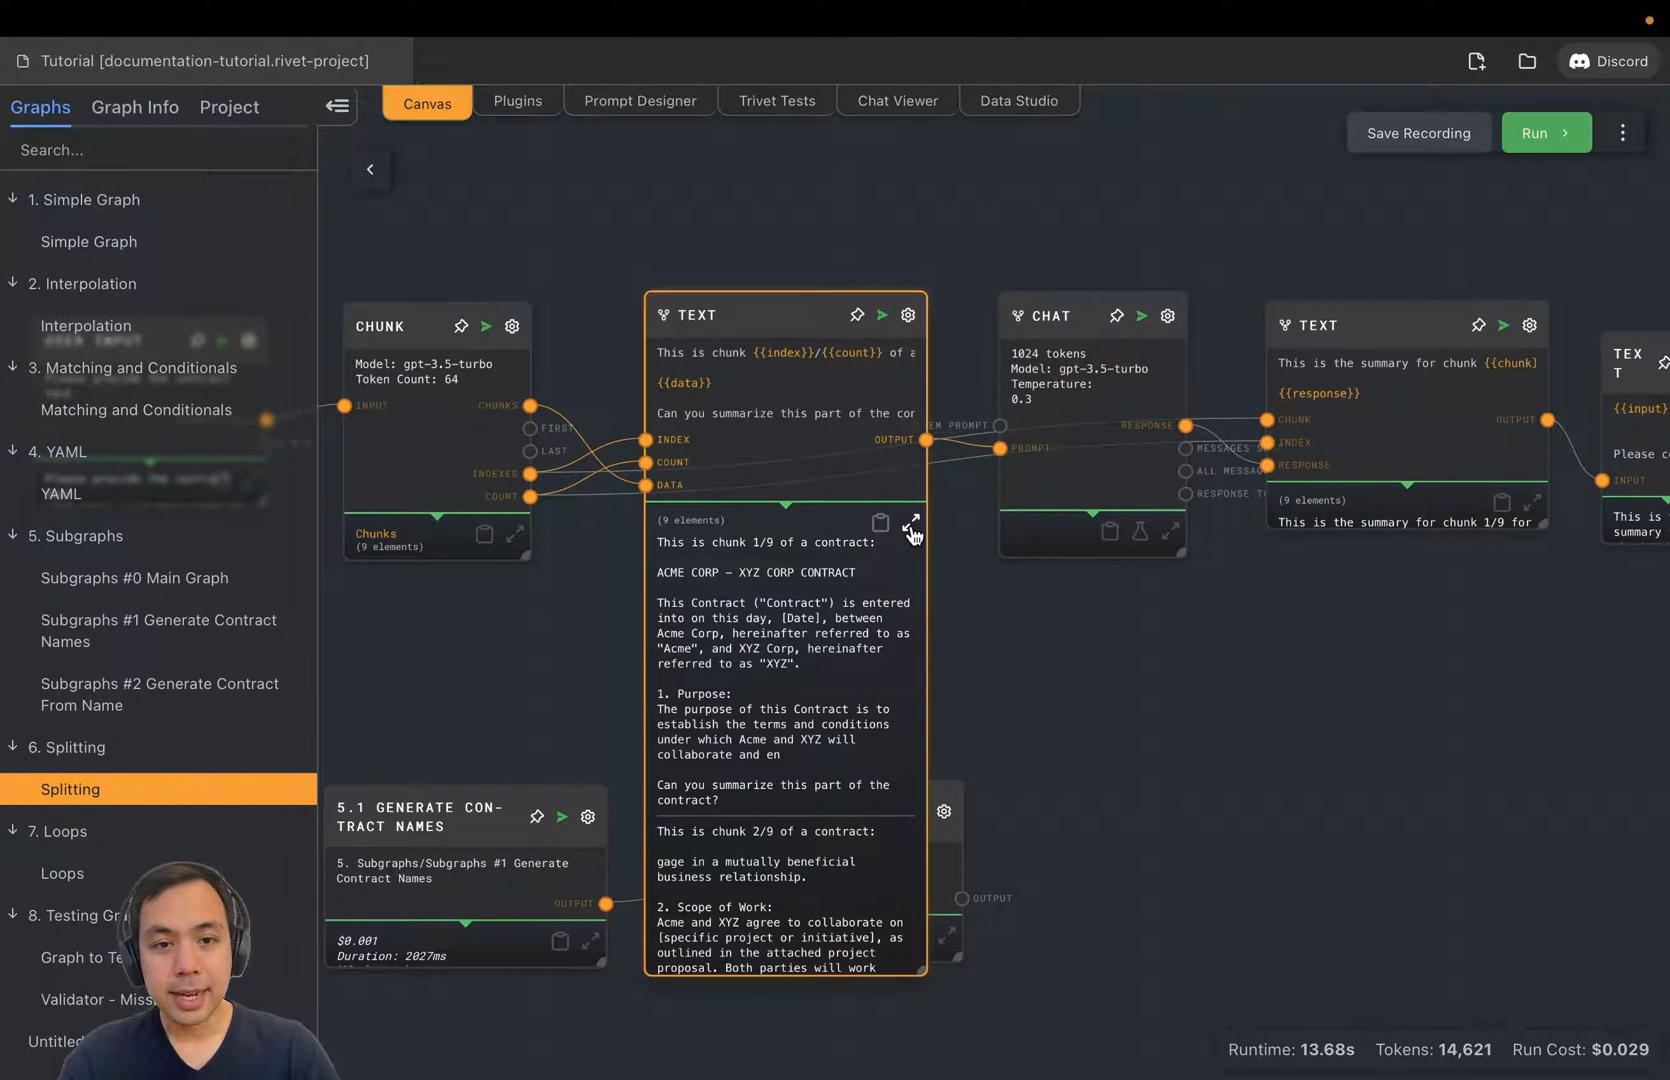
click(911, 522)
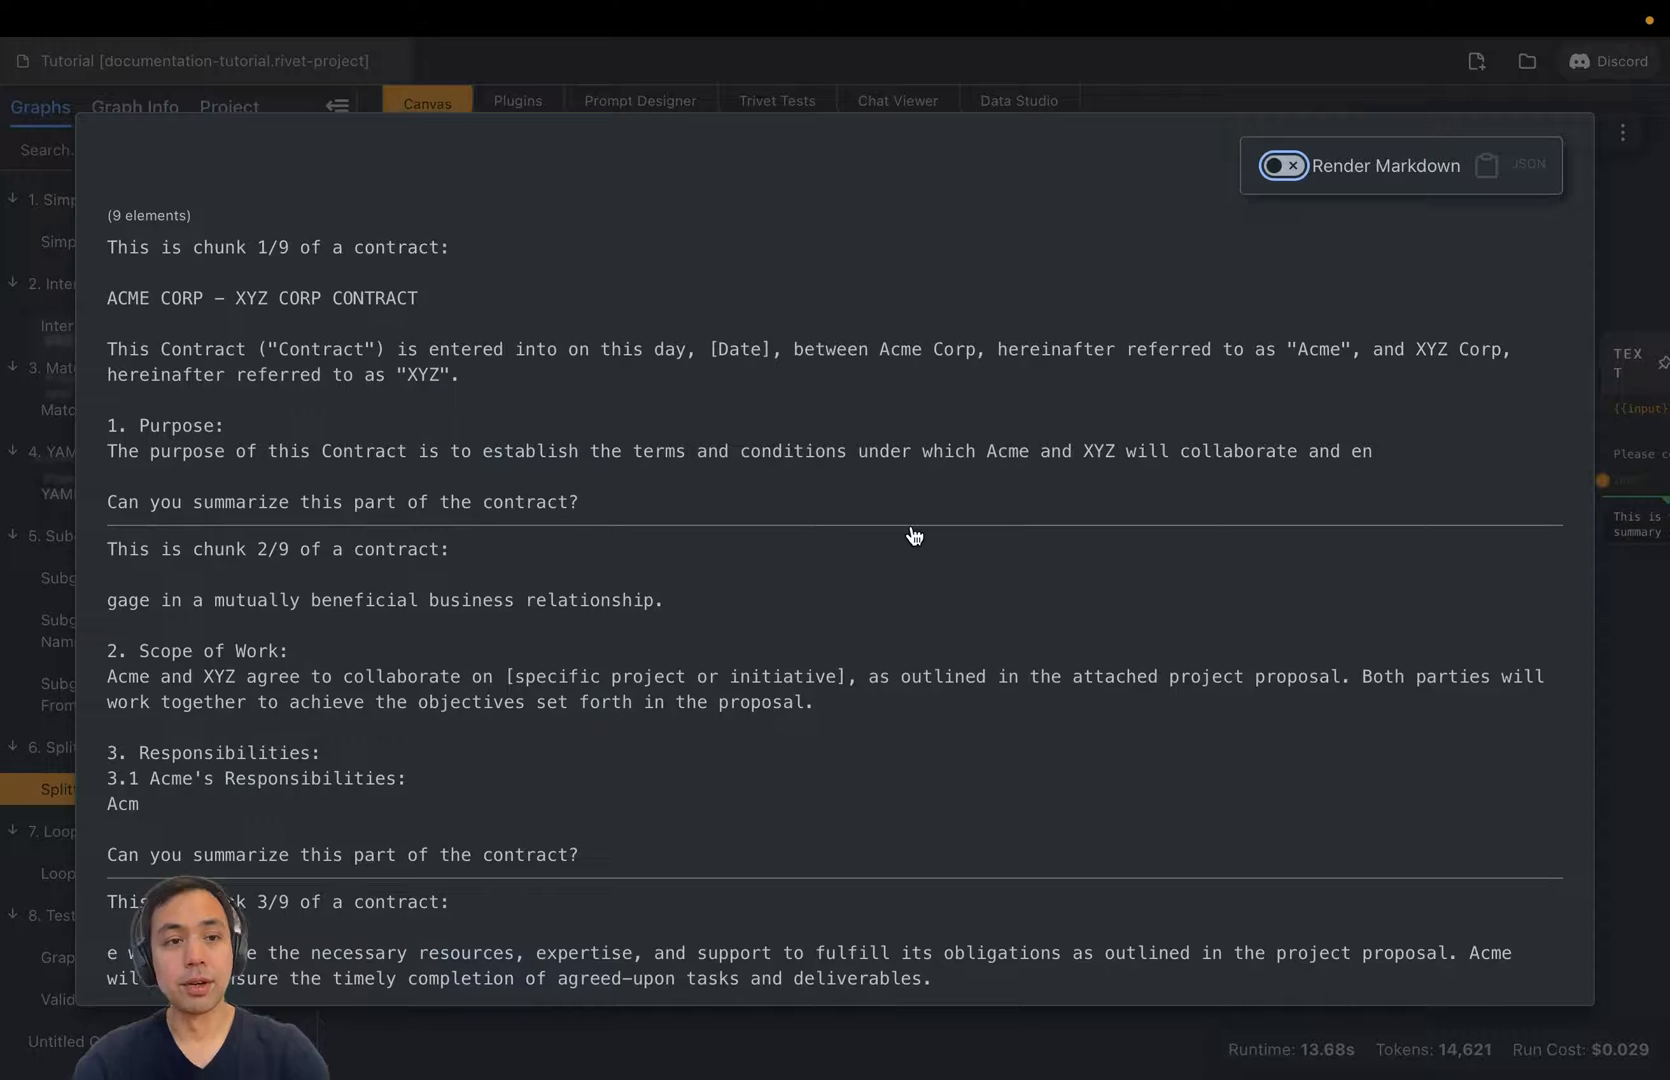
mouse_move(445, 447)
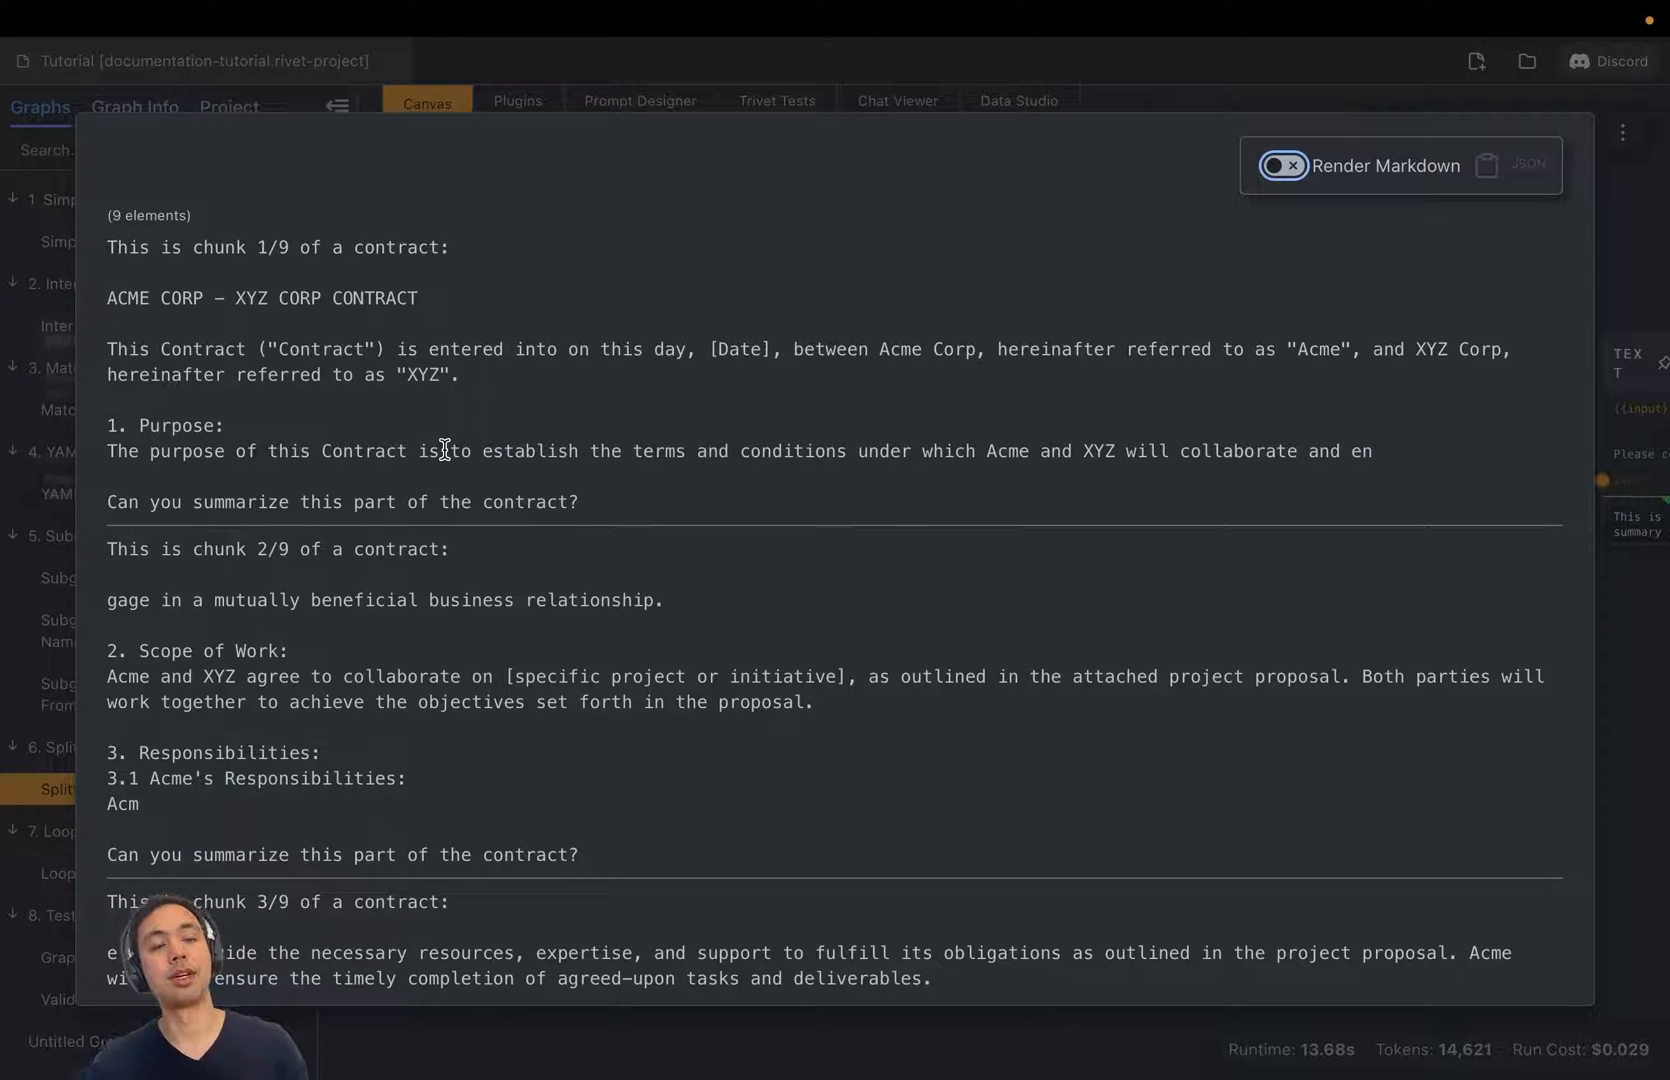
mouse_move(980, 543)
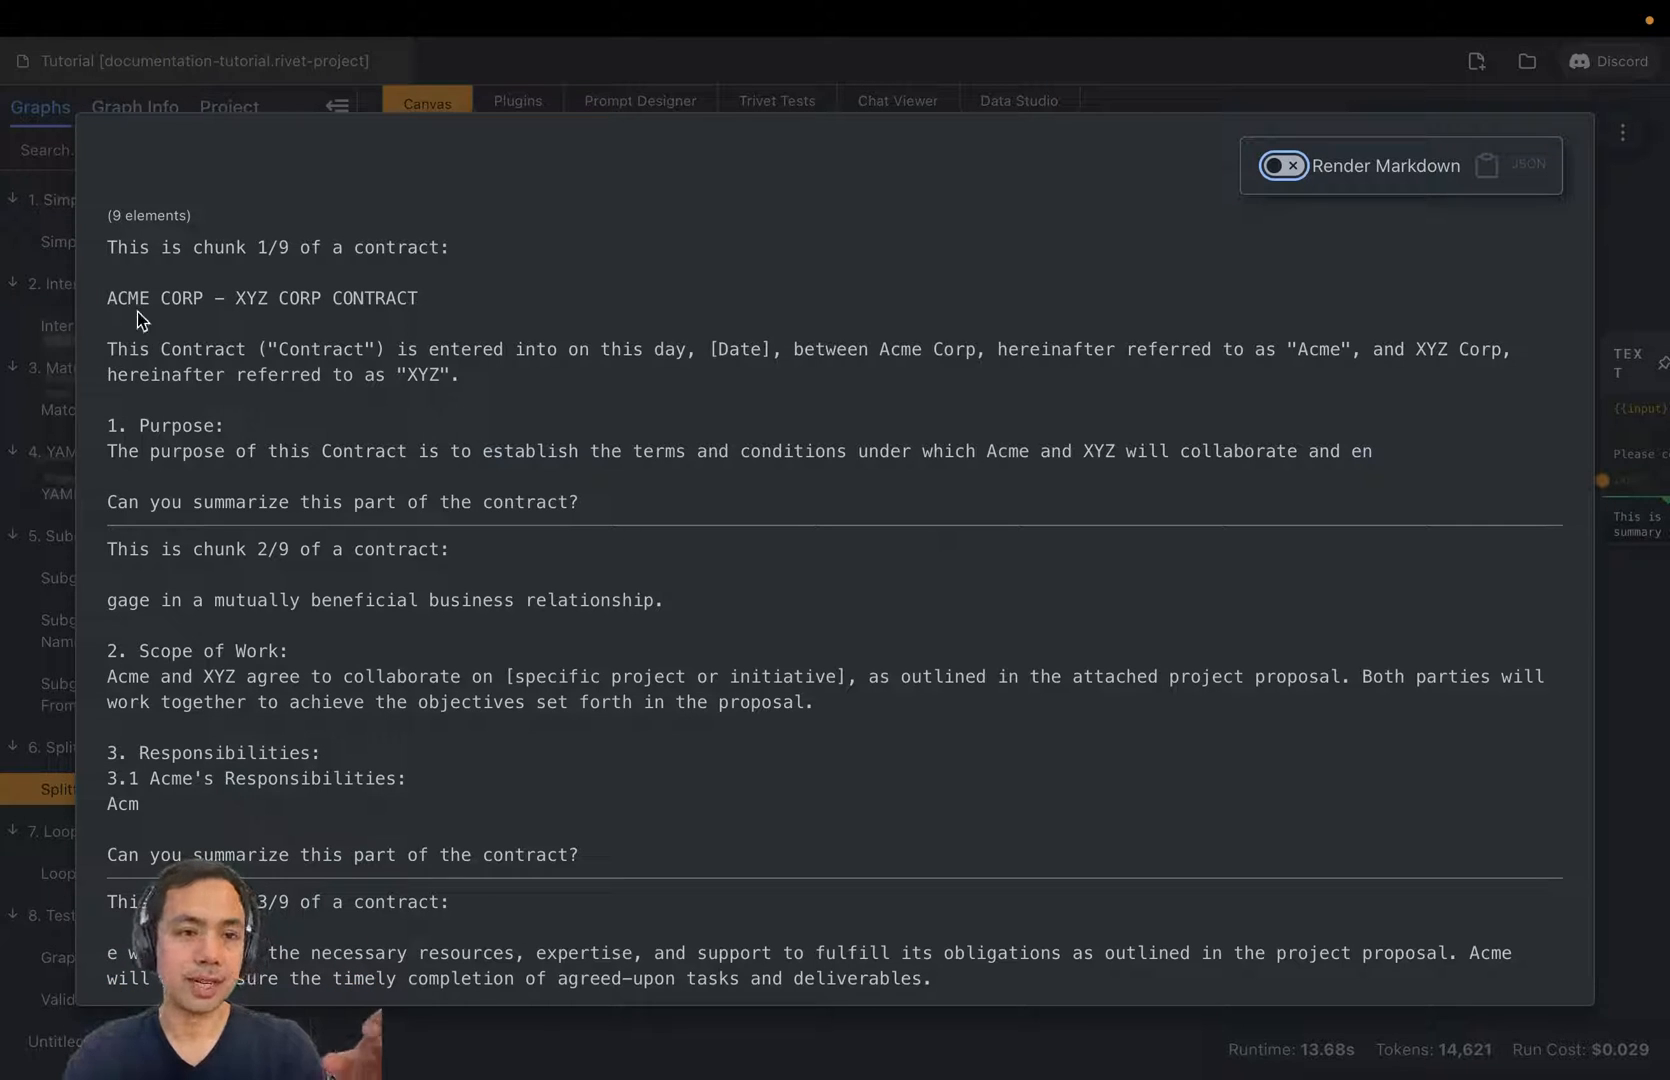
mouse_move(304, 266)
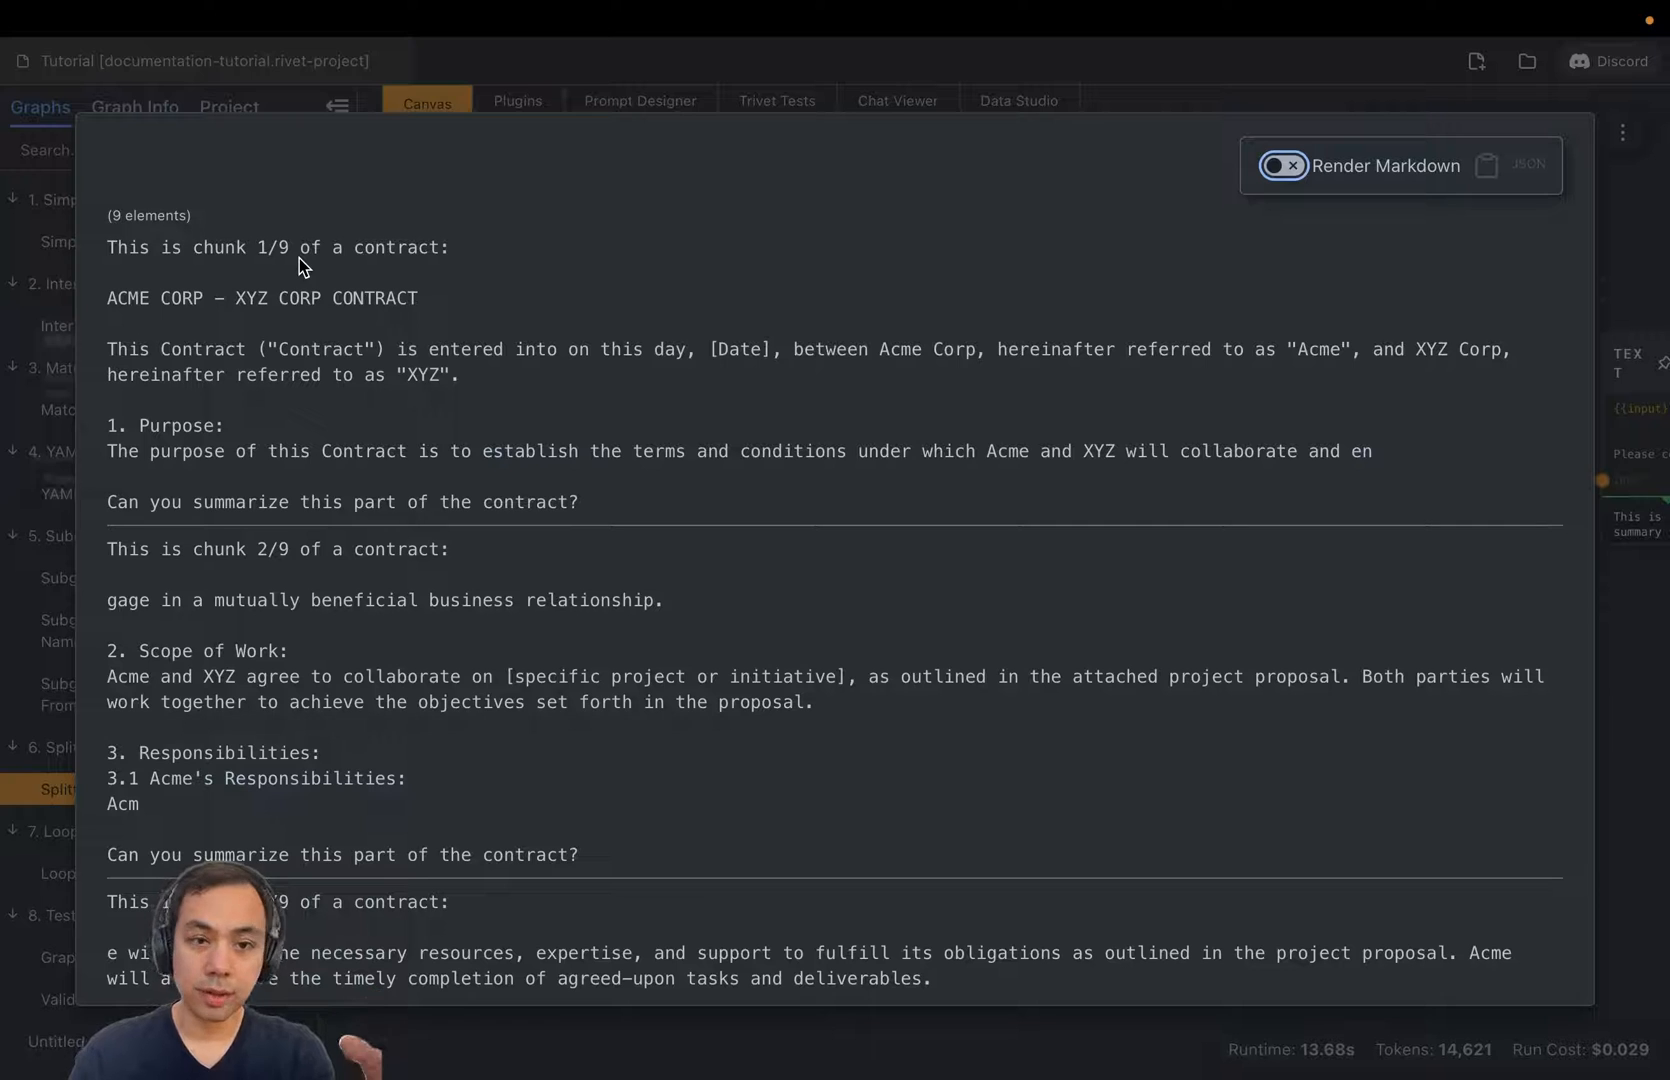
mouse_move(333, 584)
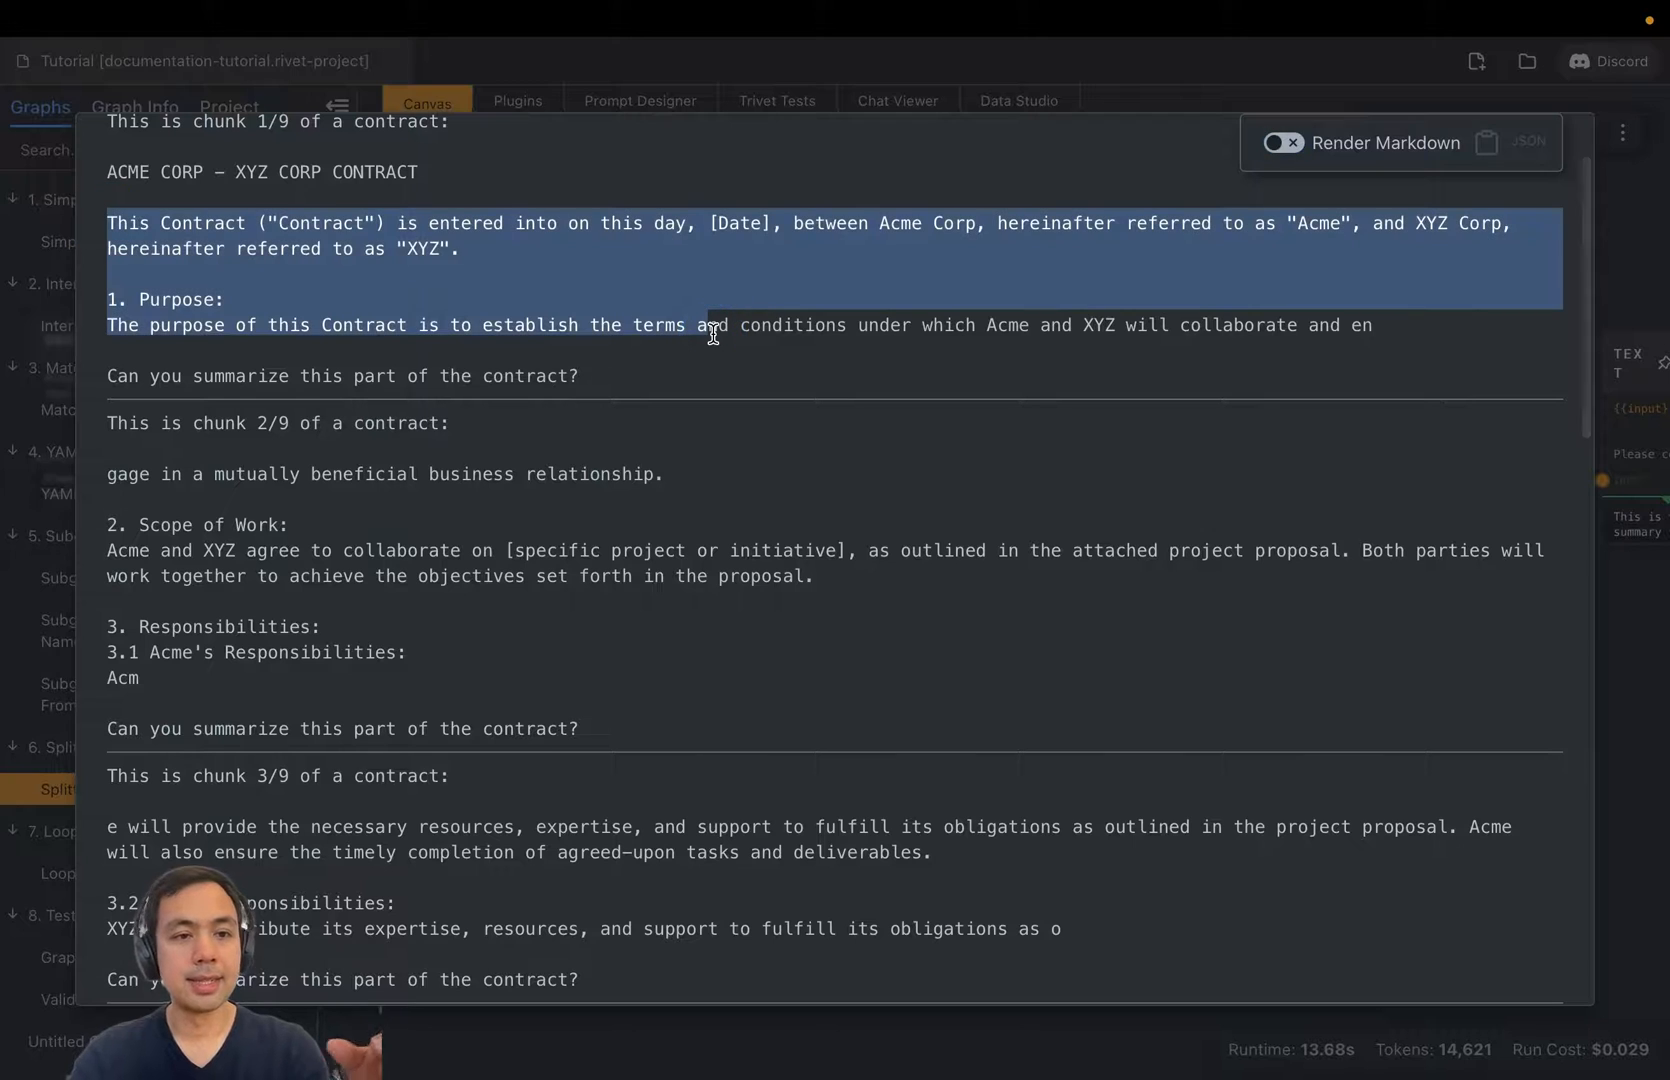
click(112, 375)
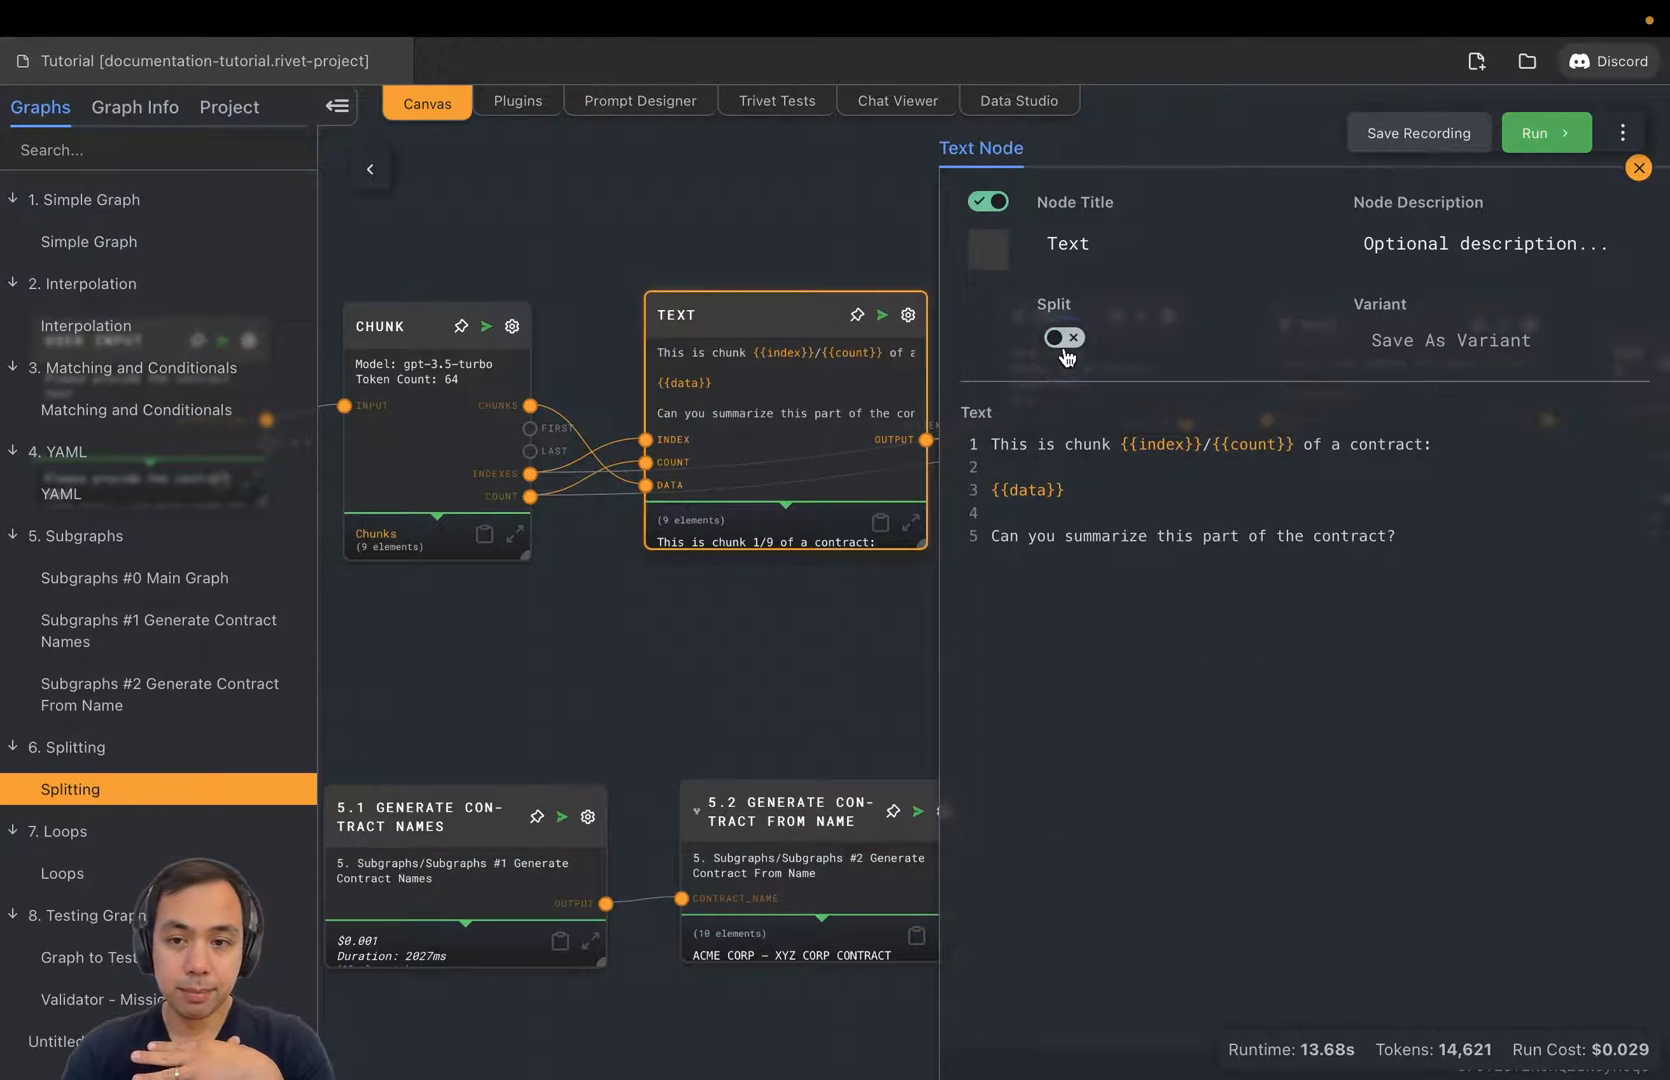
Step: Rerun the graph with splitting off, submitting the contract text
click(1638, 167)
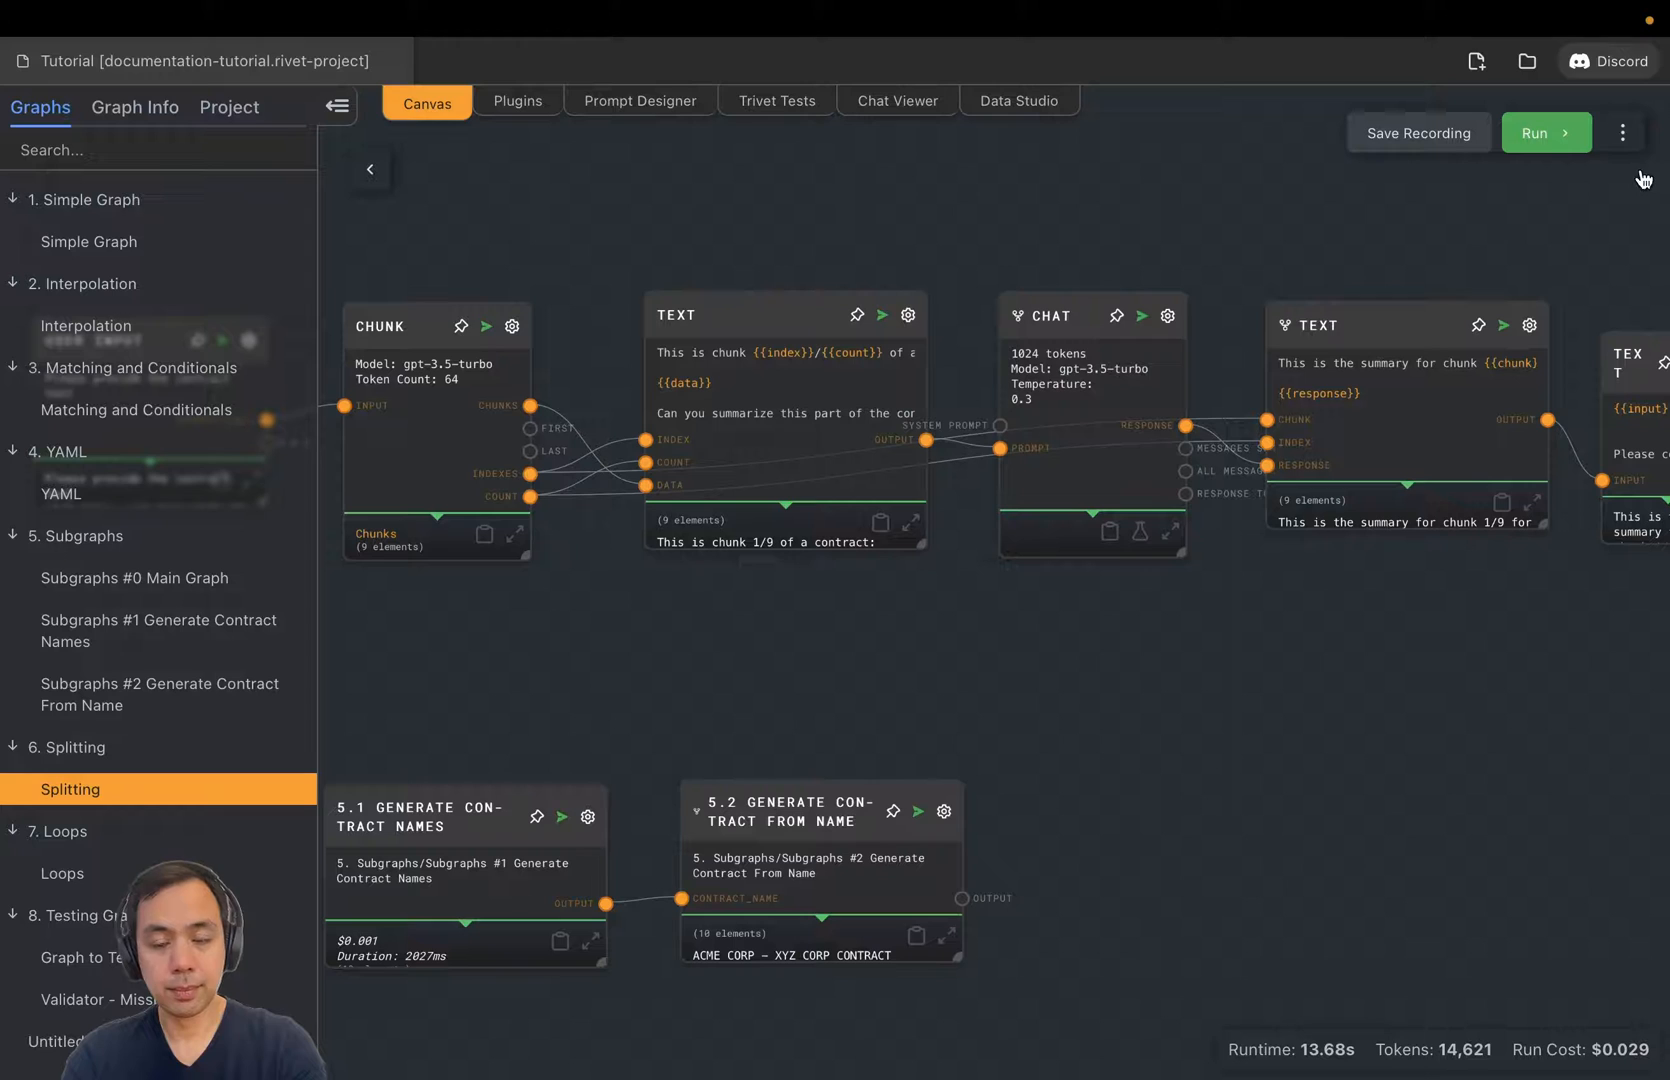
click(1544, 132)
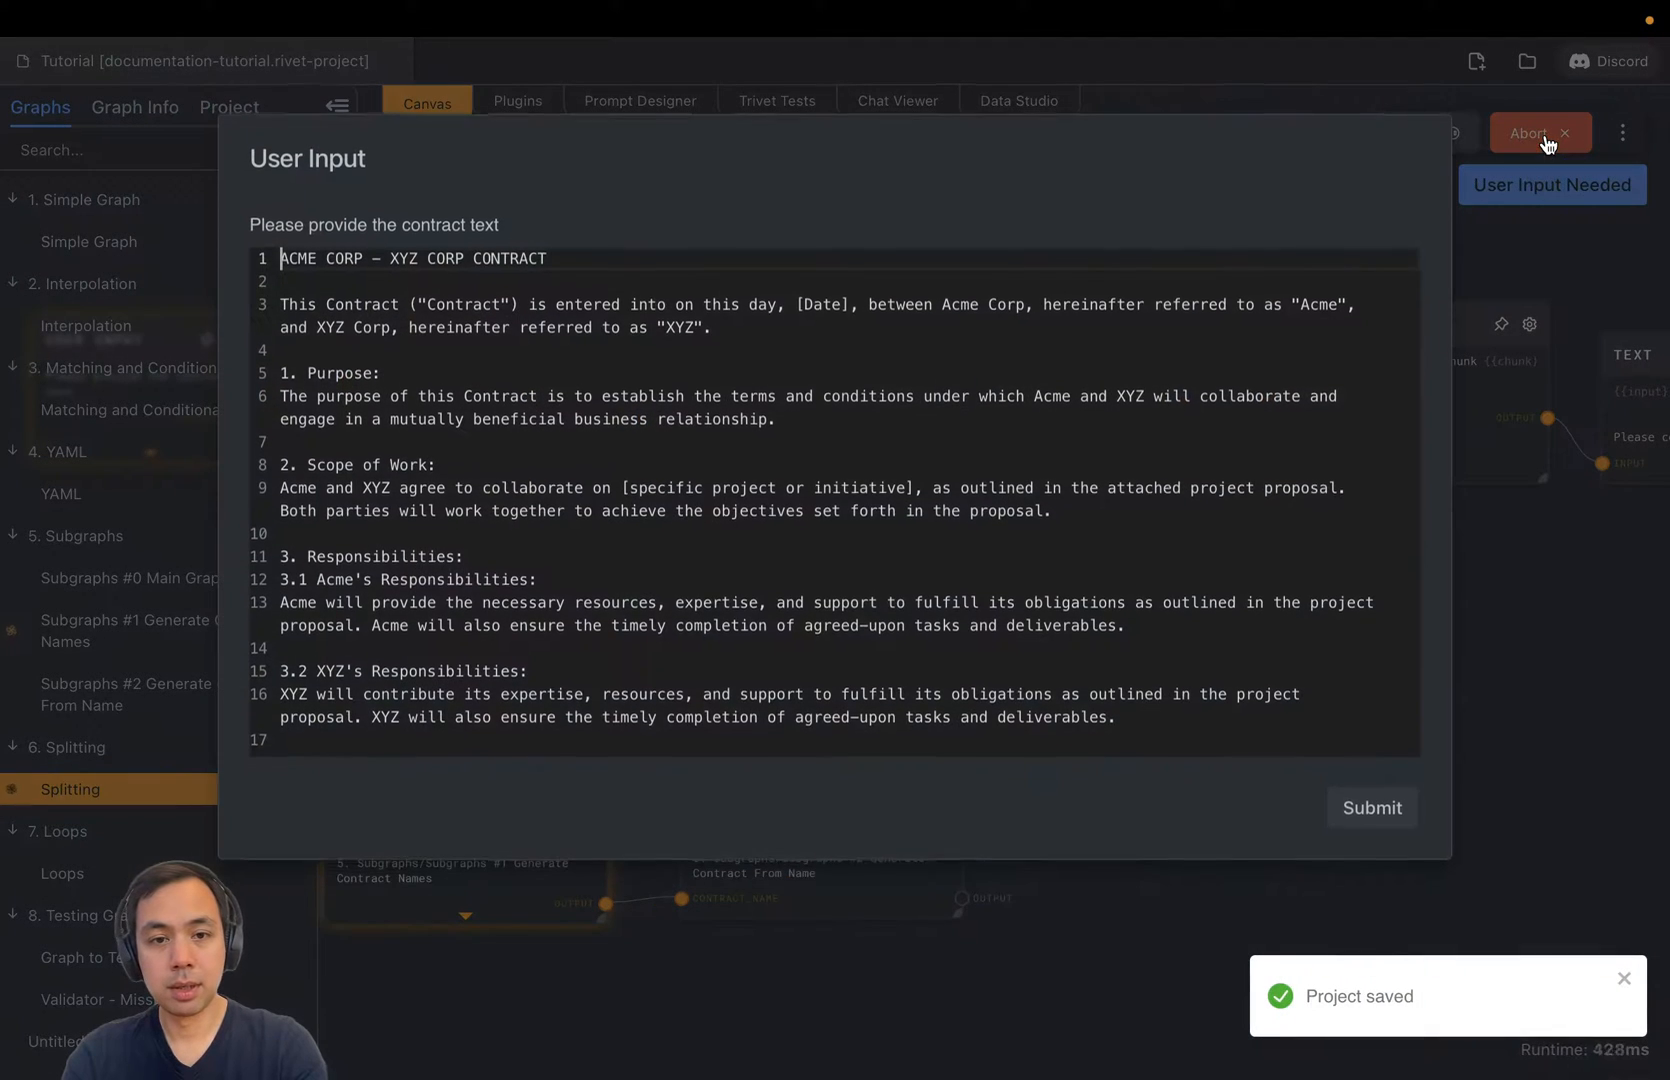
click(1372, 807)
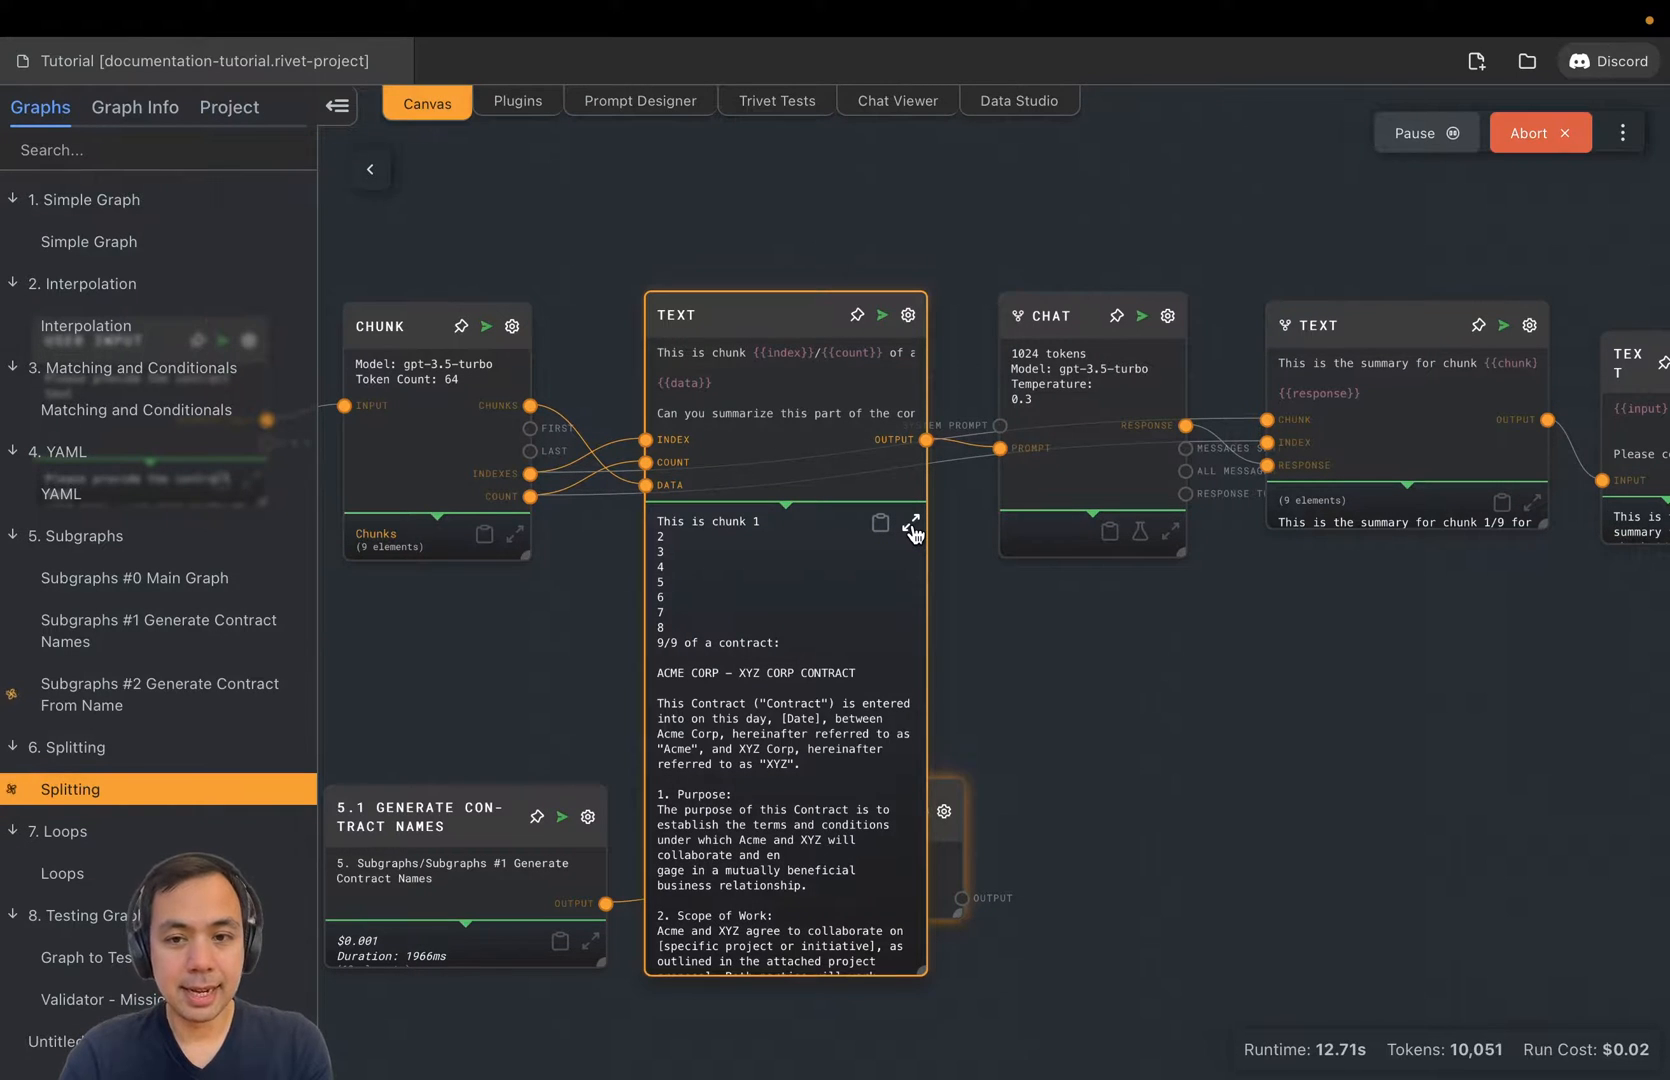
Step: Read the Text node's prompt output full-screen, then zoom out to the whole graph
click(911, 523)
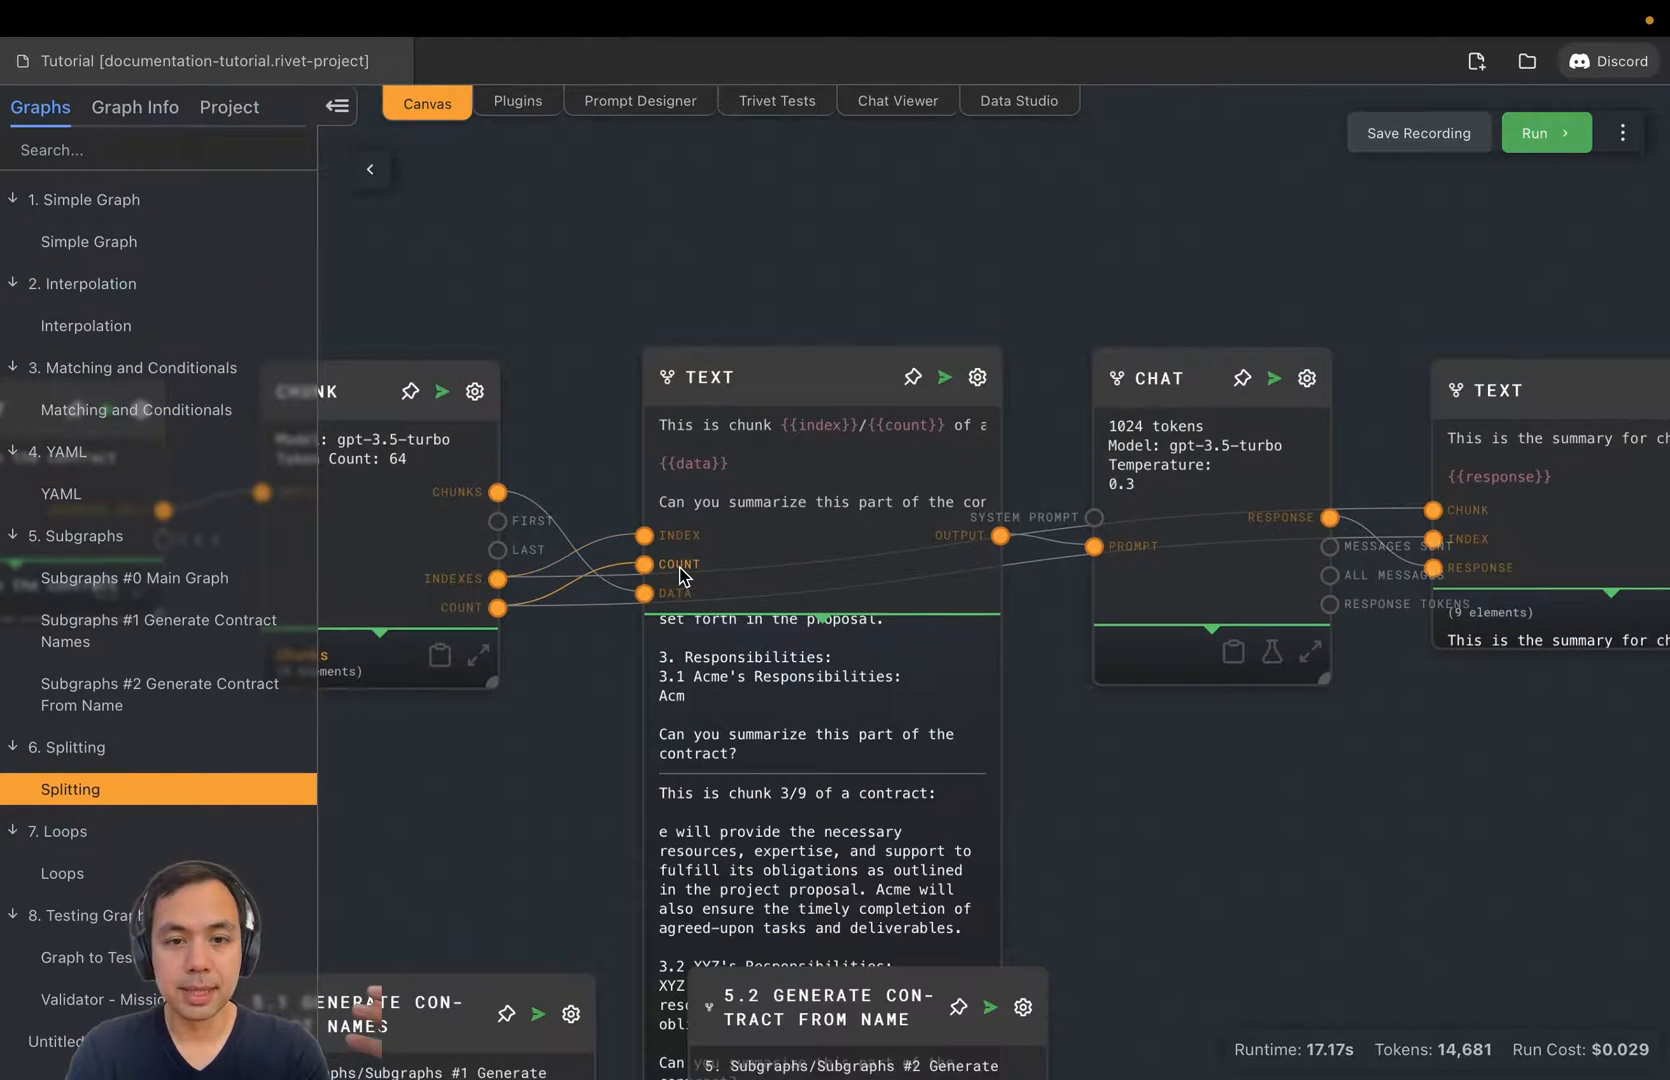
click(820, 377)
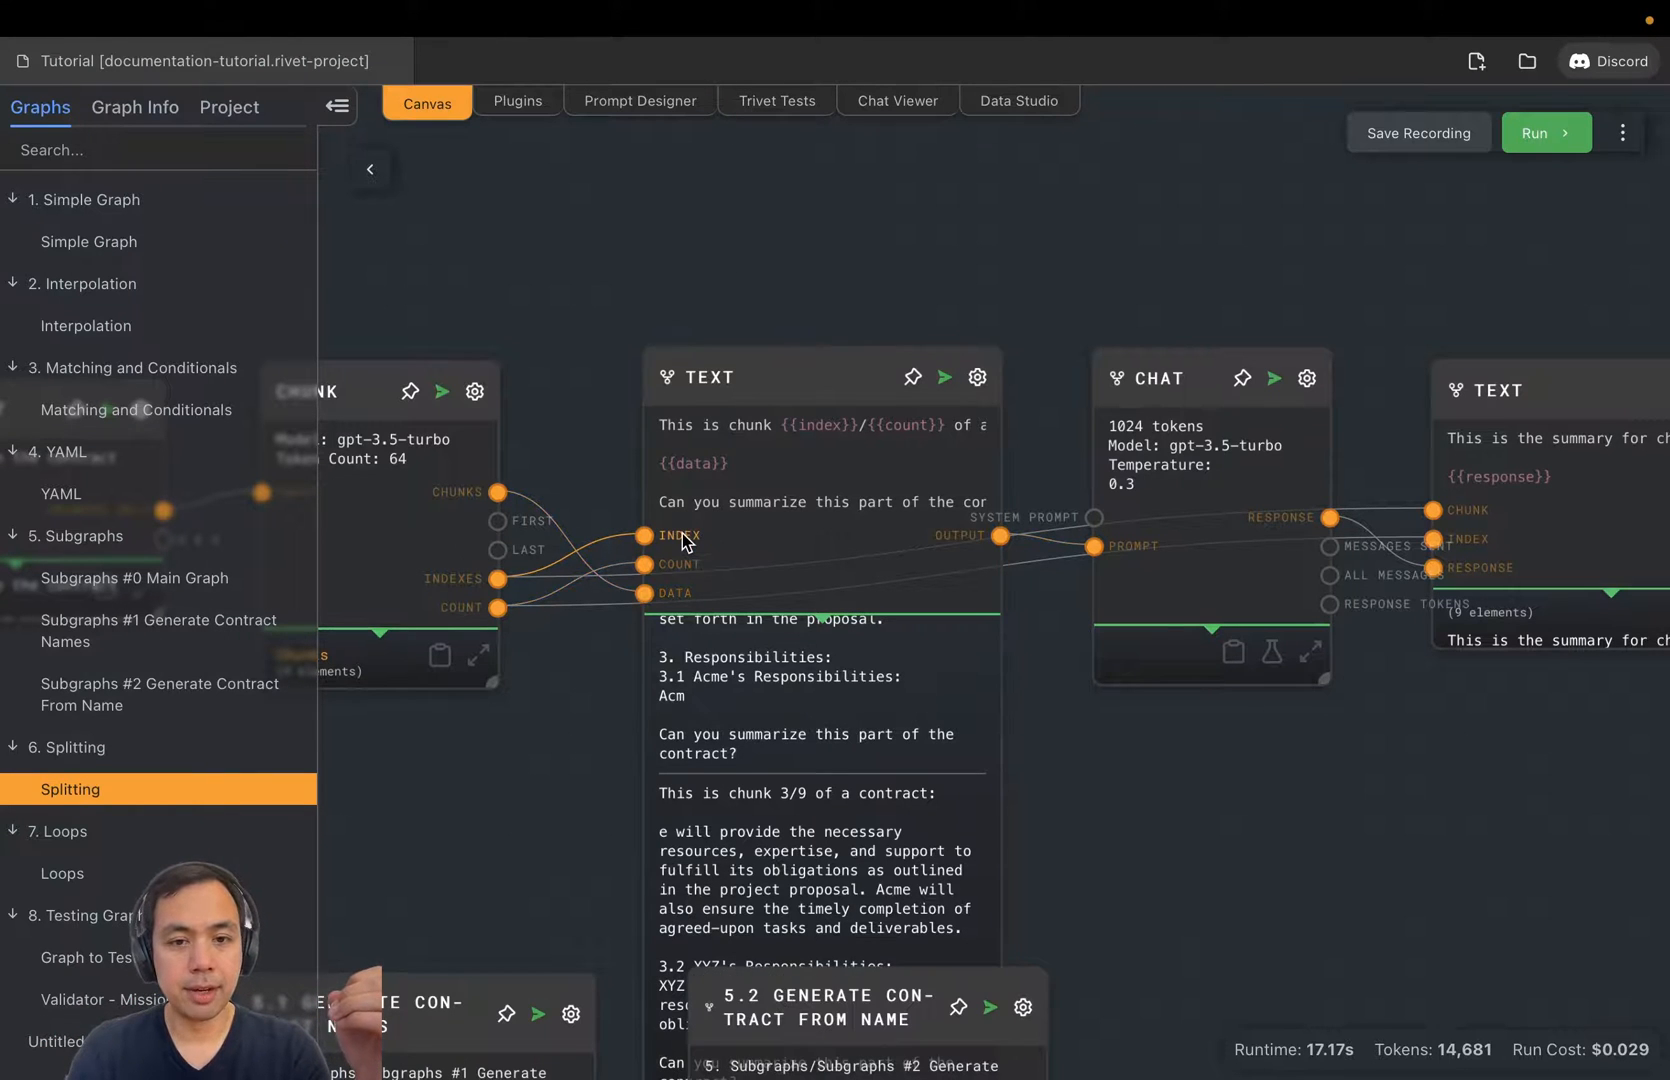
click(646, 536)
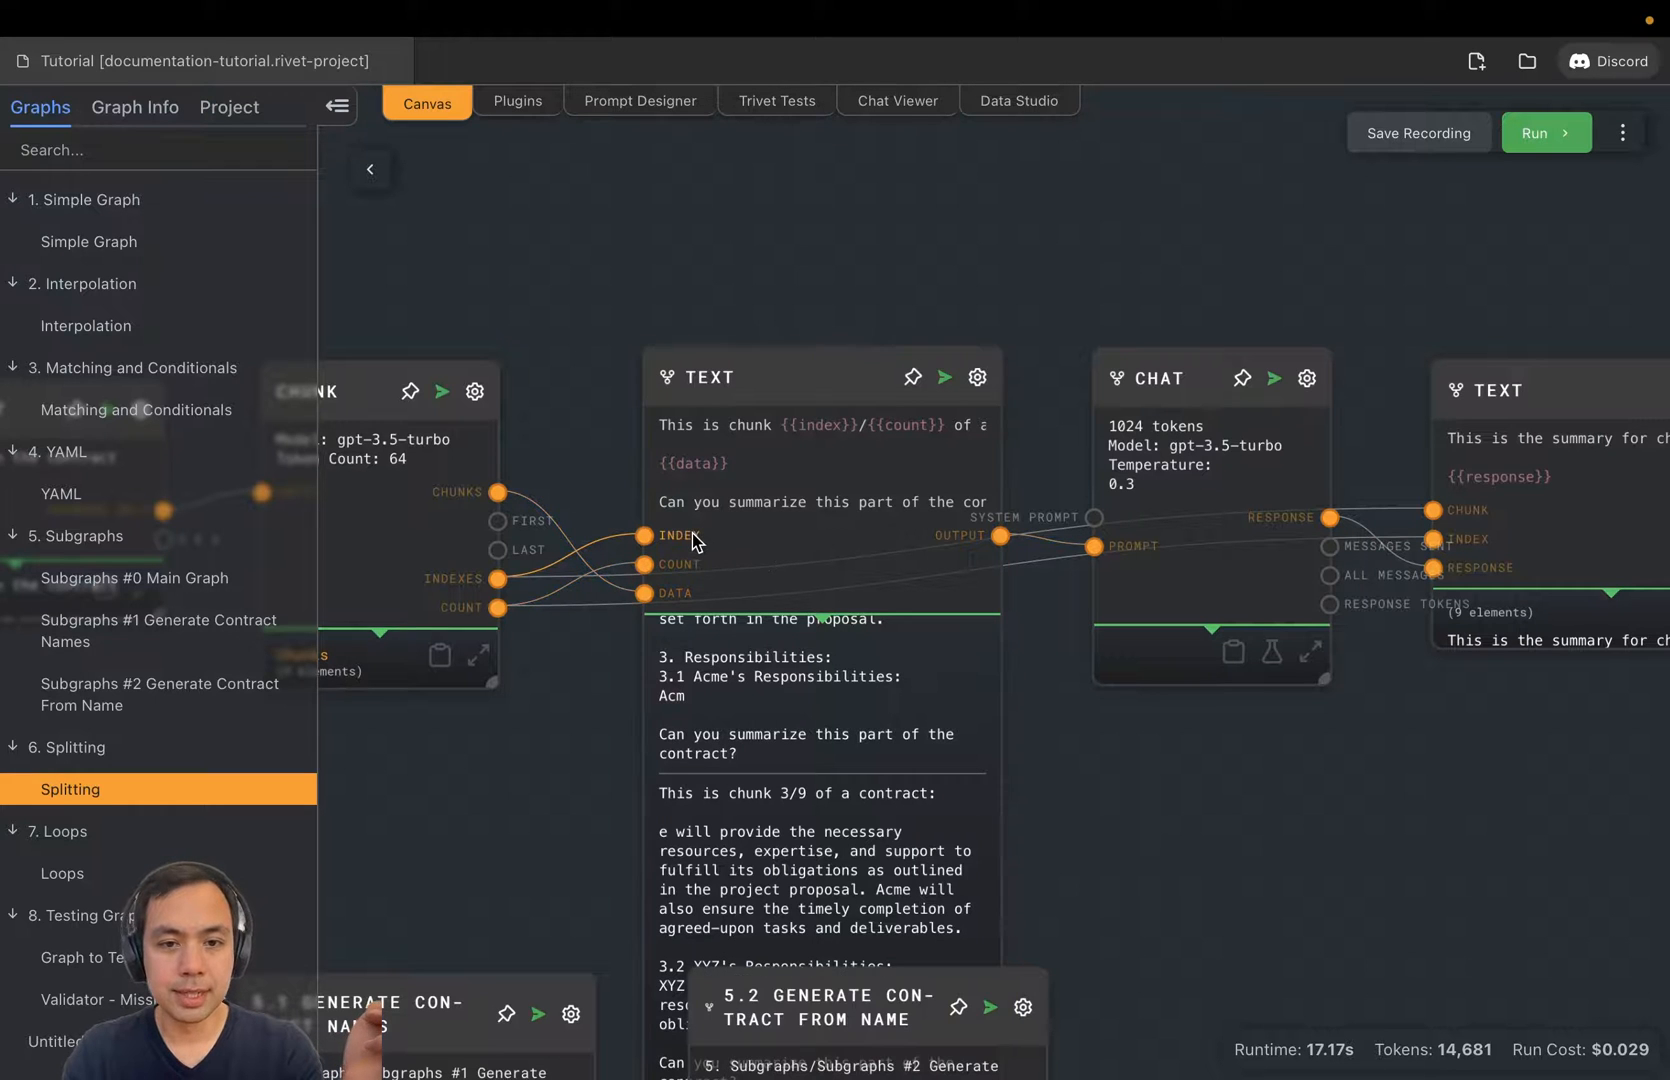
mouse_move(673, 600)
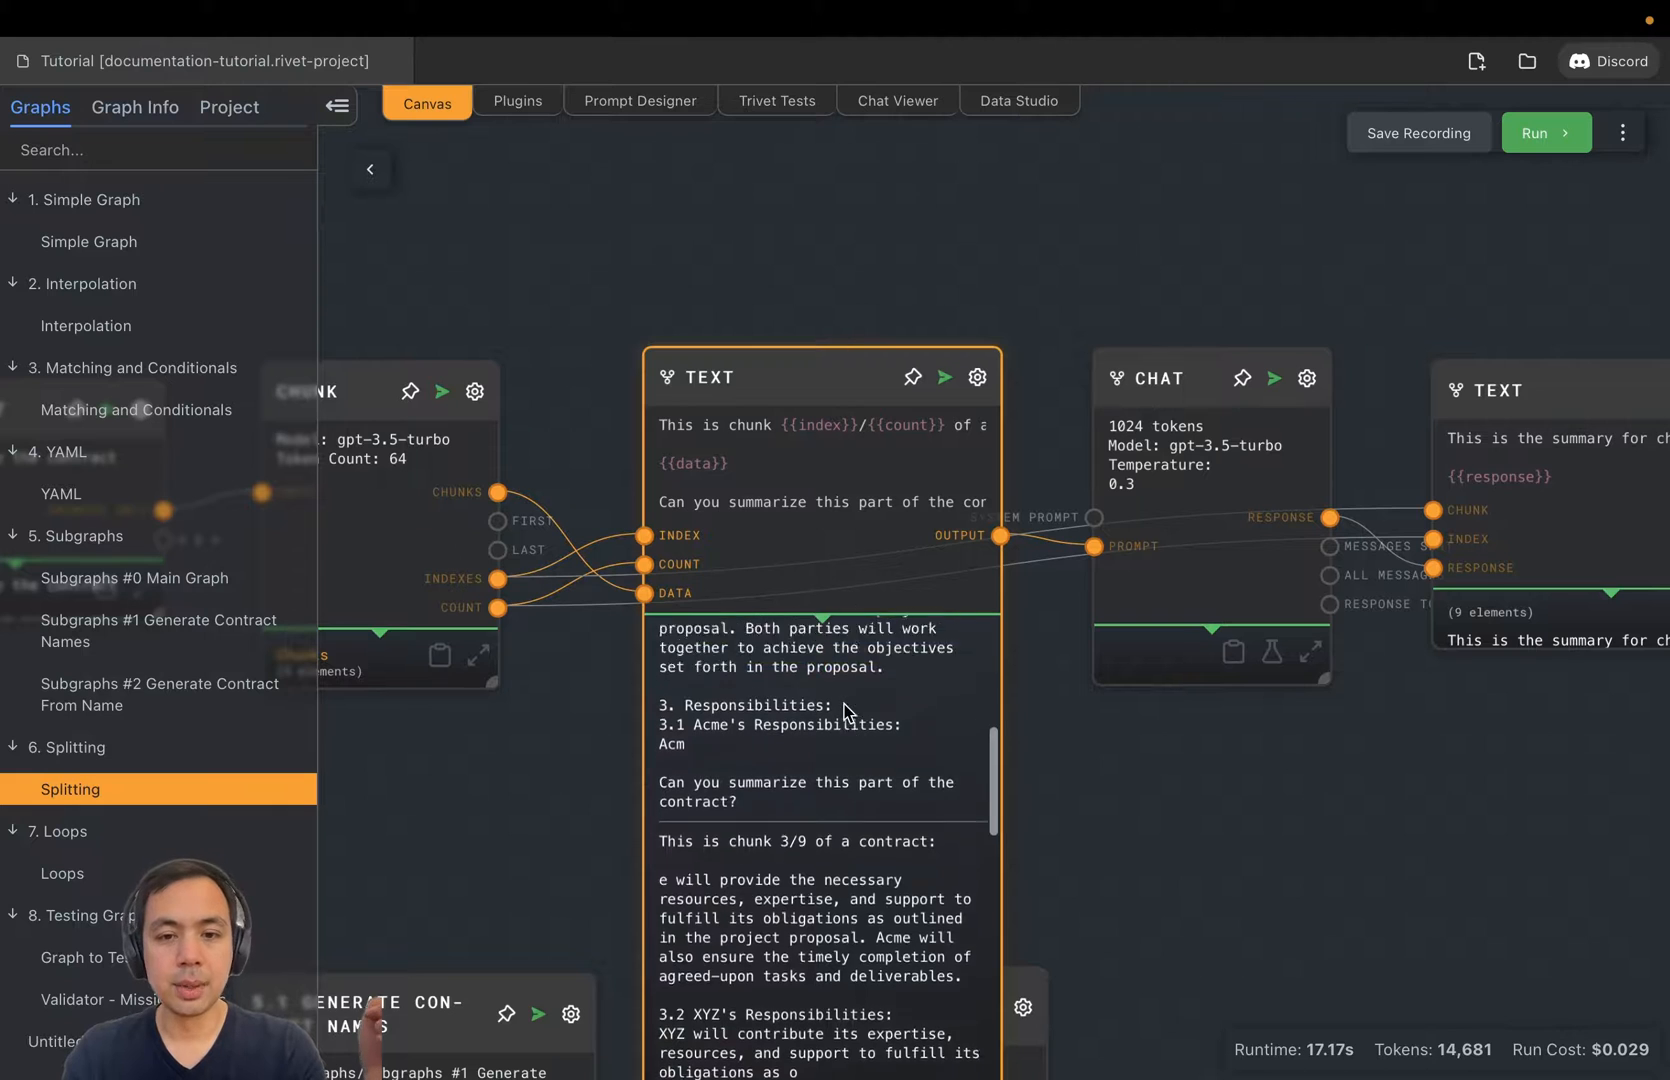
scroll(up, 3)
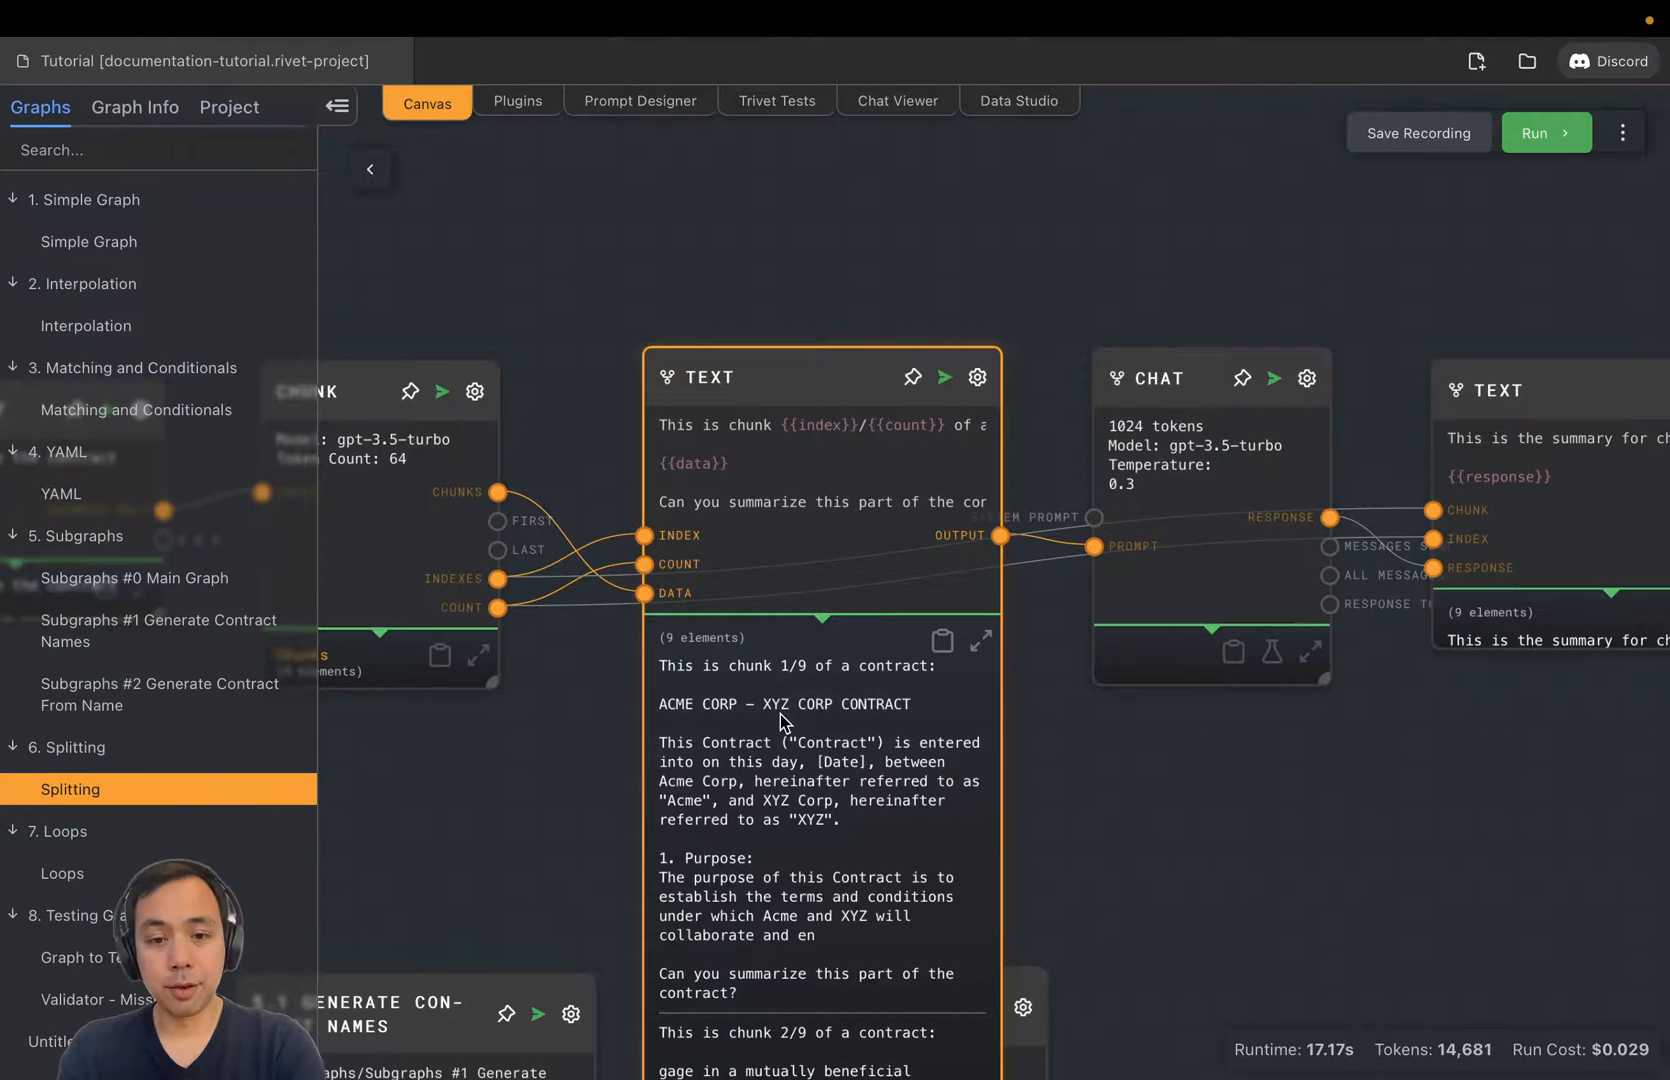
mouse_move(645, 564)
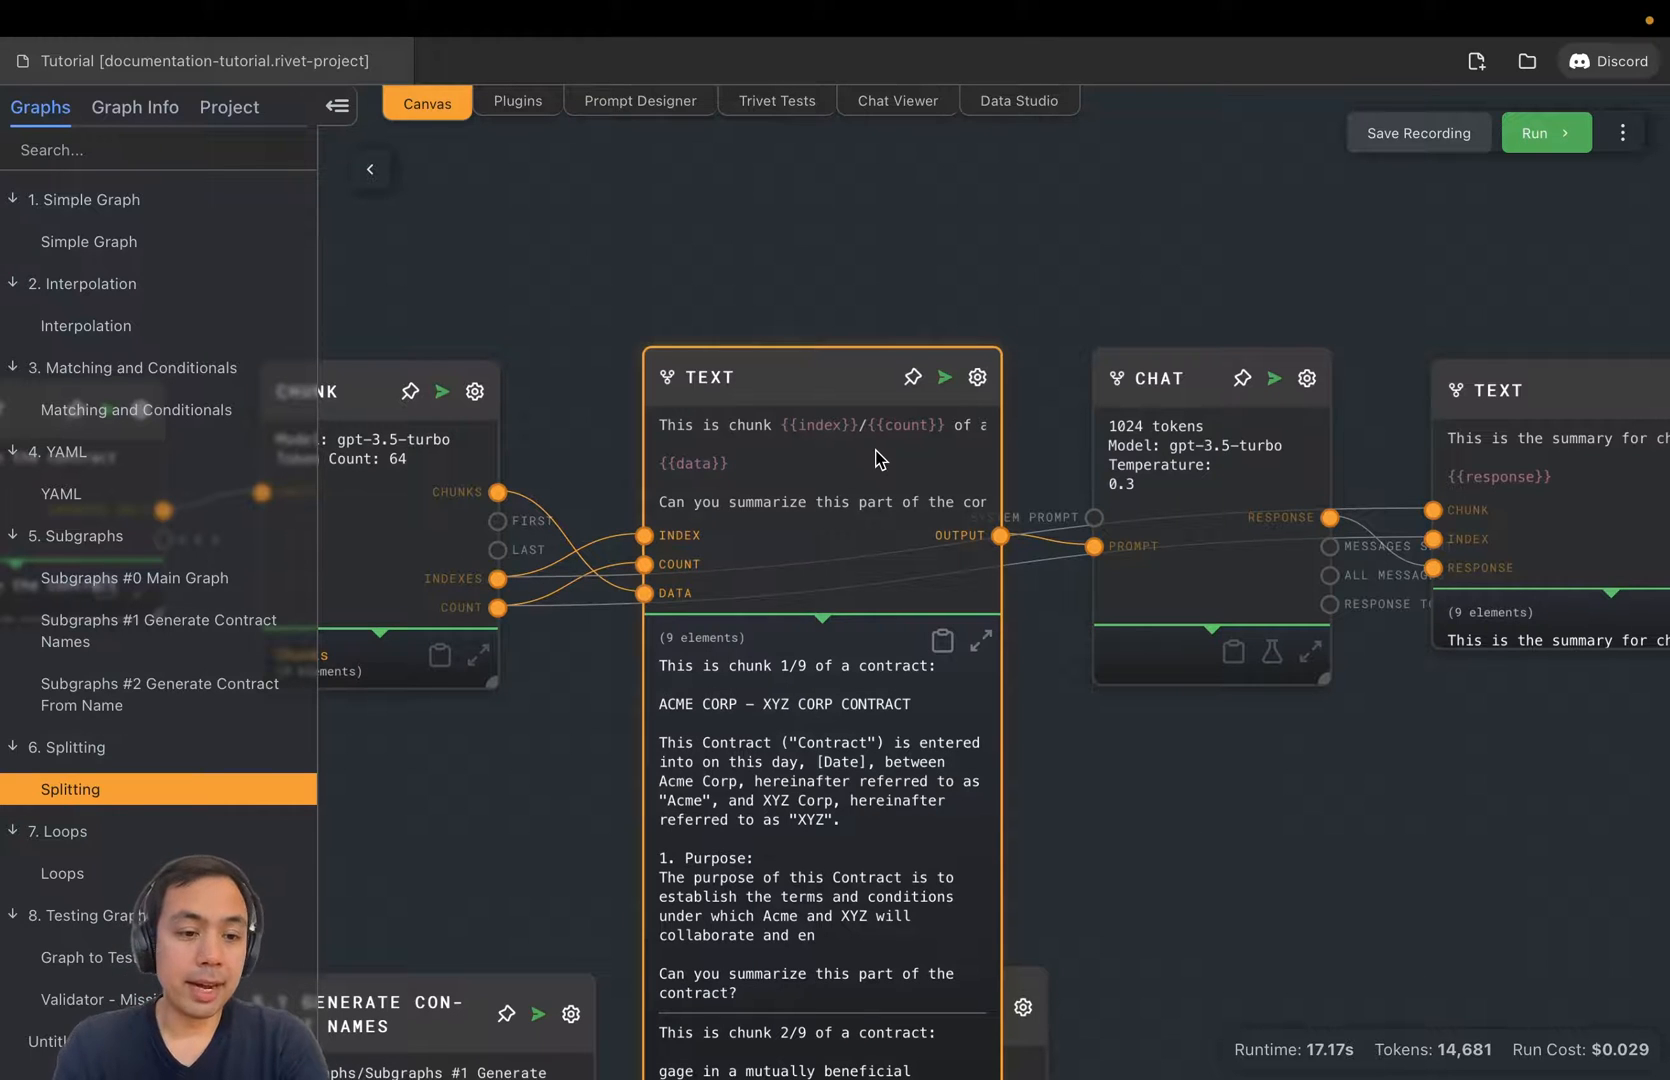
mouse_move(870, 423)
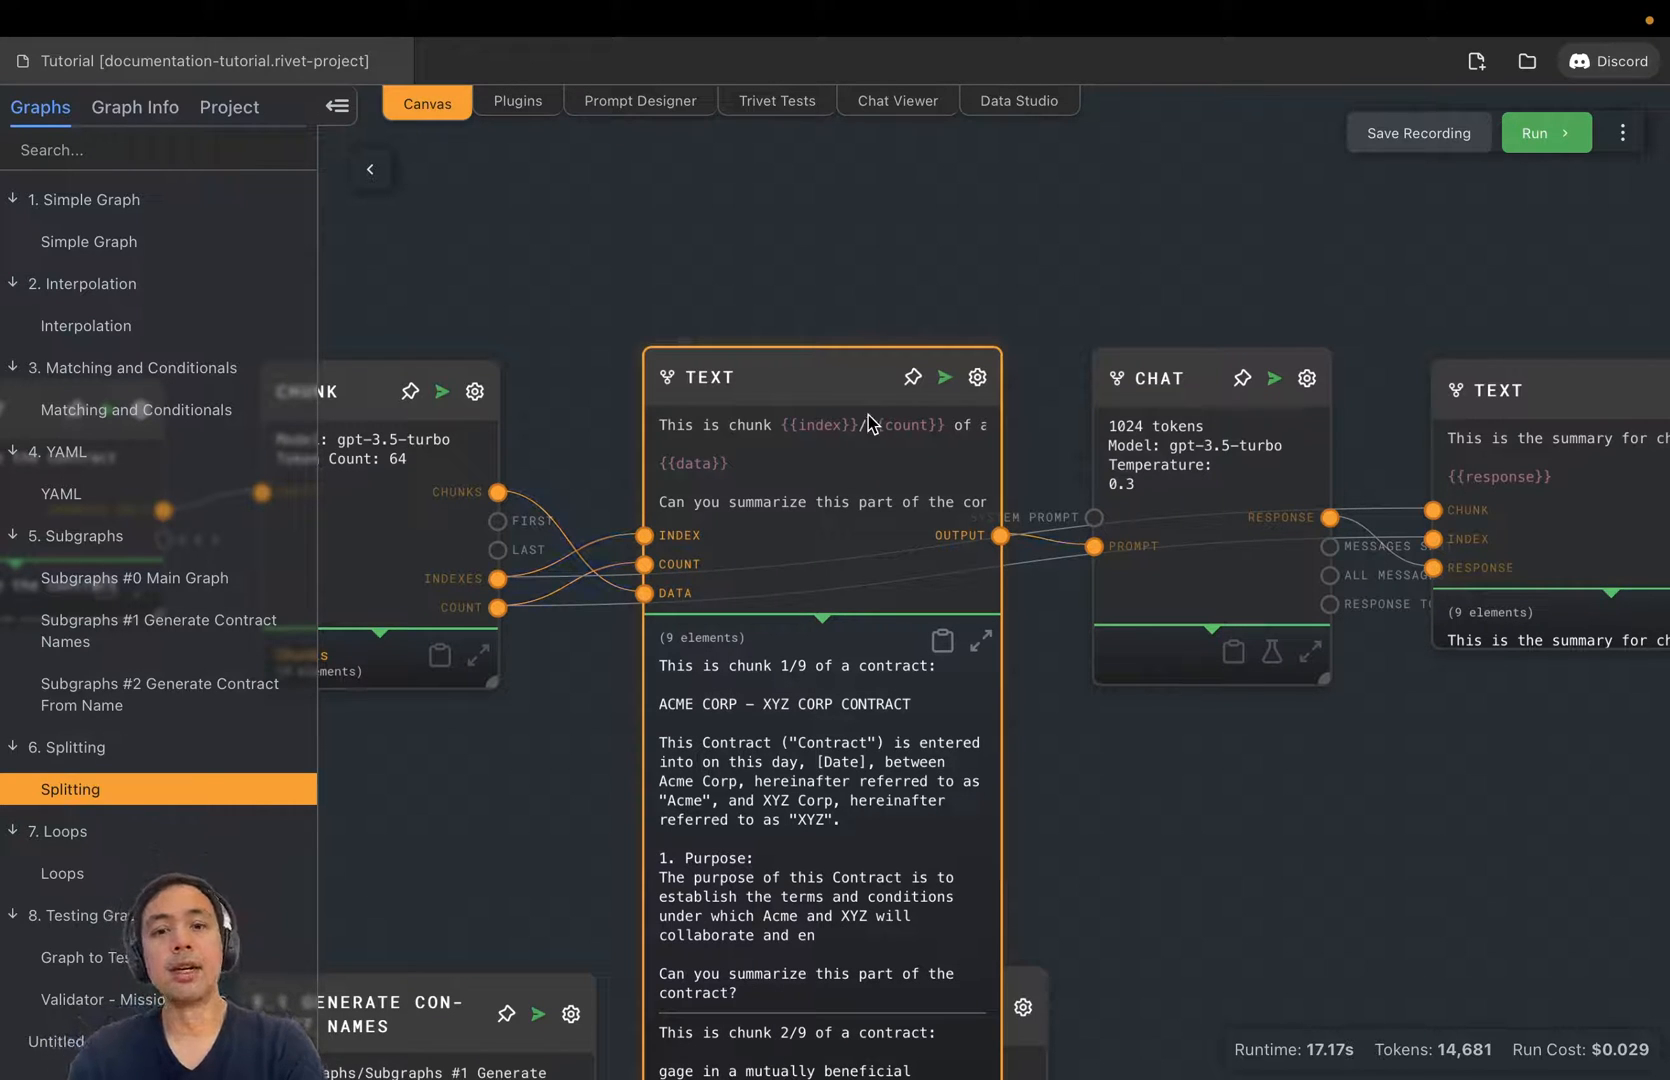
mouse_move(875, 477)
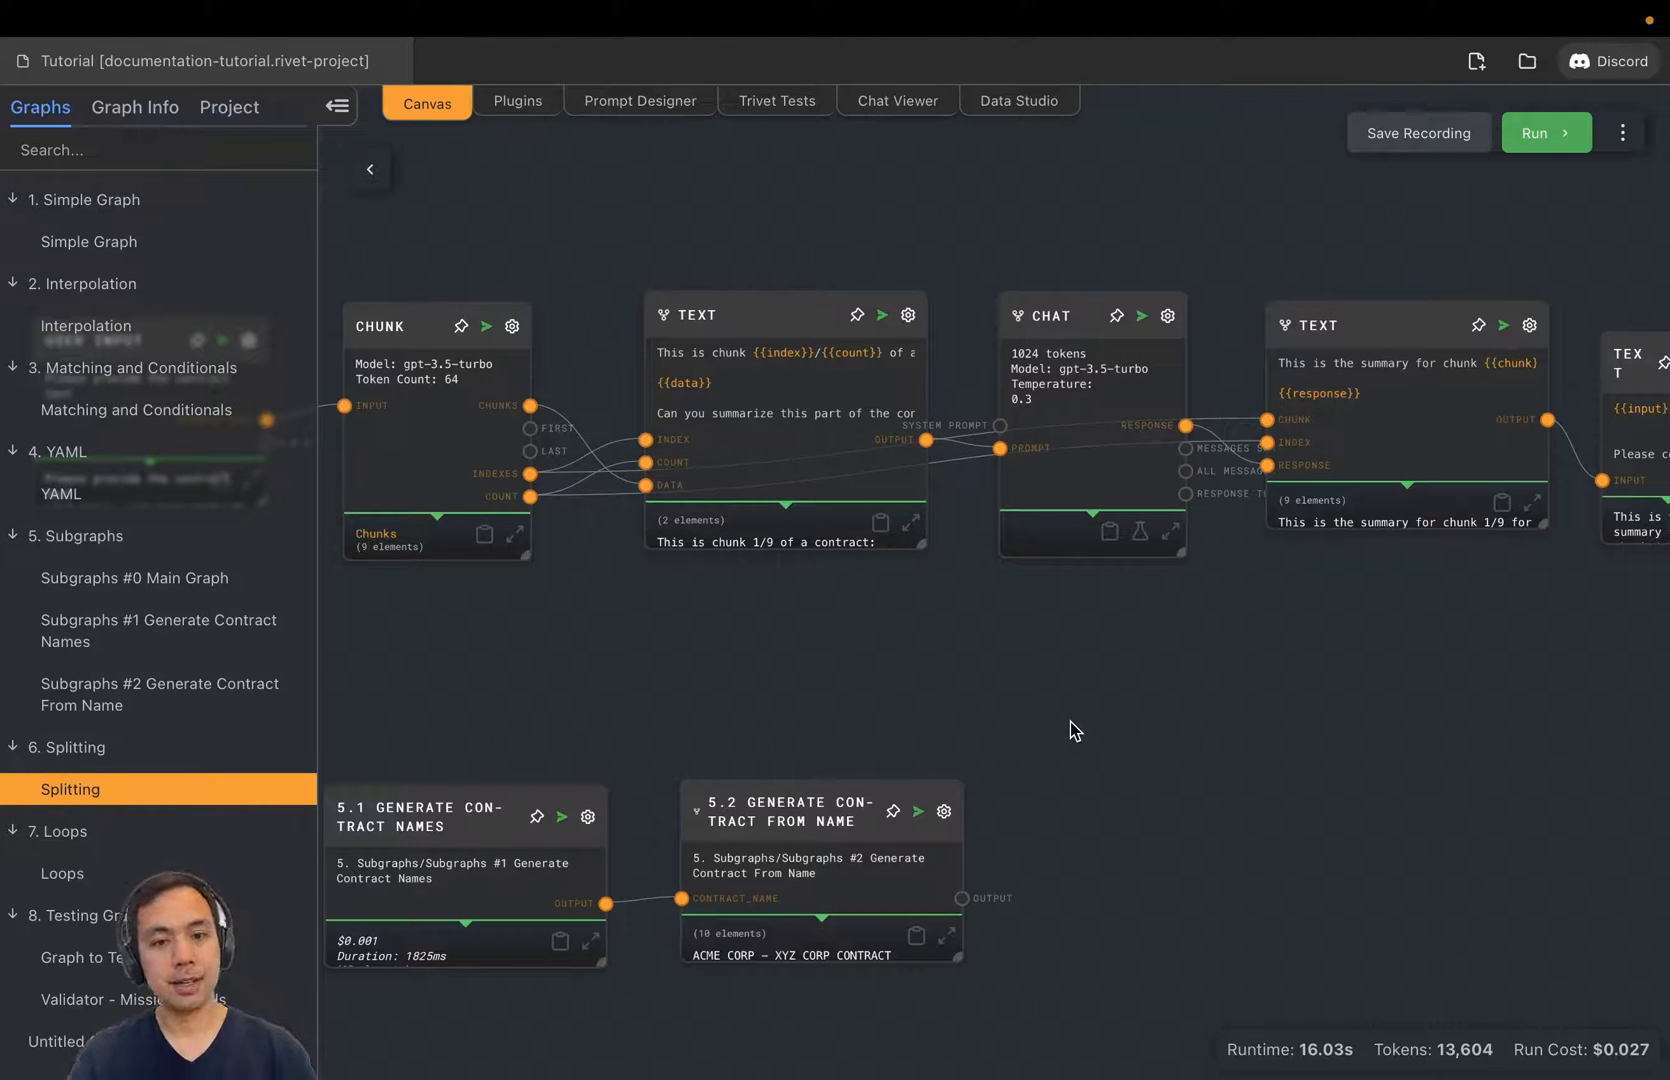
mouse_move(1010, 716)
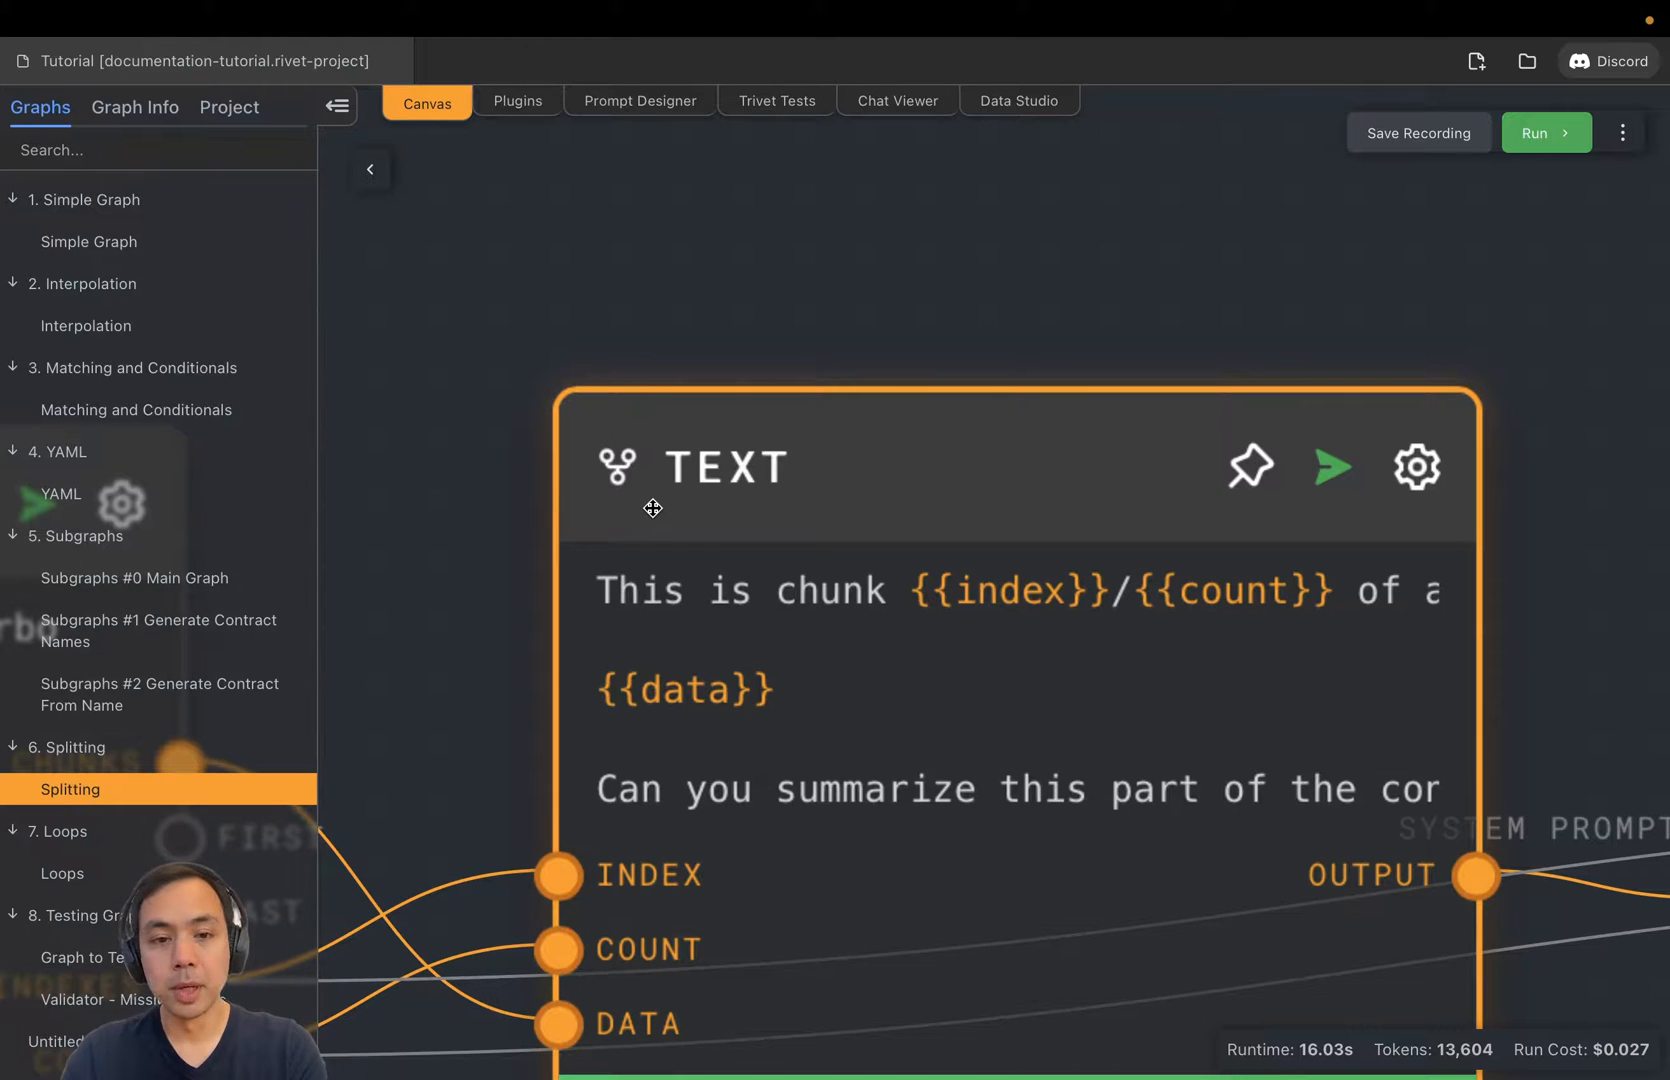
Step: Run the graph again and scroll through the separate summaries for each chunk
scroll(down, 3)
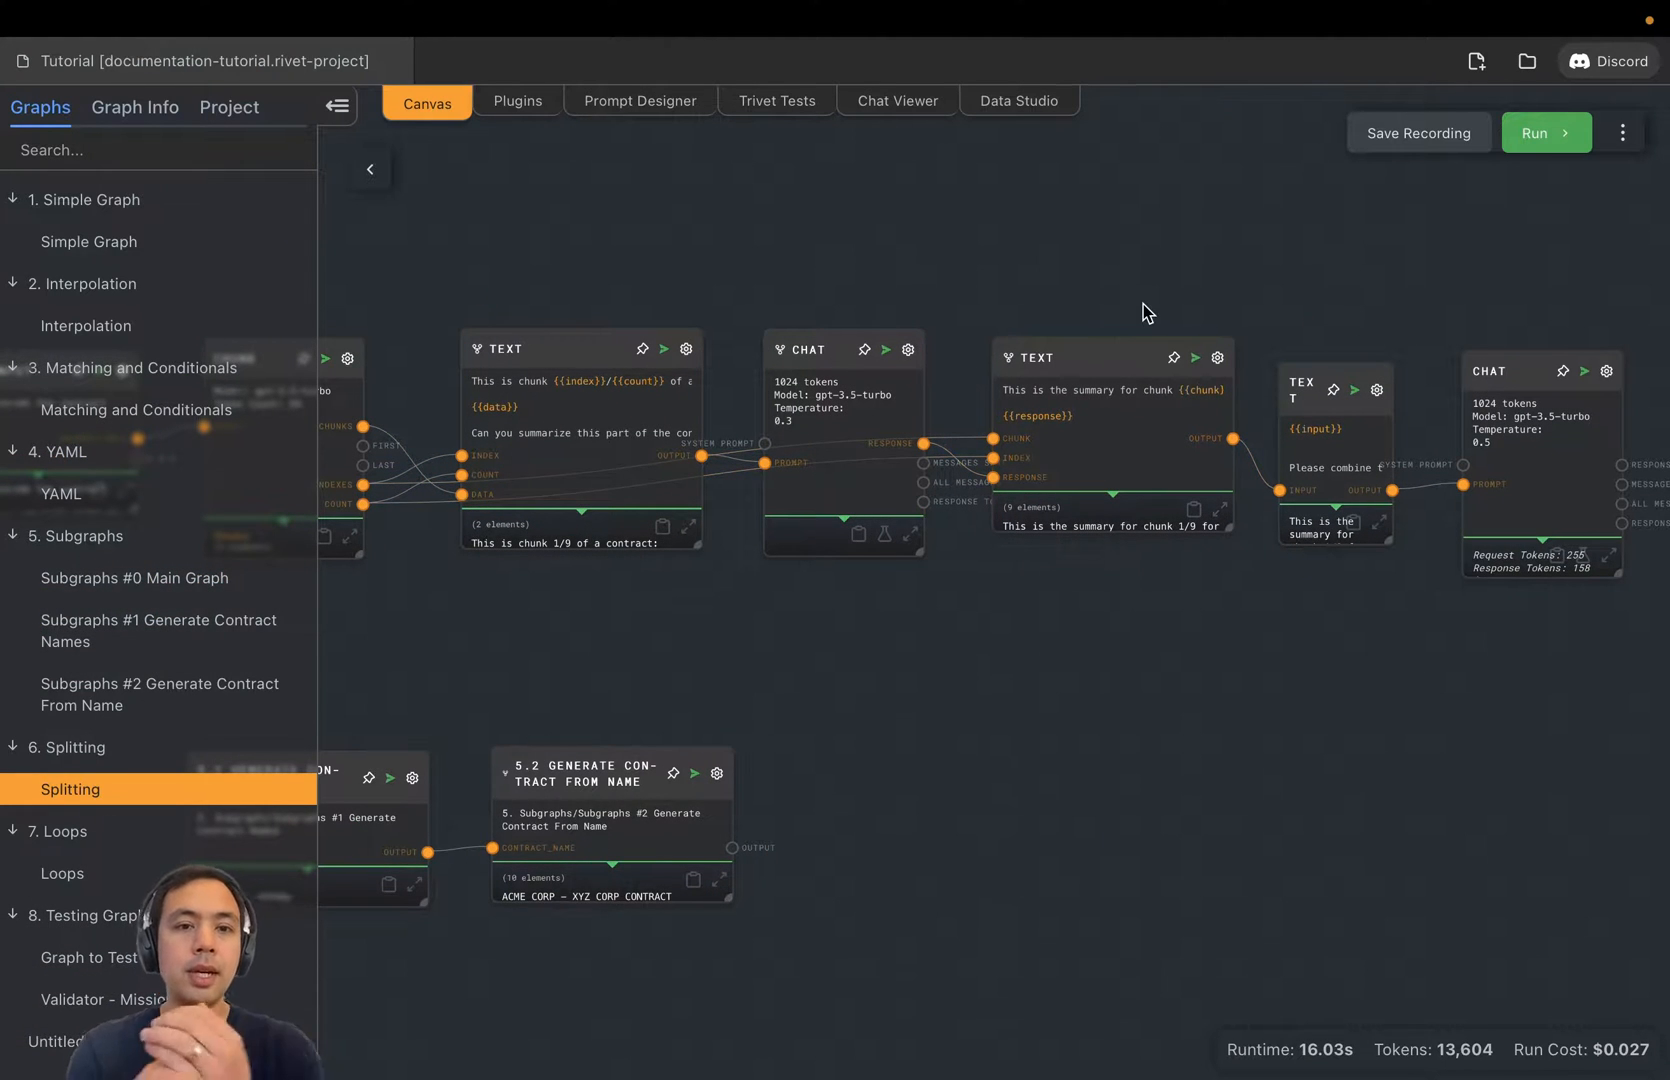
click(1541, 132)
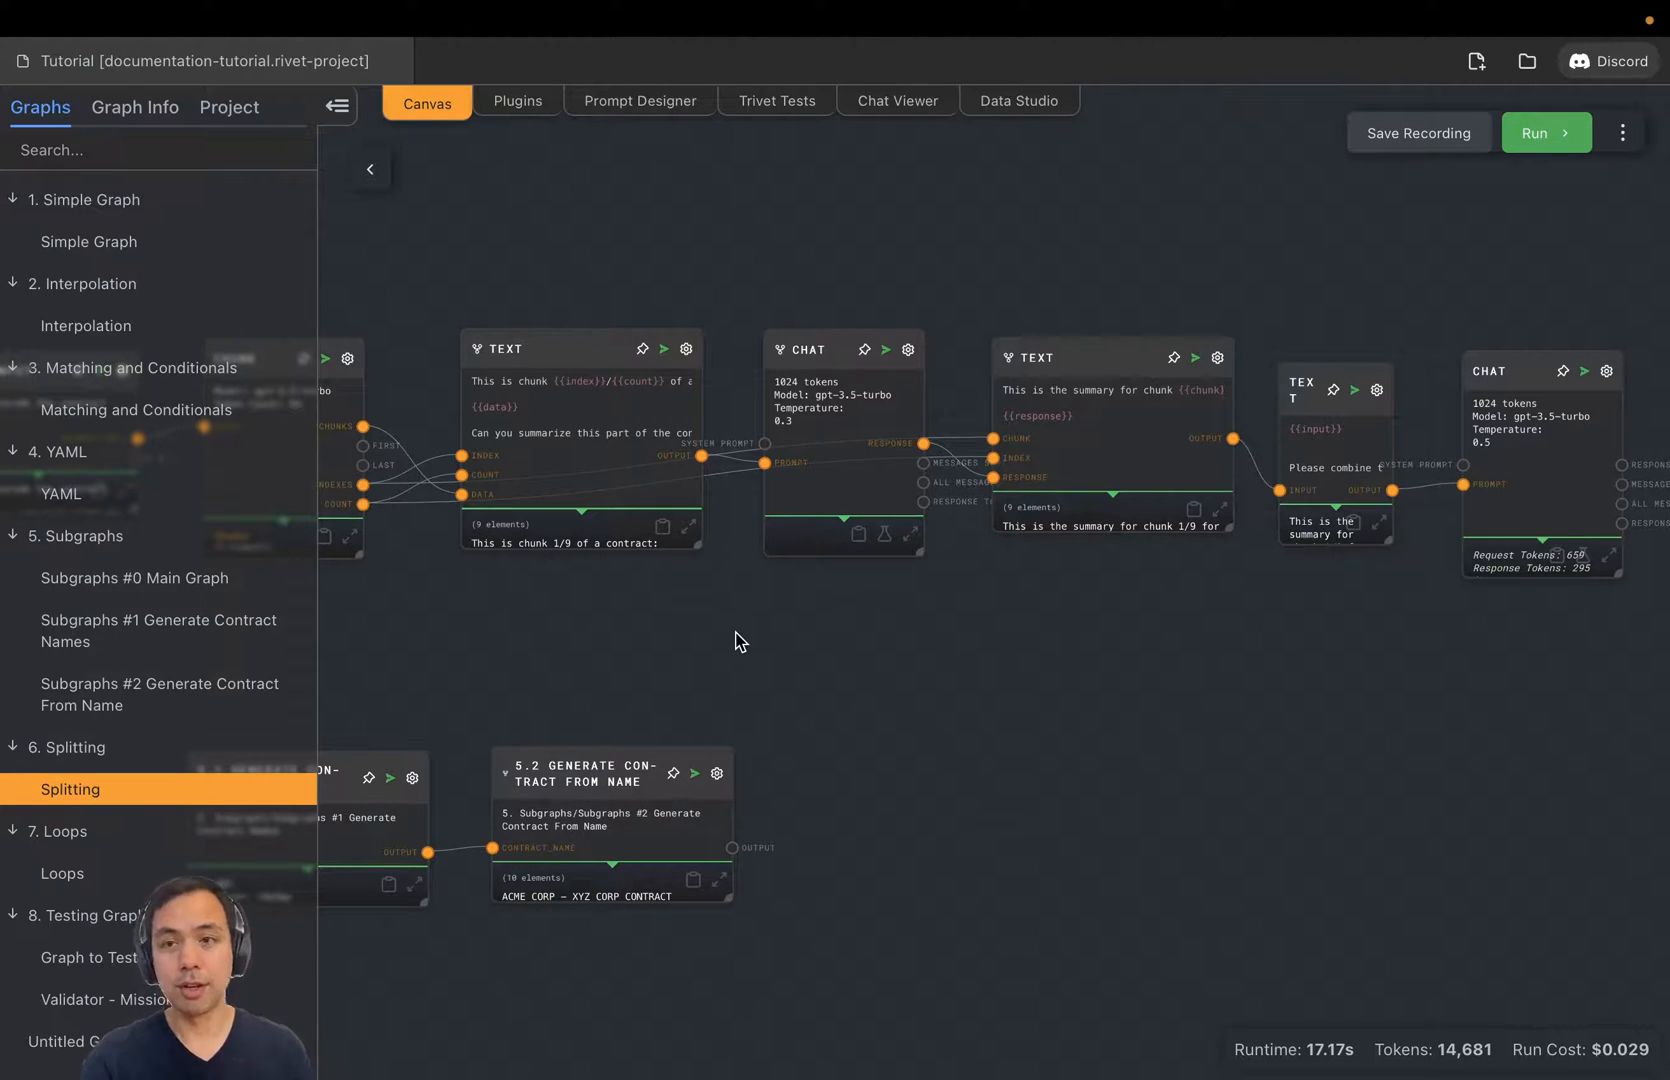
mouse_move(599, 623)
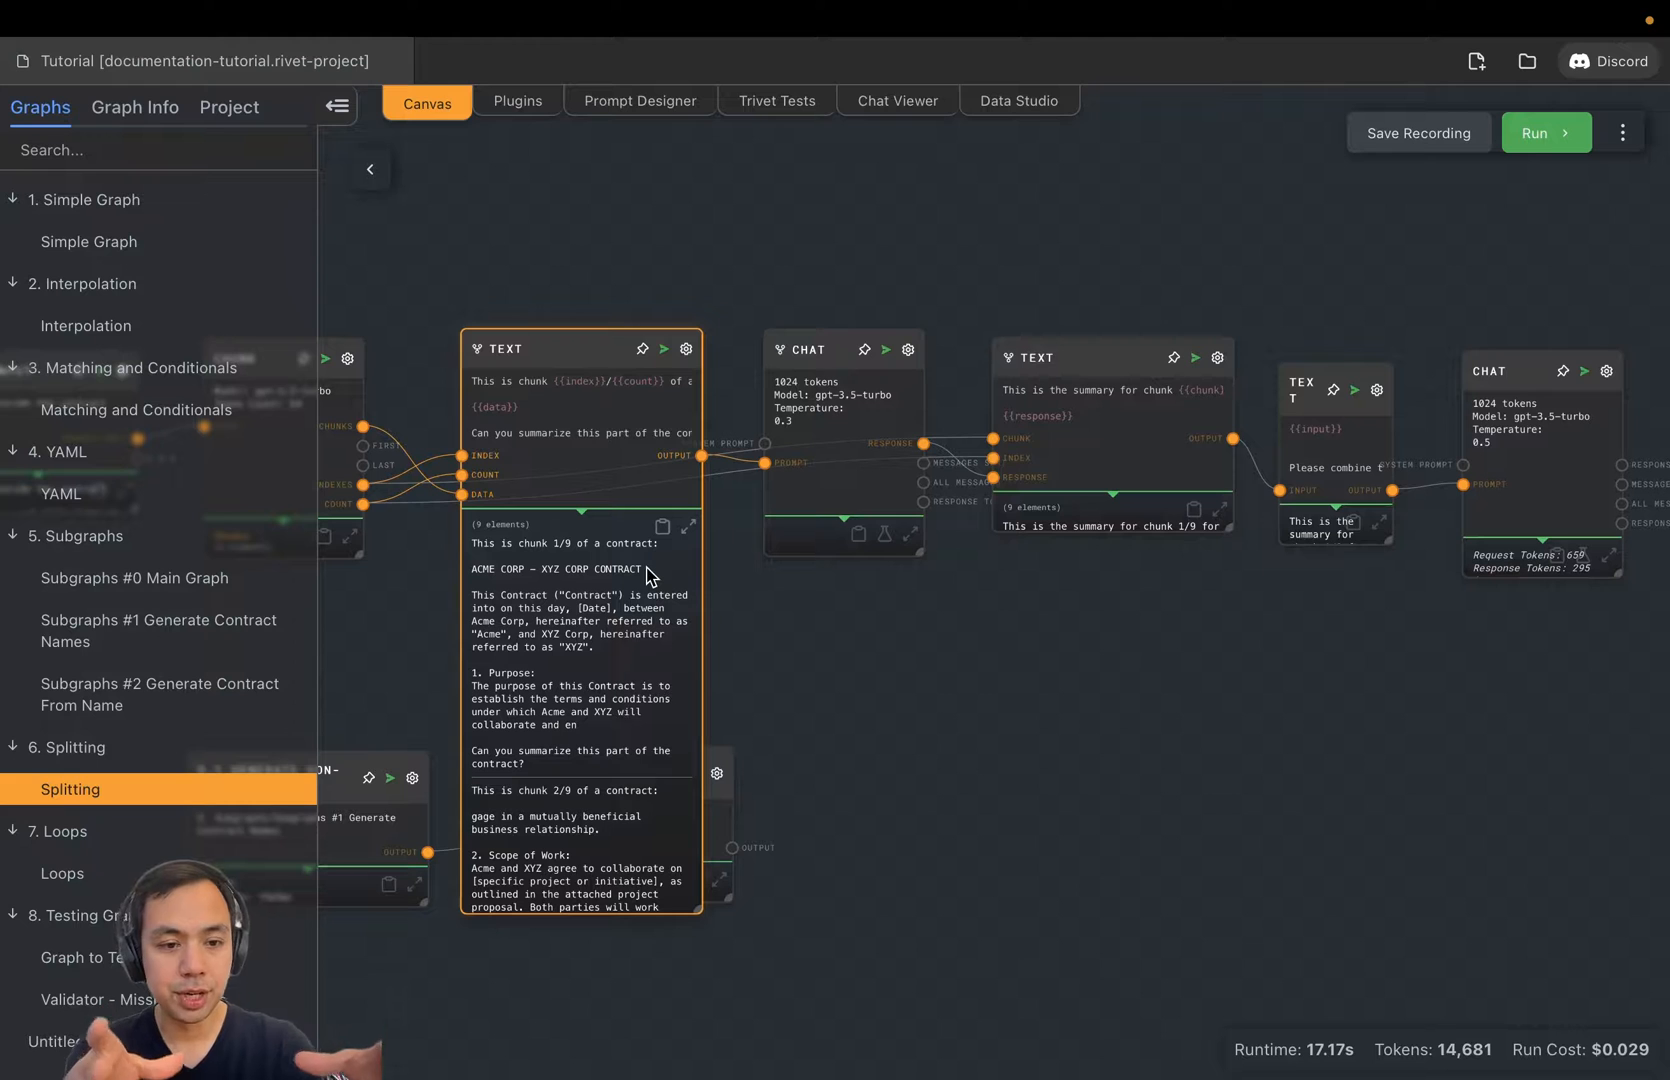
scroll(down, 3)
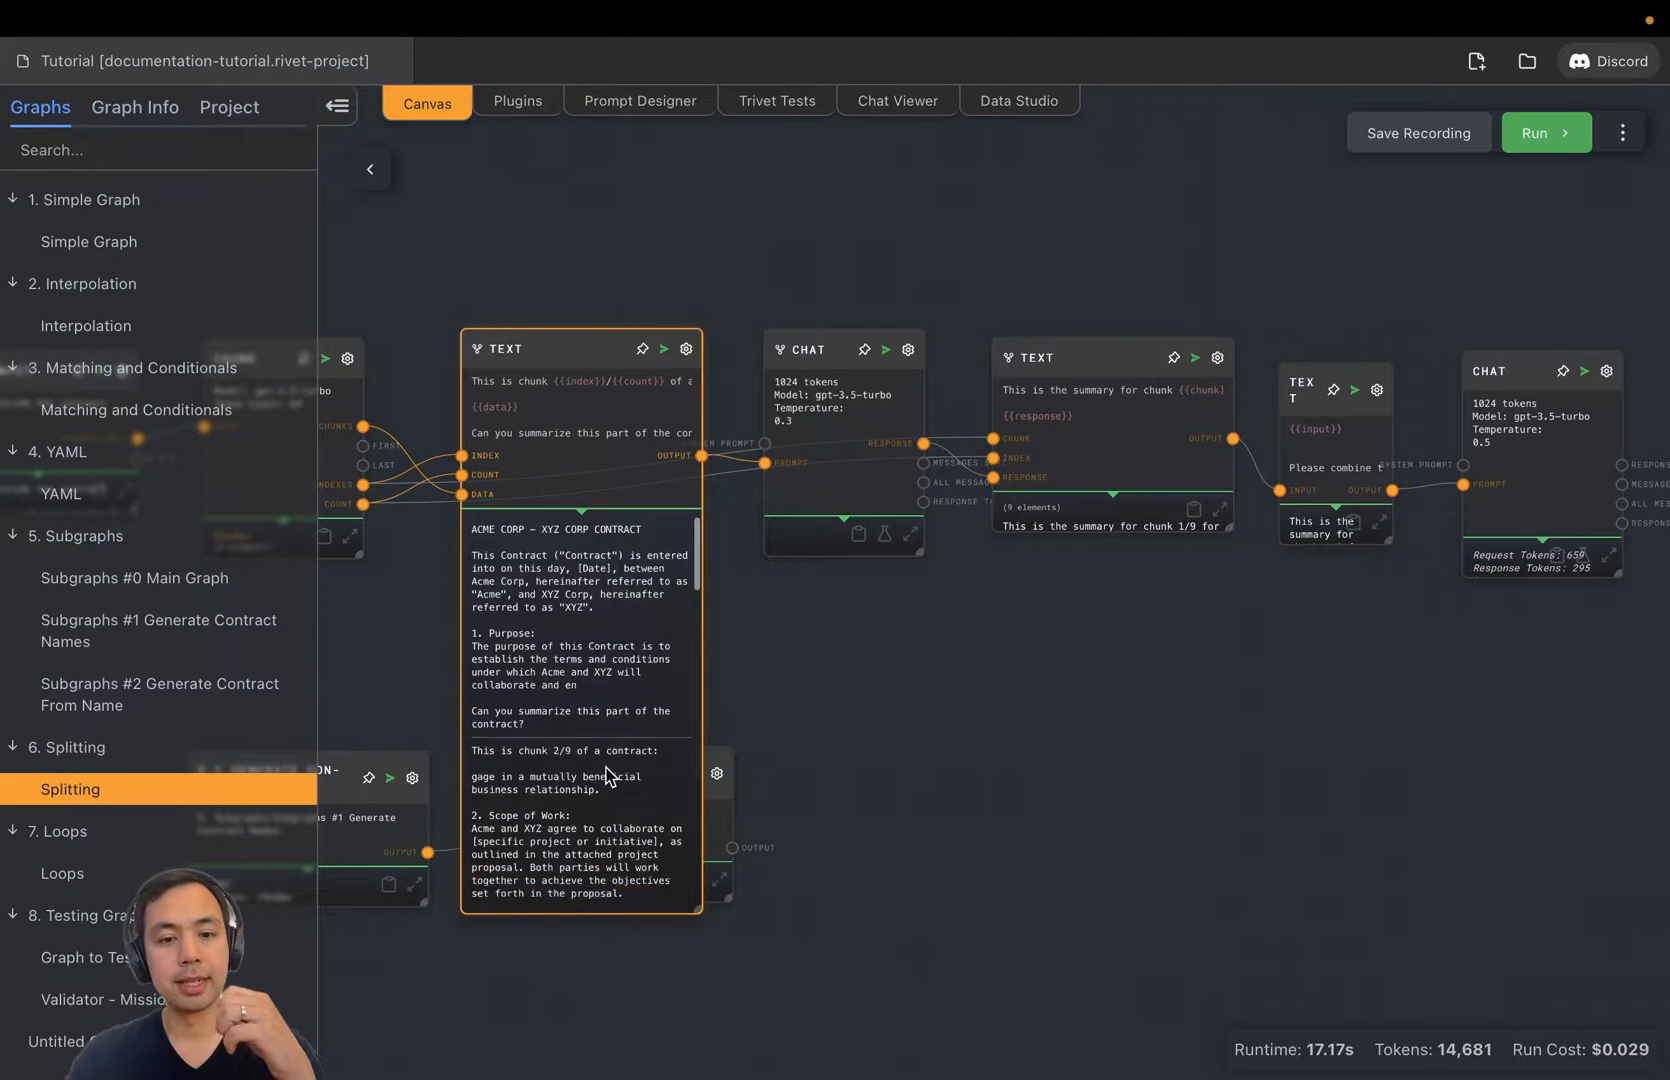
scroll(down, 3)
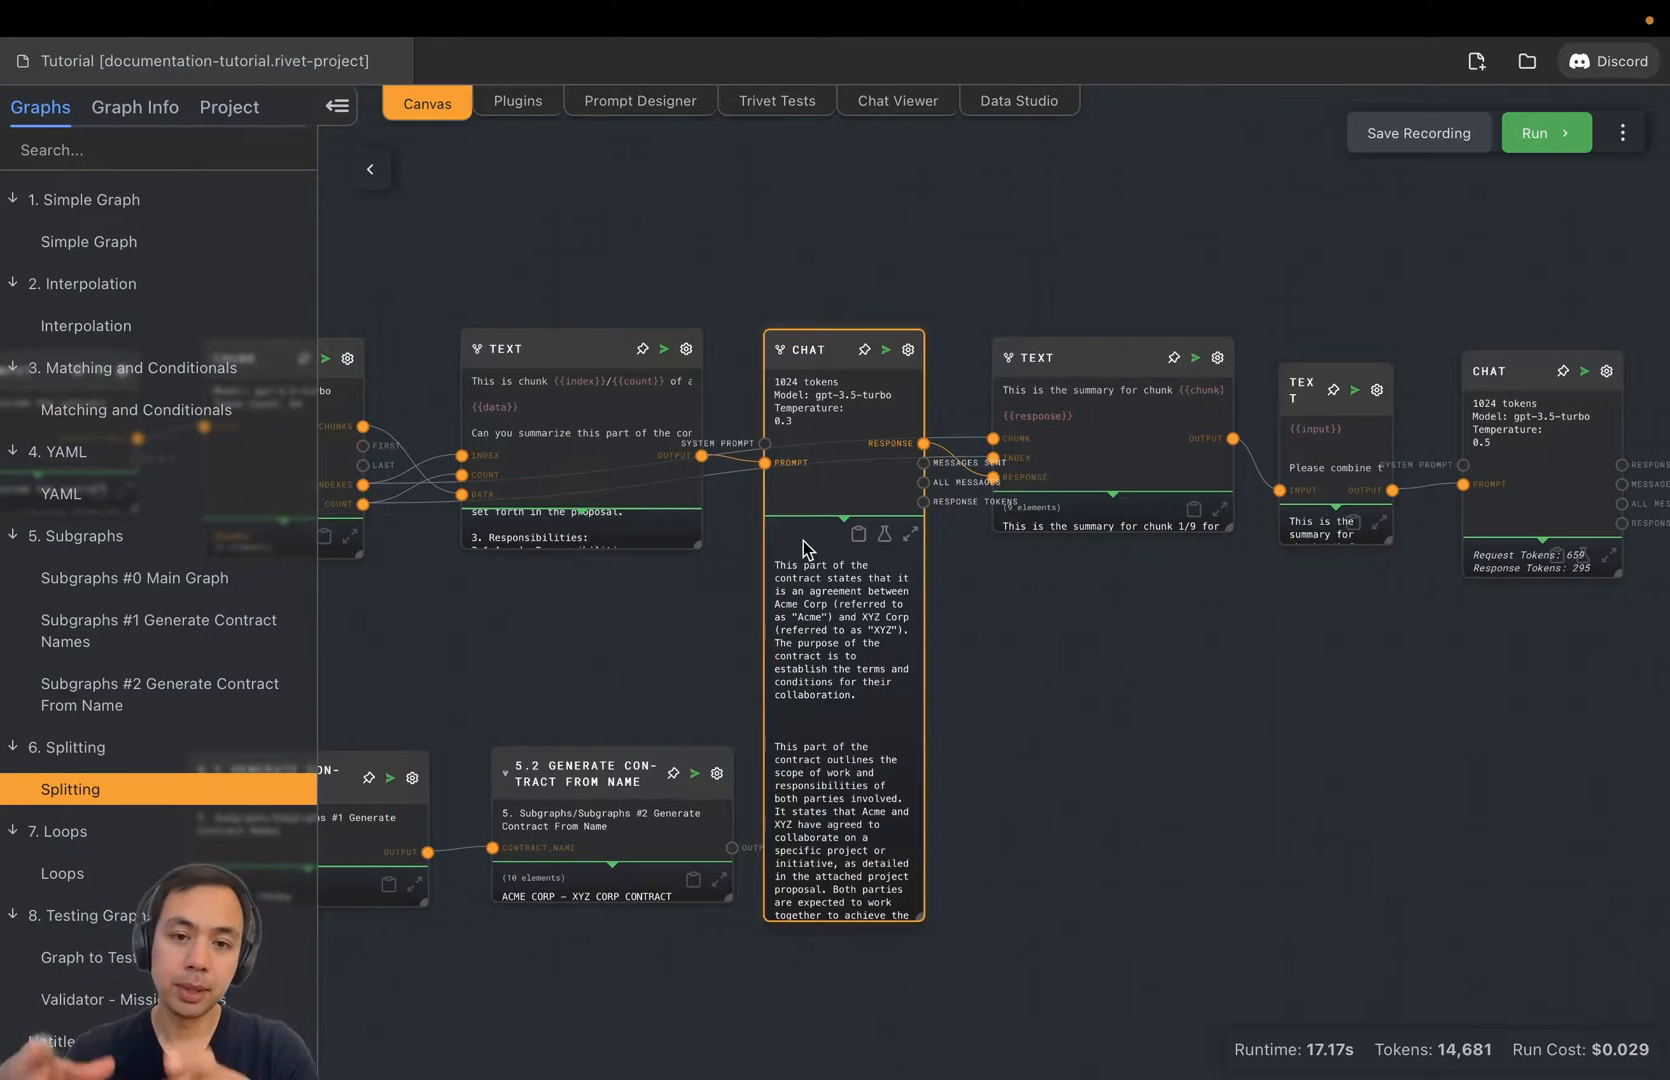
click(904, 538)
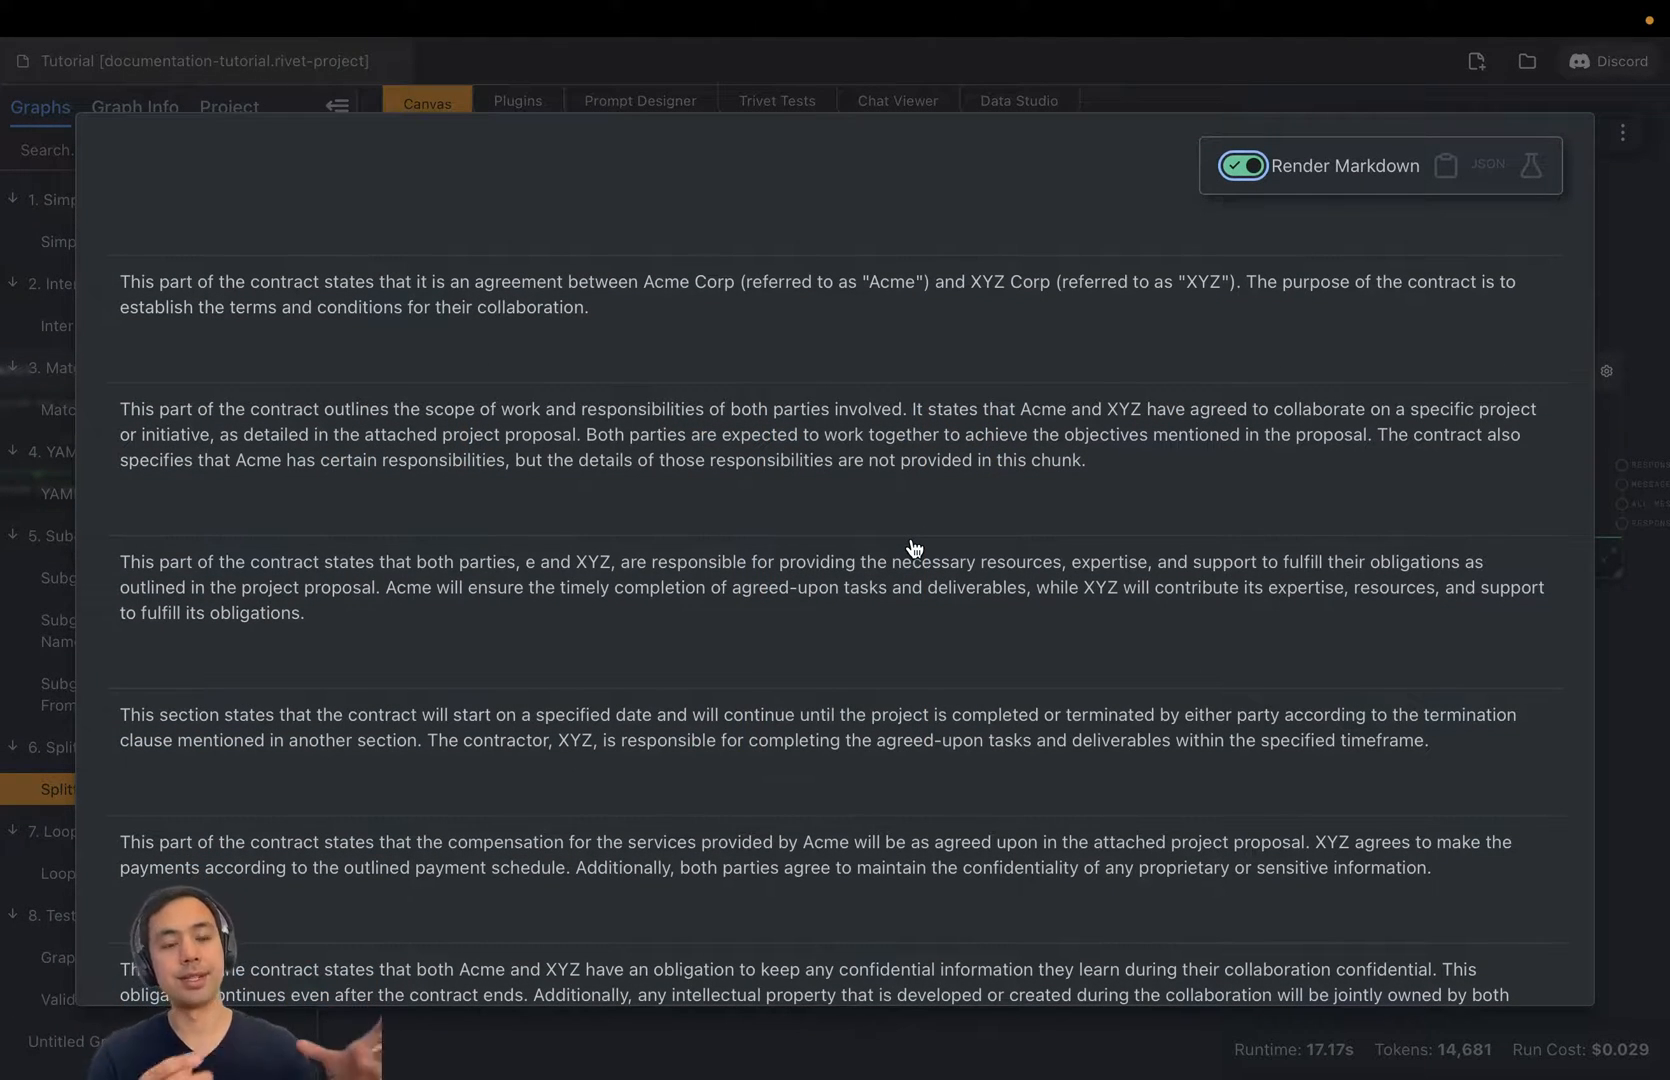
mouse_move(633, 512)
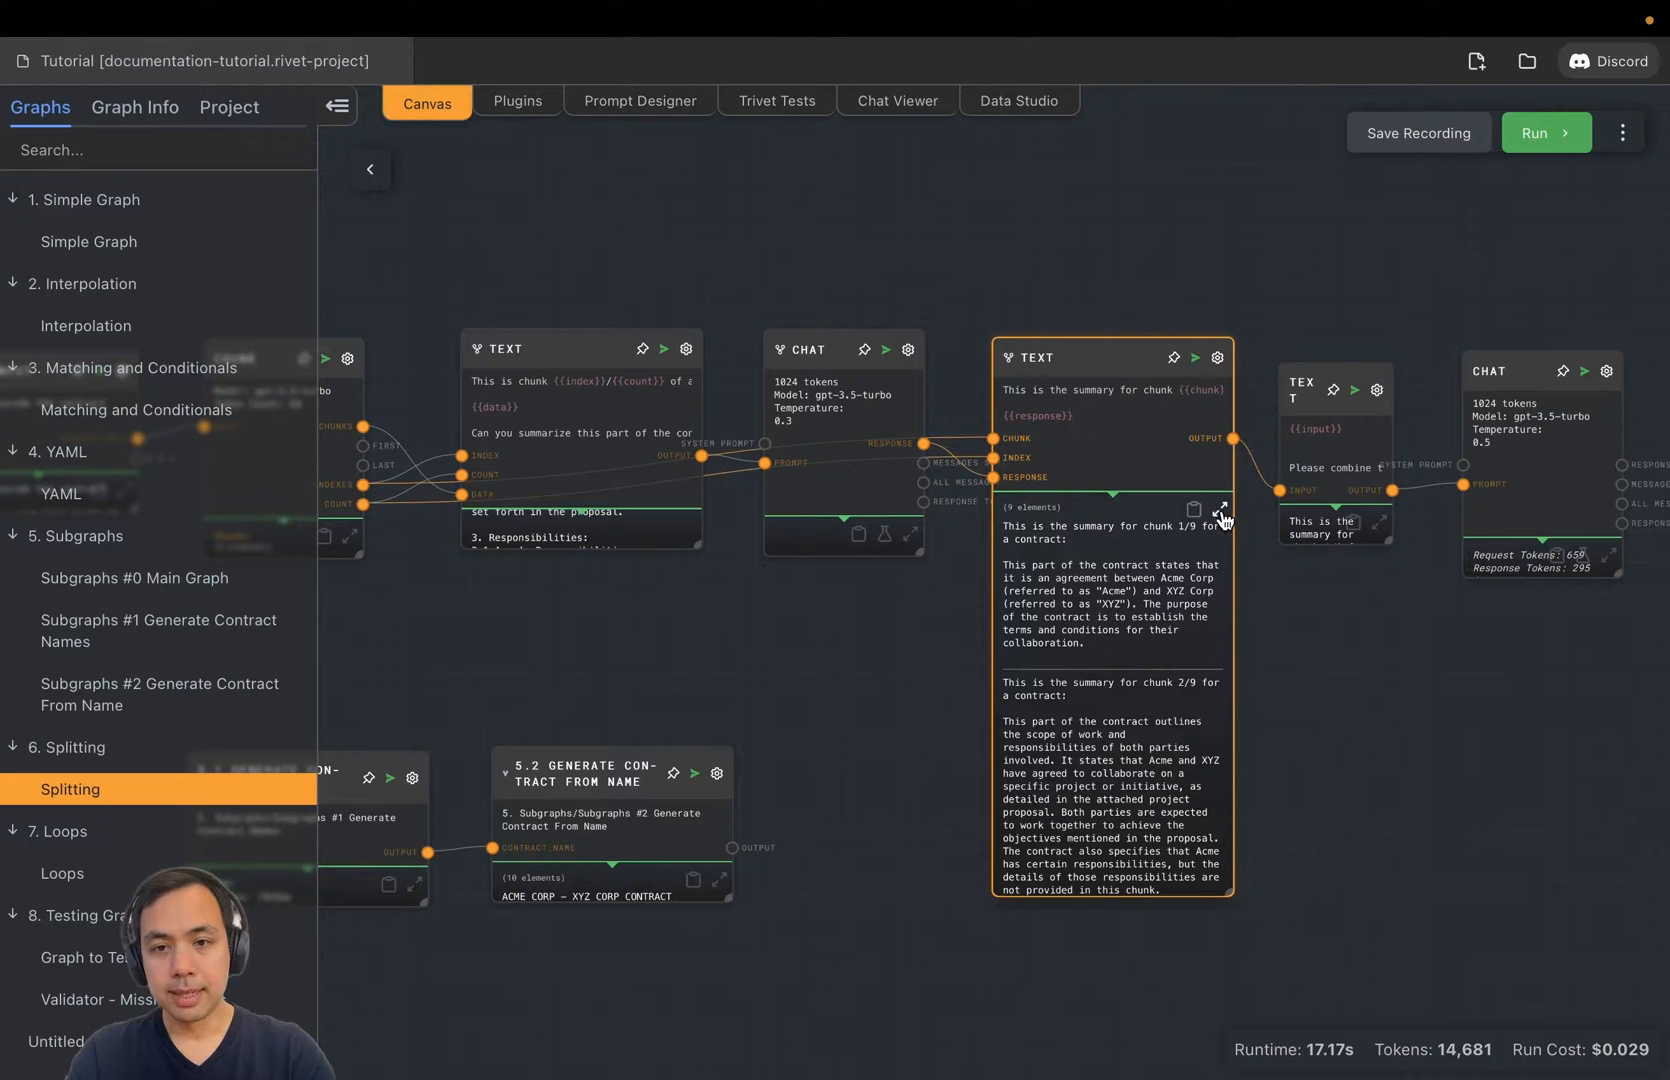
click(1223, 510)
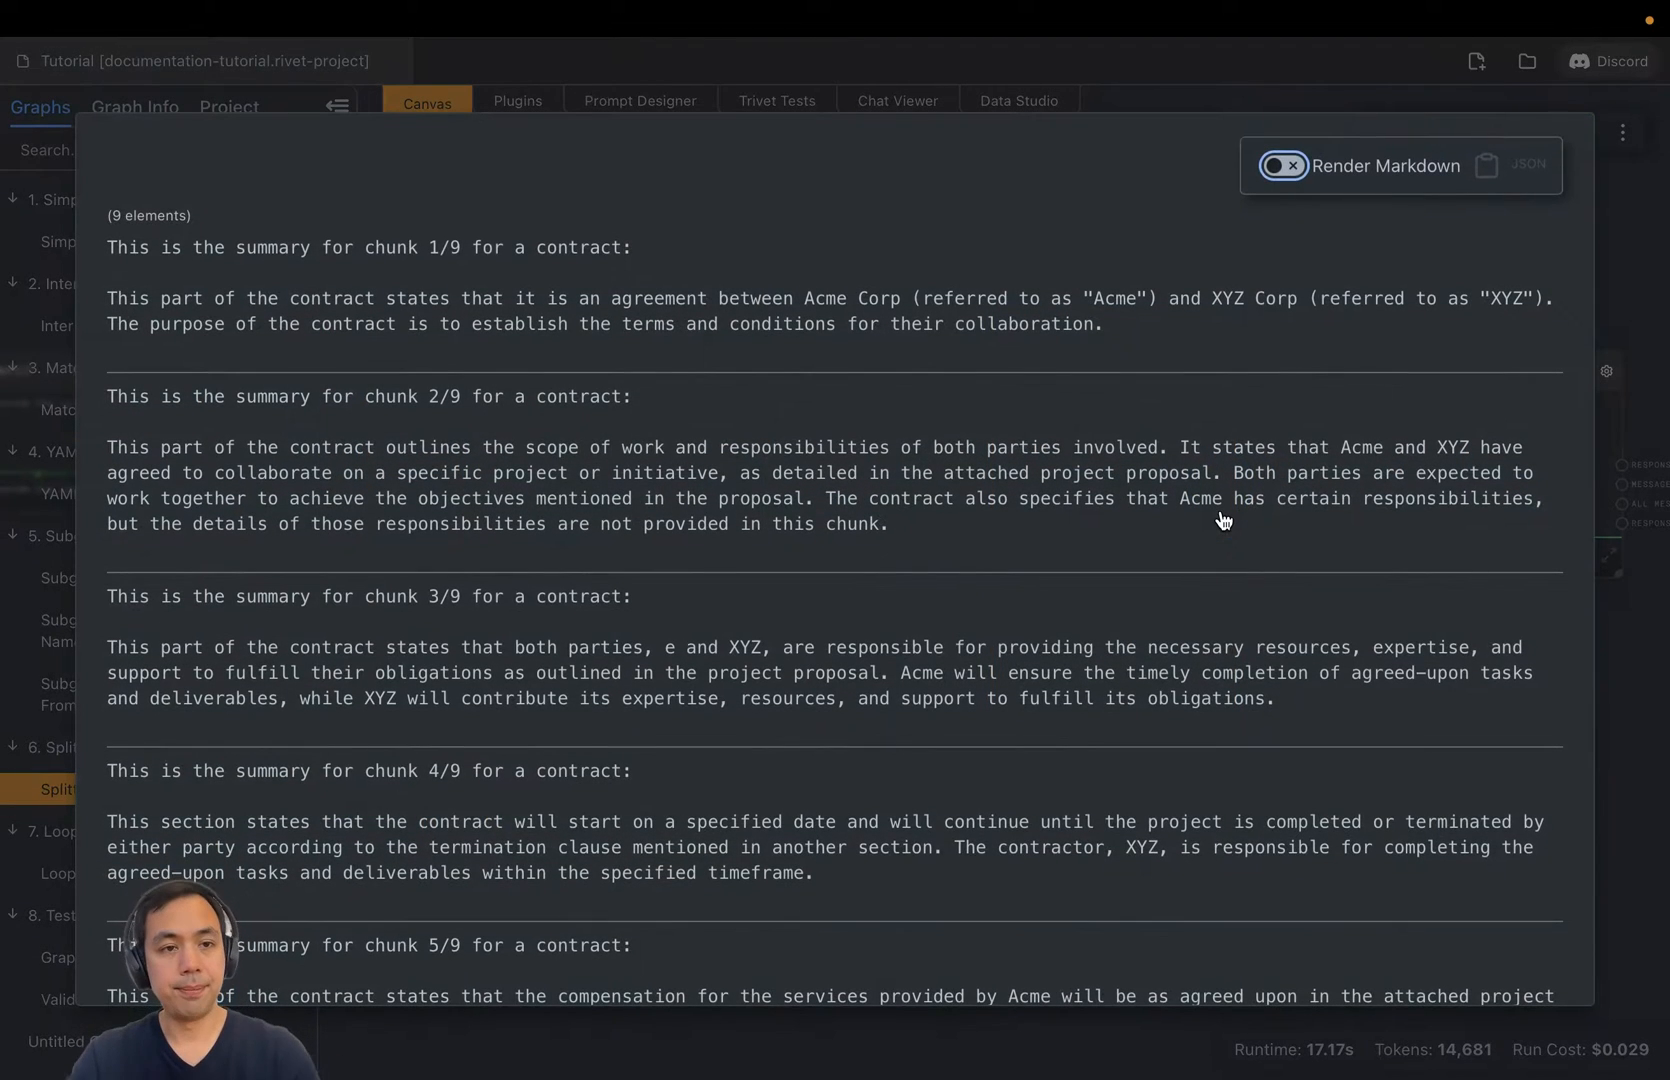
mouse_move(833, 590)
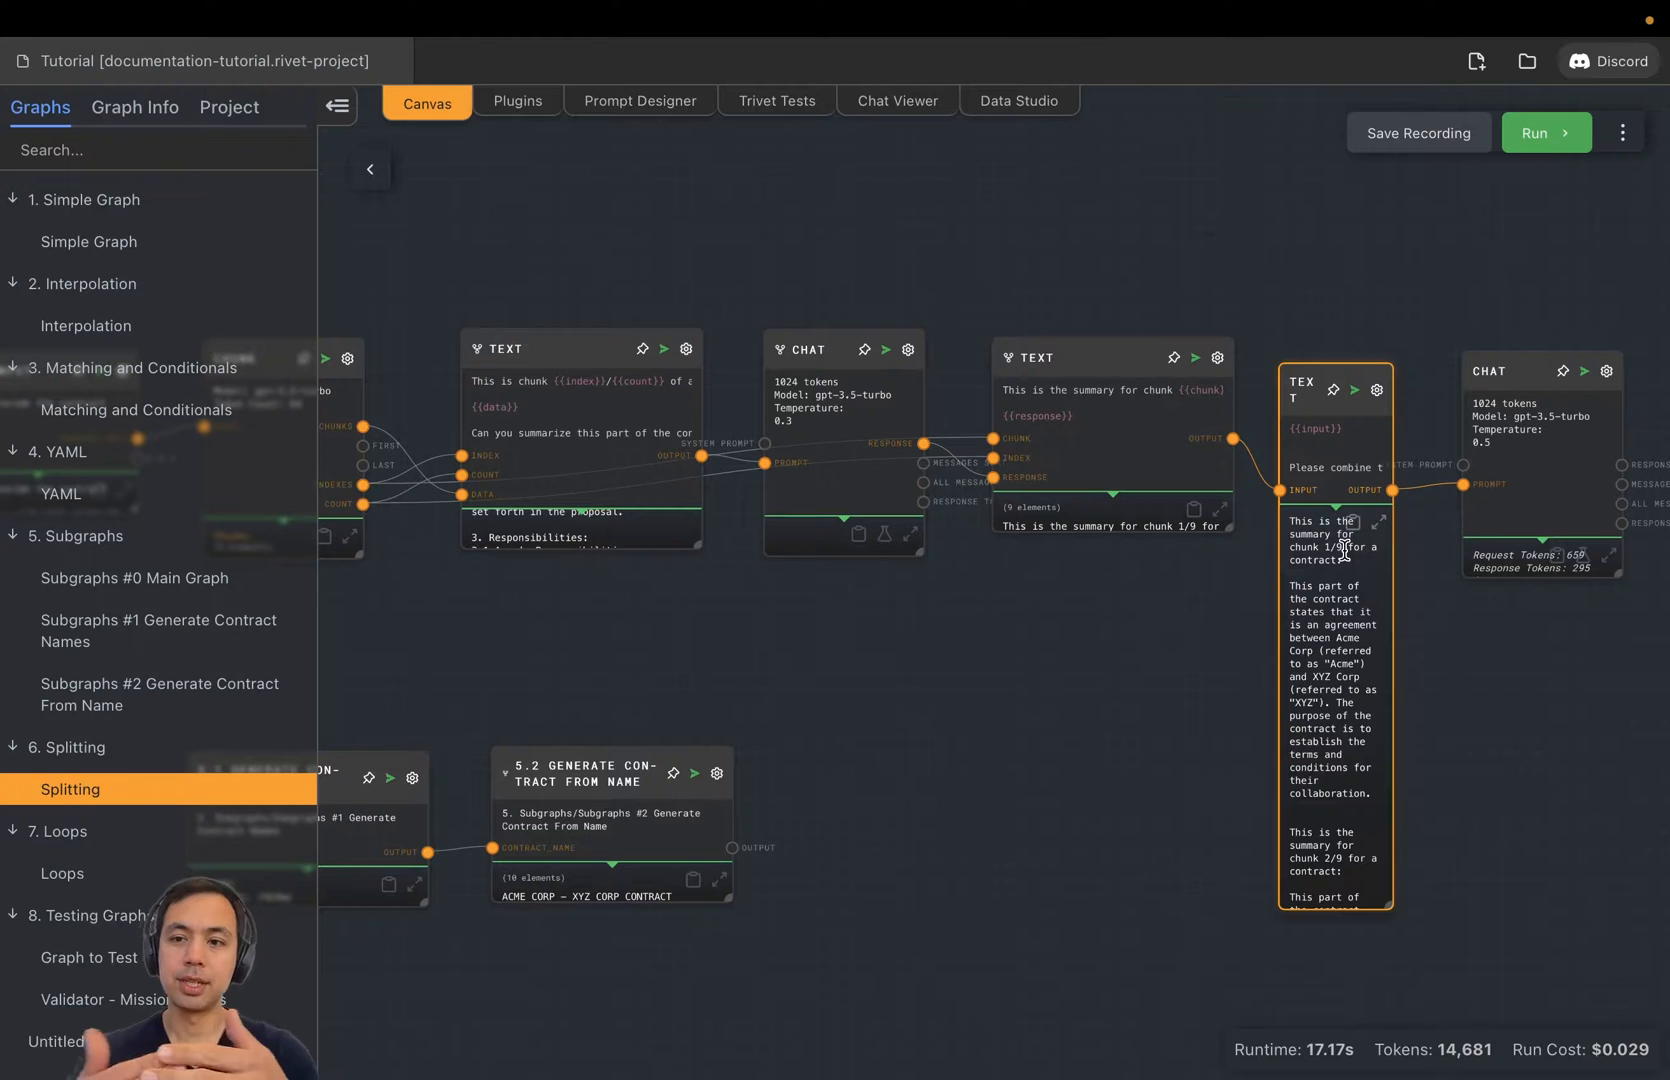
Step: Open the combine Text node's output full-screen and scroll through all nine summaries
click(1283, 623)
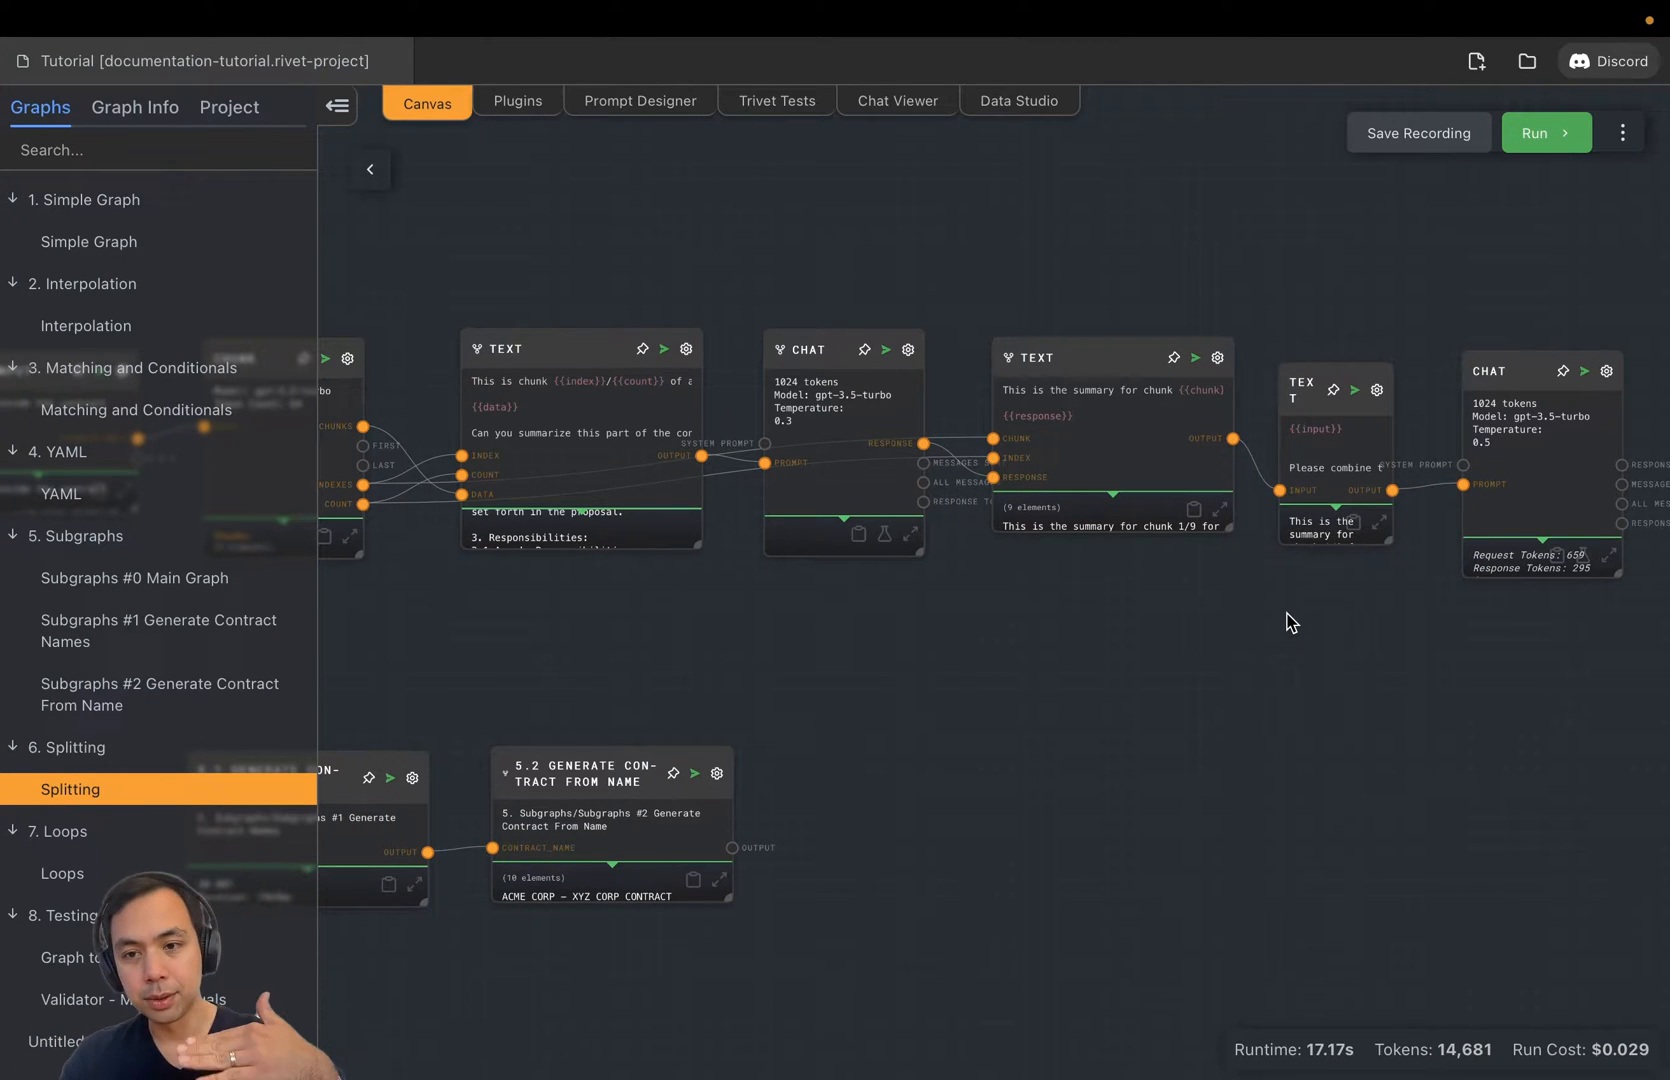
click(1378, 529)
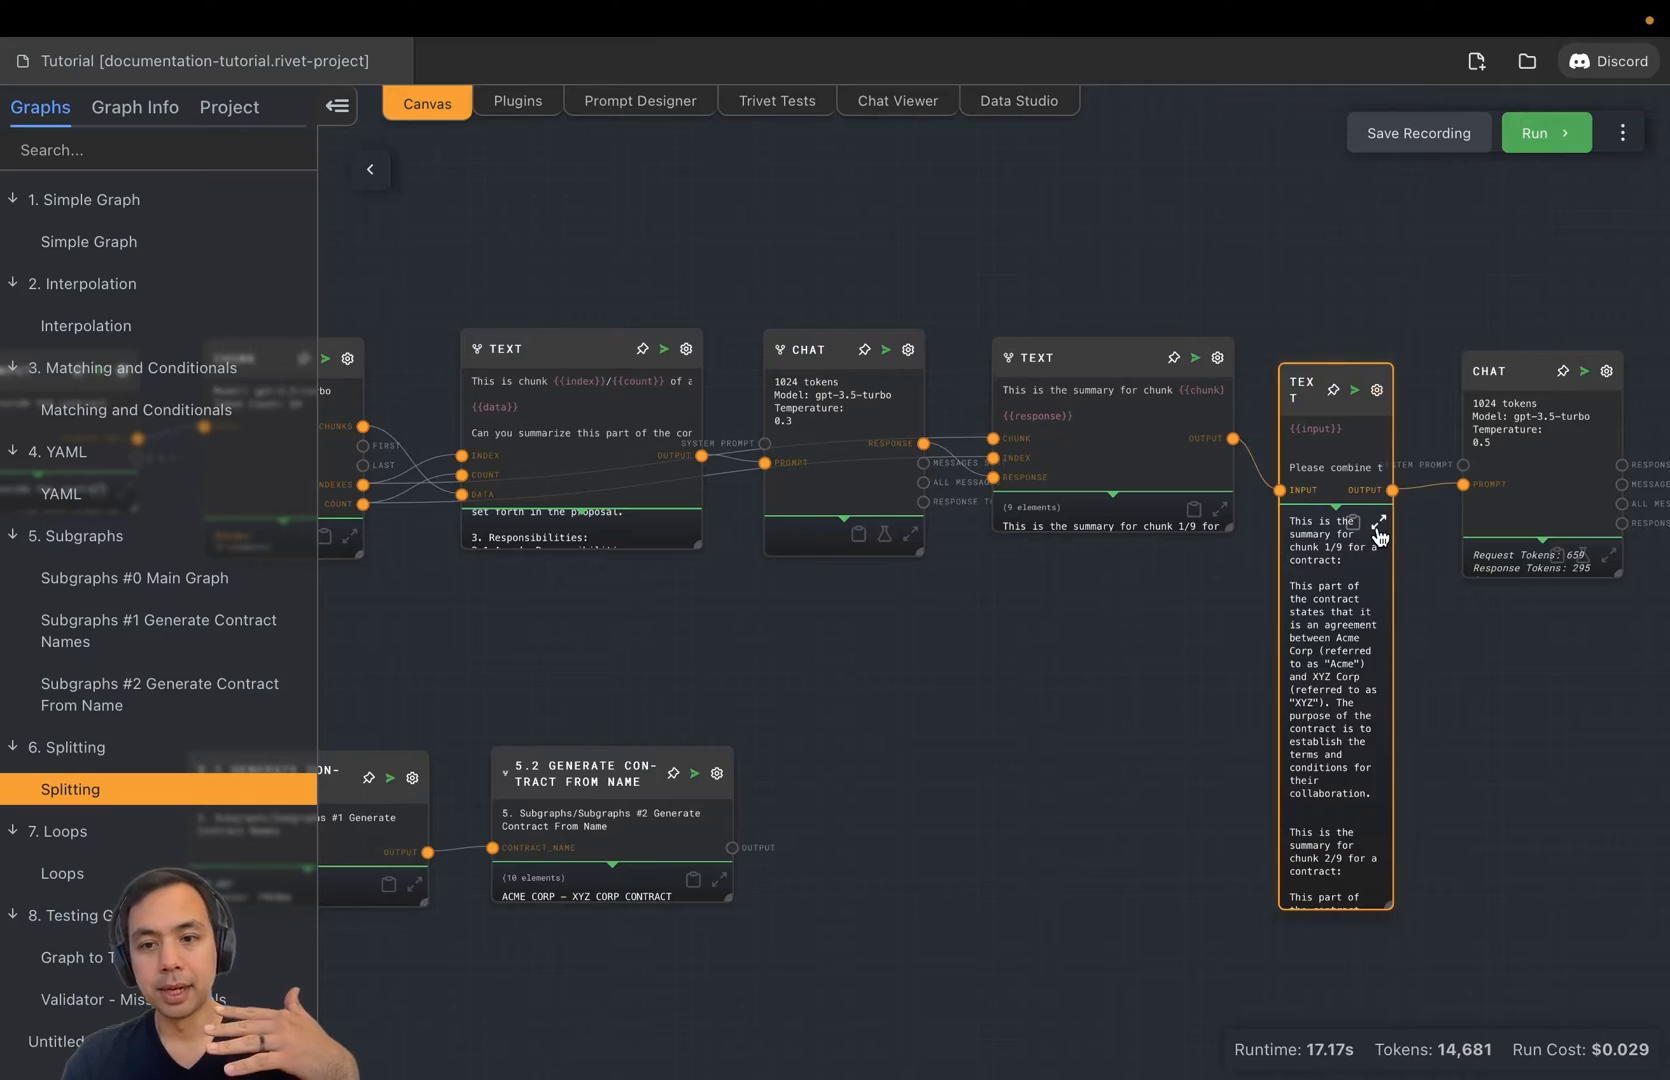
click(1378, 531)
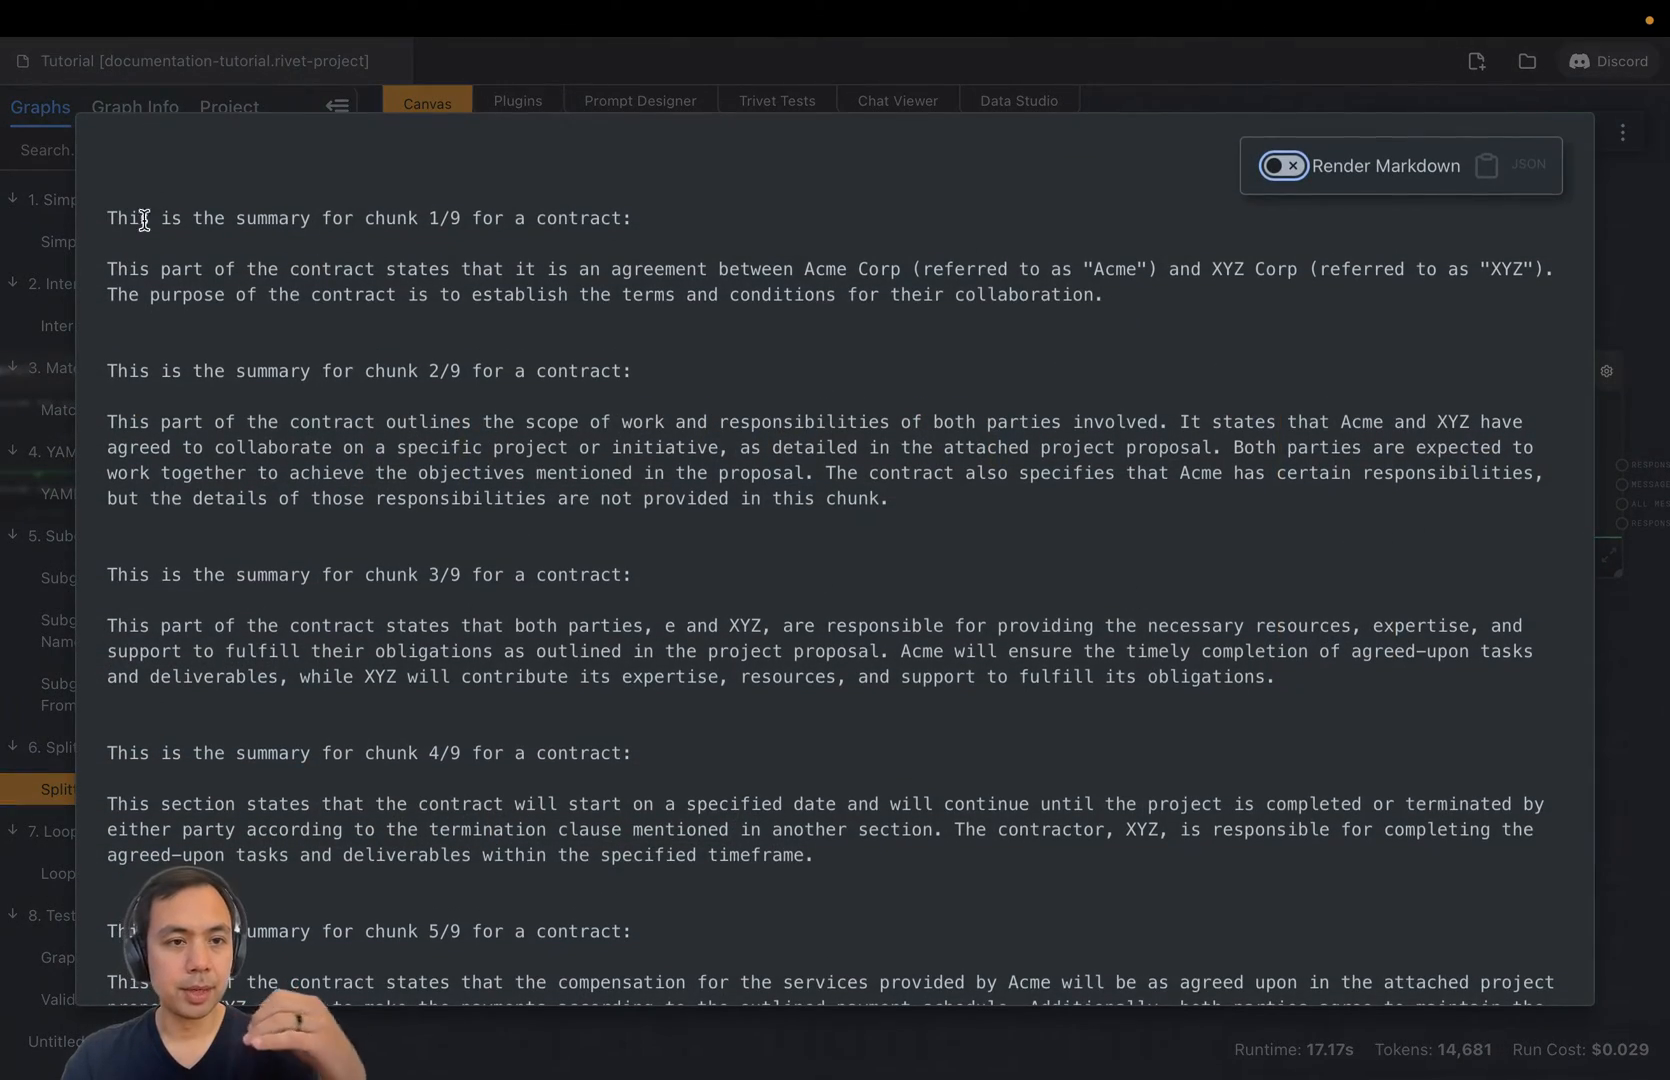
scroll(down, 3)
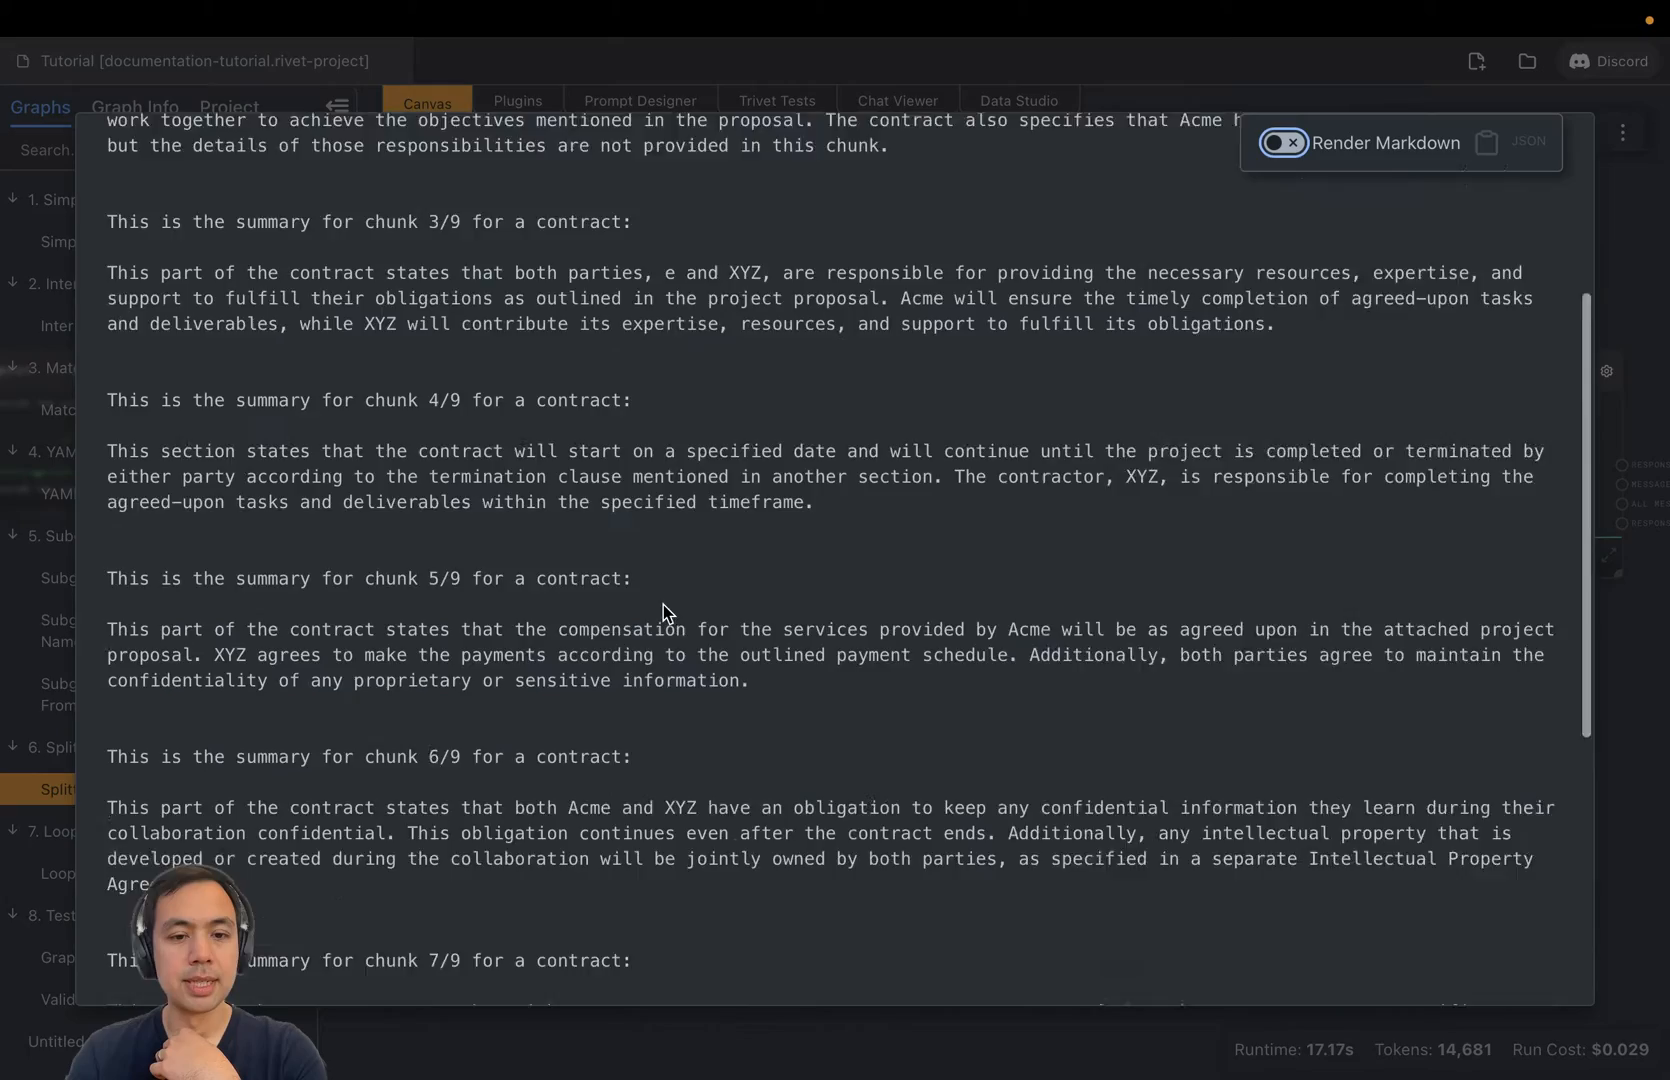
scroll(down, 3)
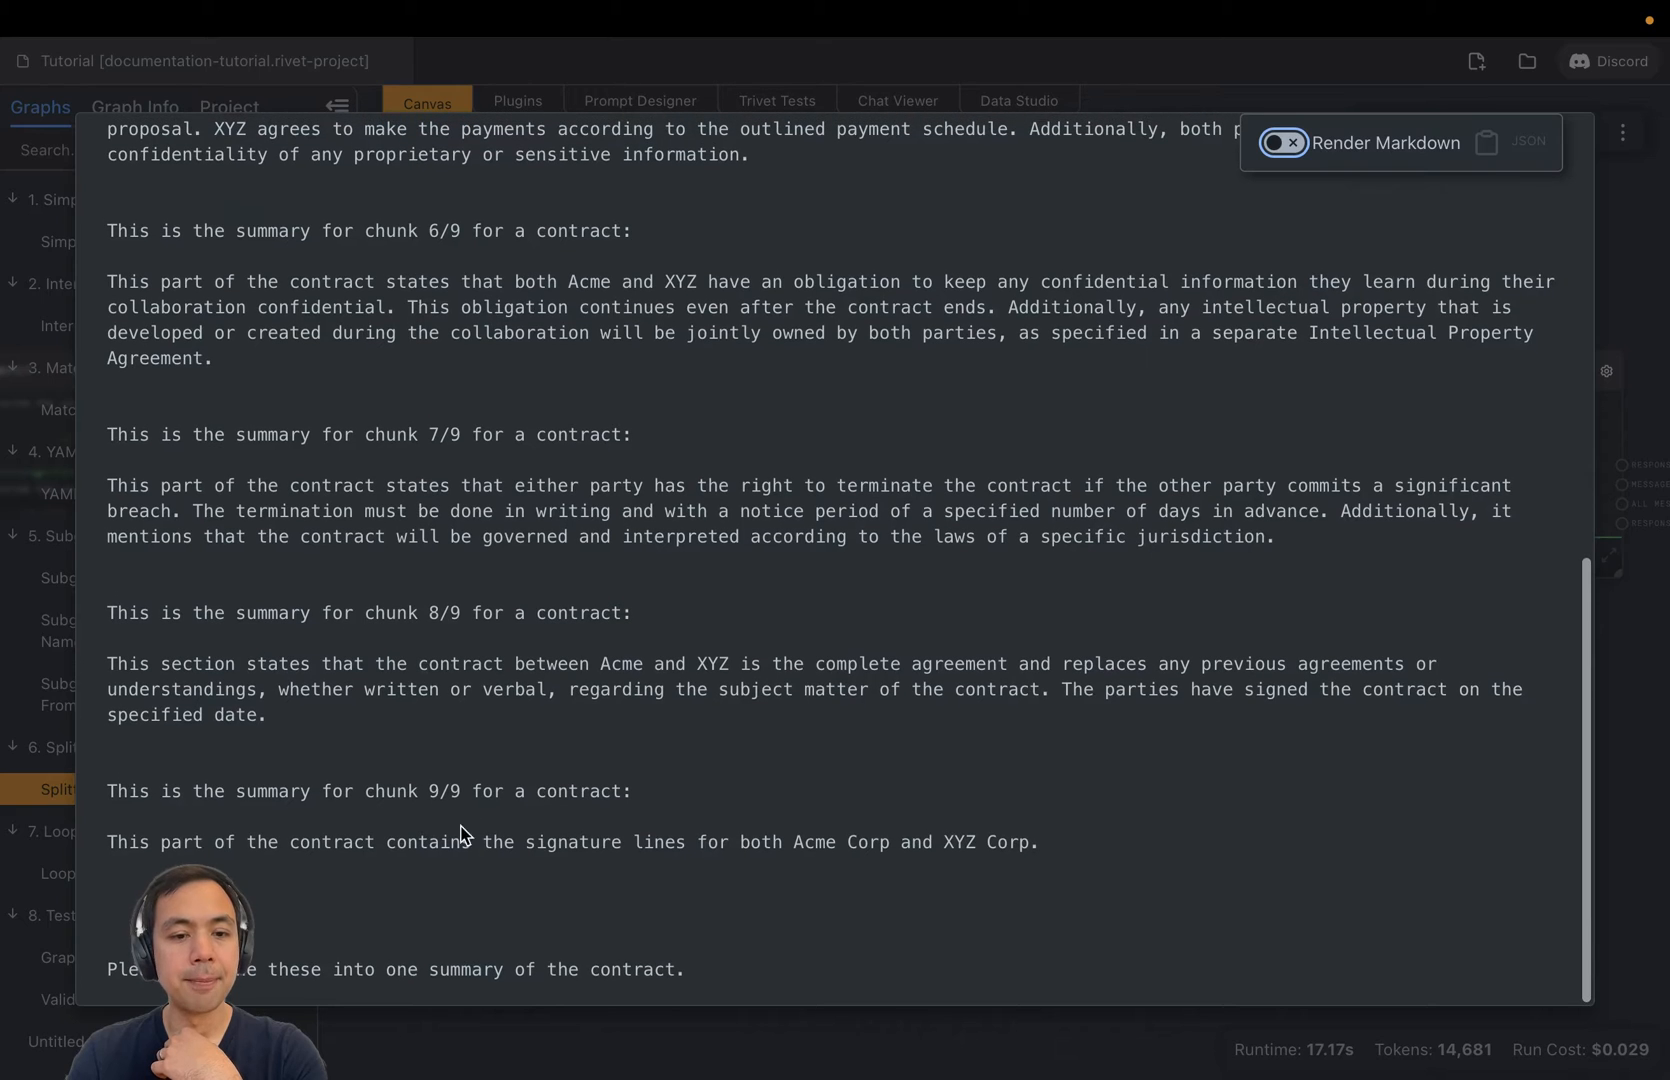
mouse_move(446, 953)
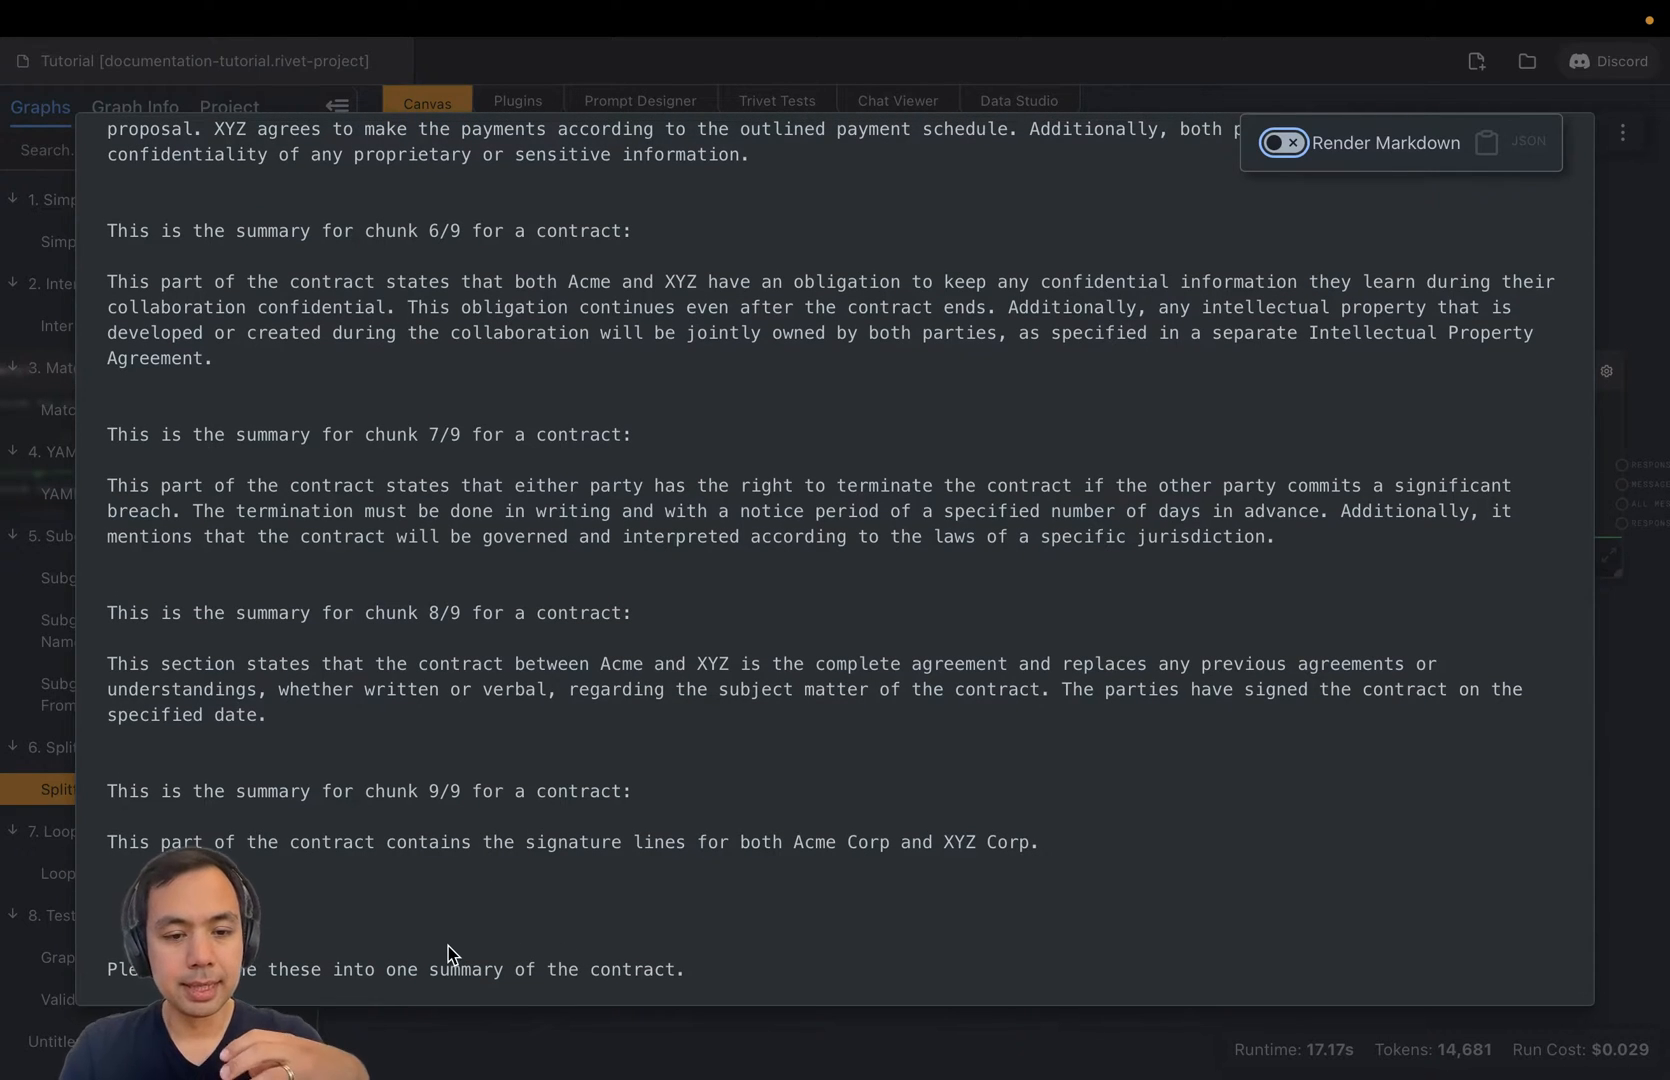